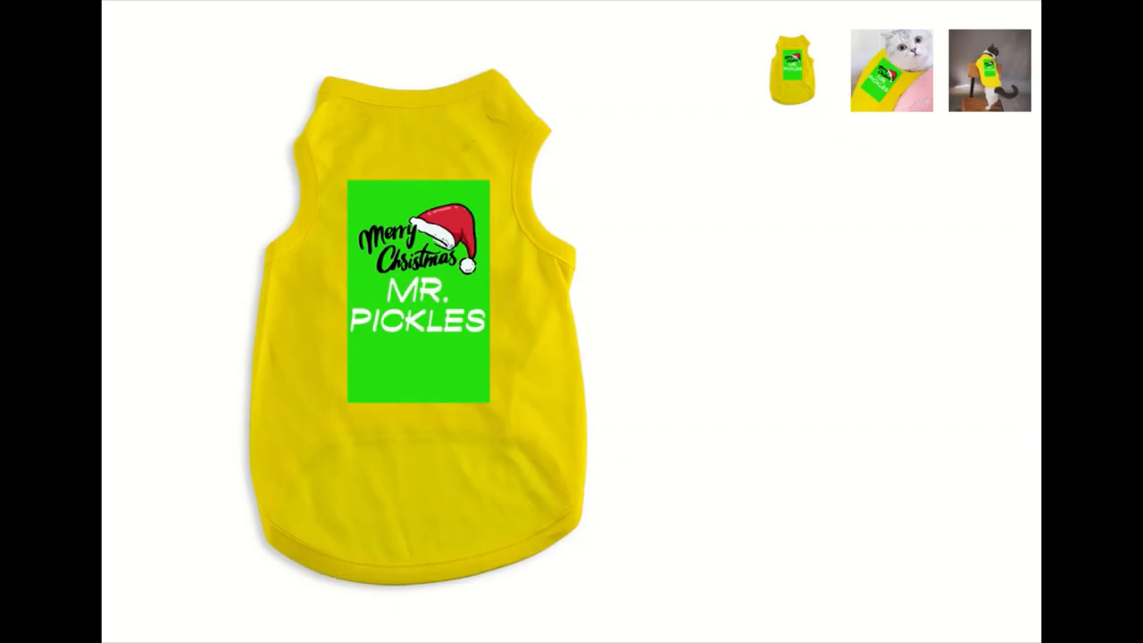
mouse_move(914, 343)
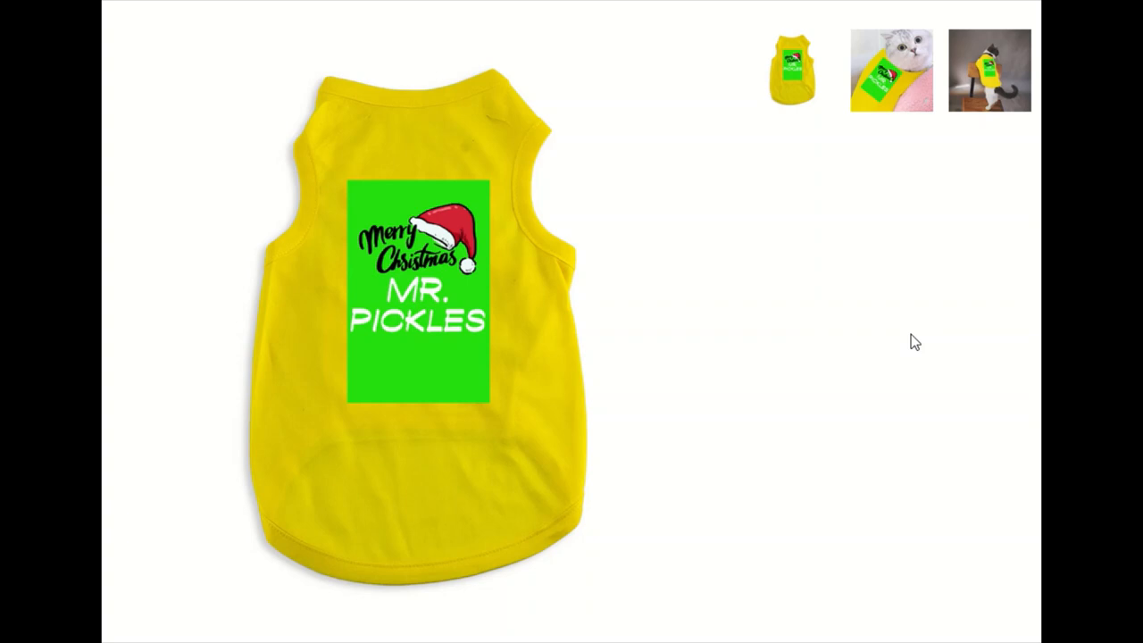
mouse_move(301, 211)
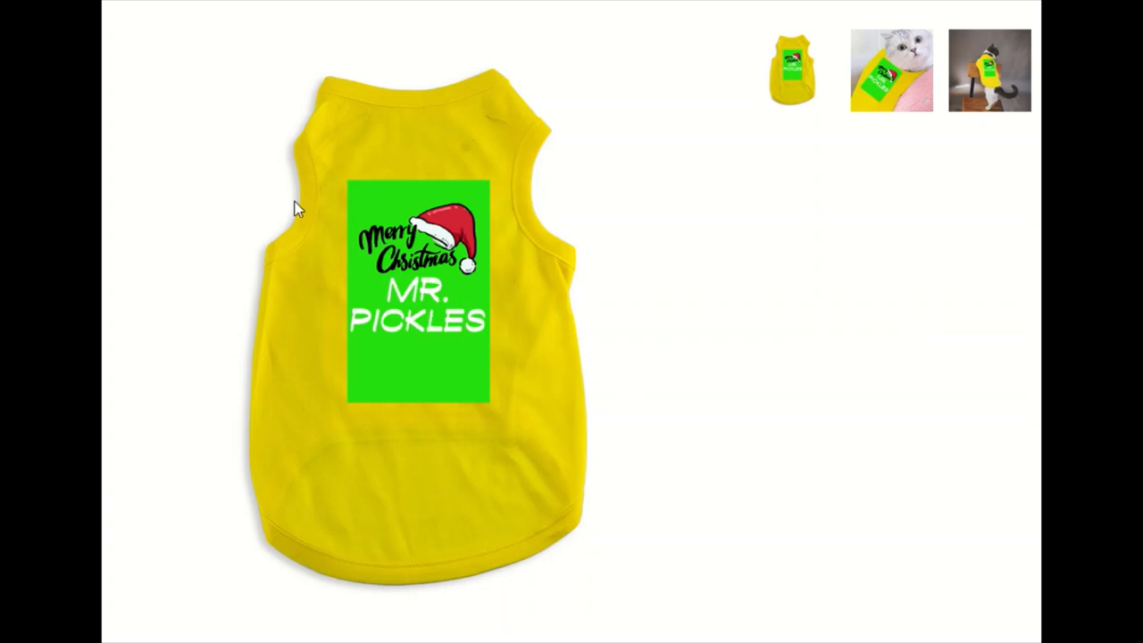
Step: Preview the mockup photo of the cat wearing the finished yellow vest
click(890, 70)
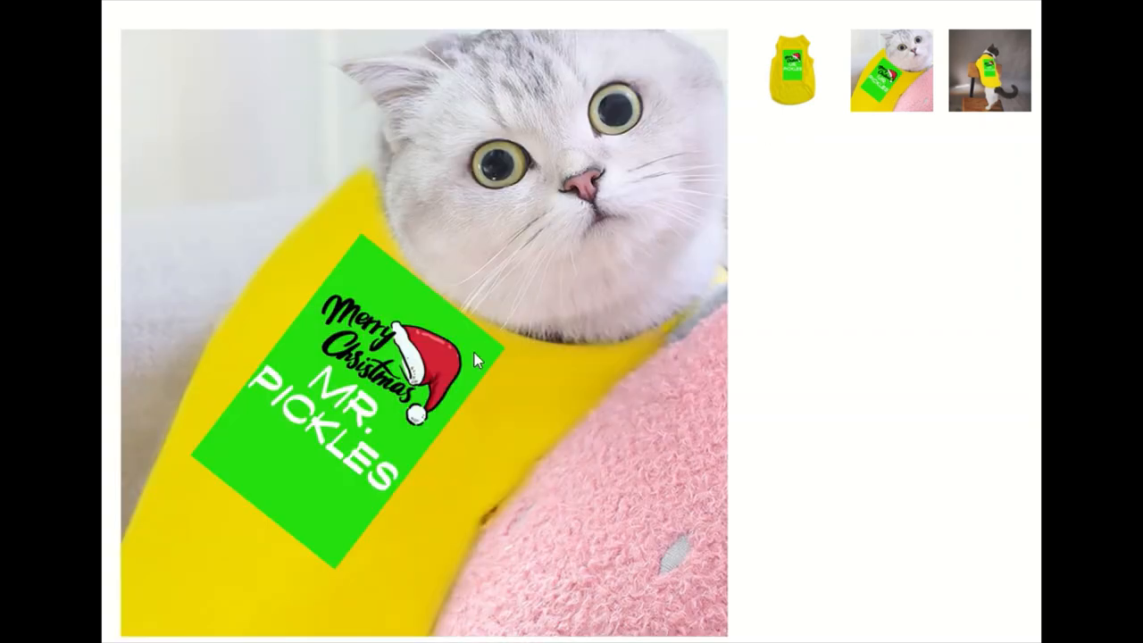
mouse_move(874, 139)
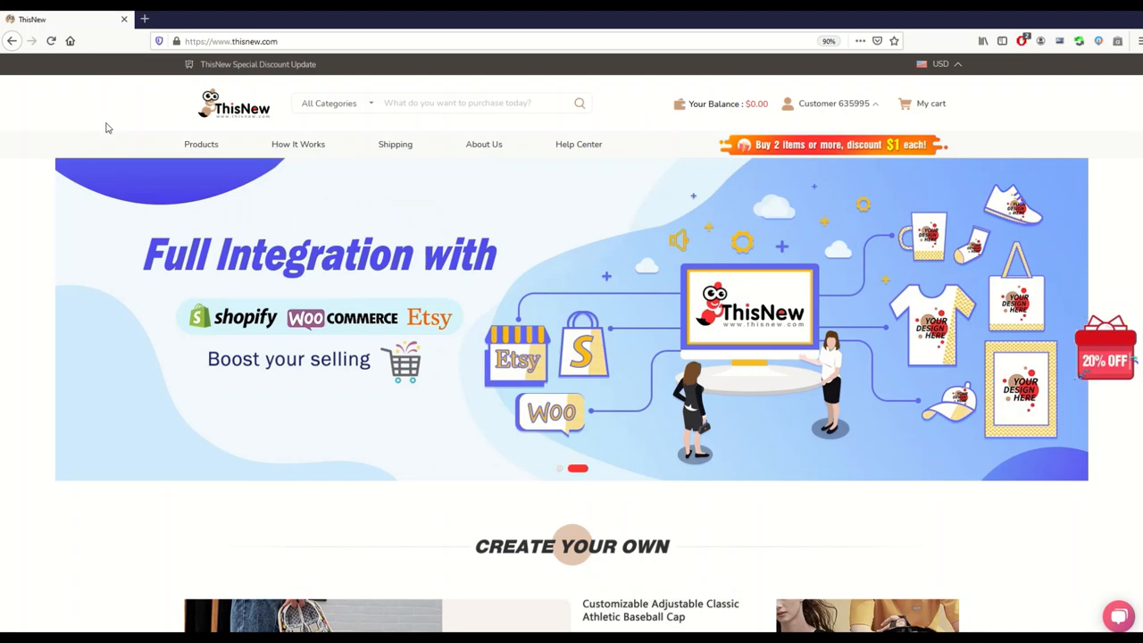
Step: Go to the Home & Living > Living category and browse down to the pet vest listing
click(200, 143)
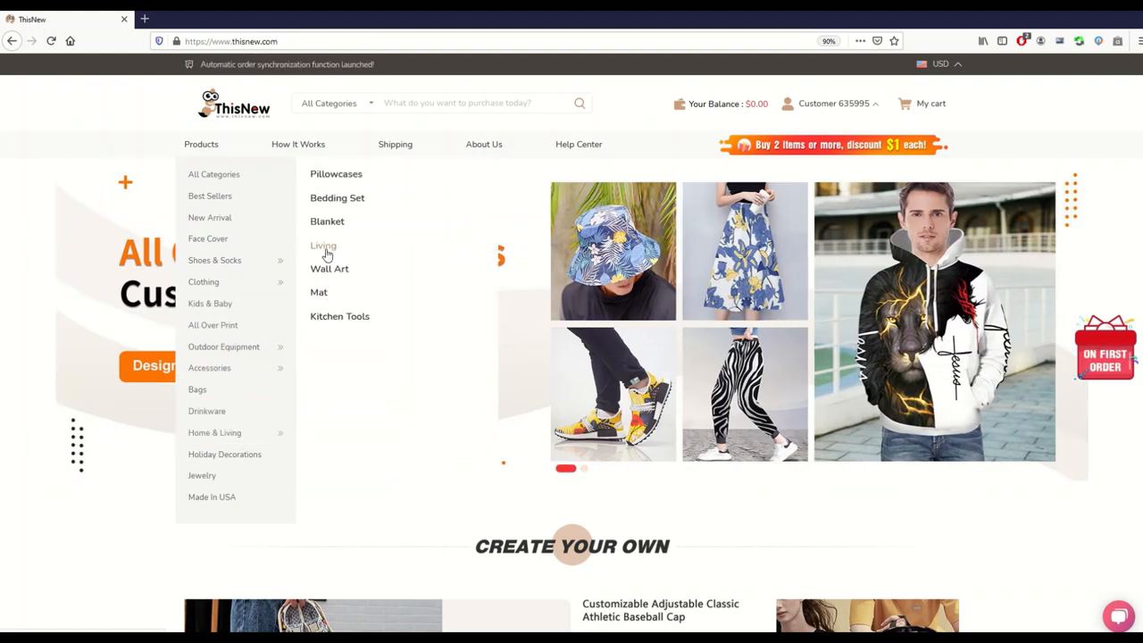
click(323, 246)
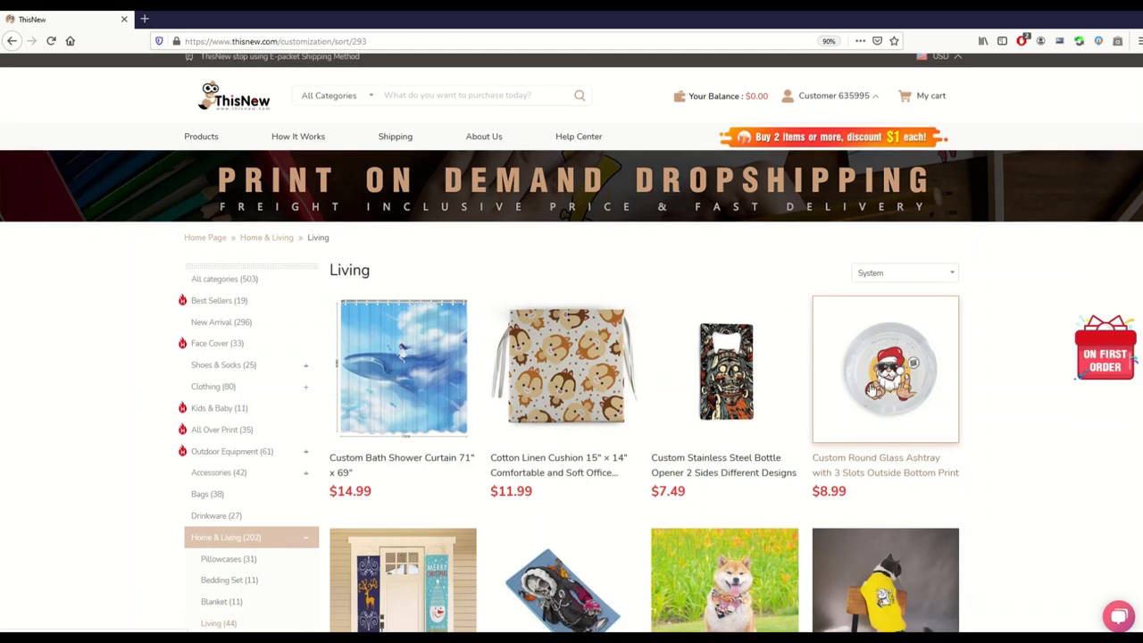
scroll(down, 3)
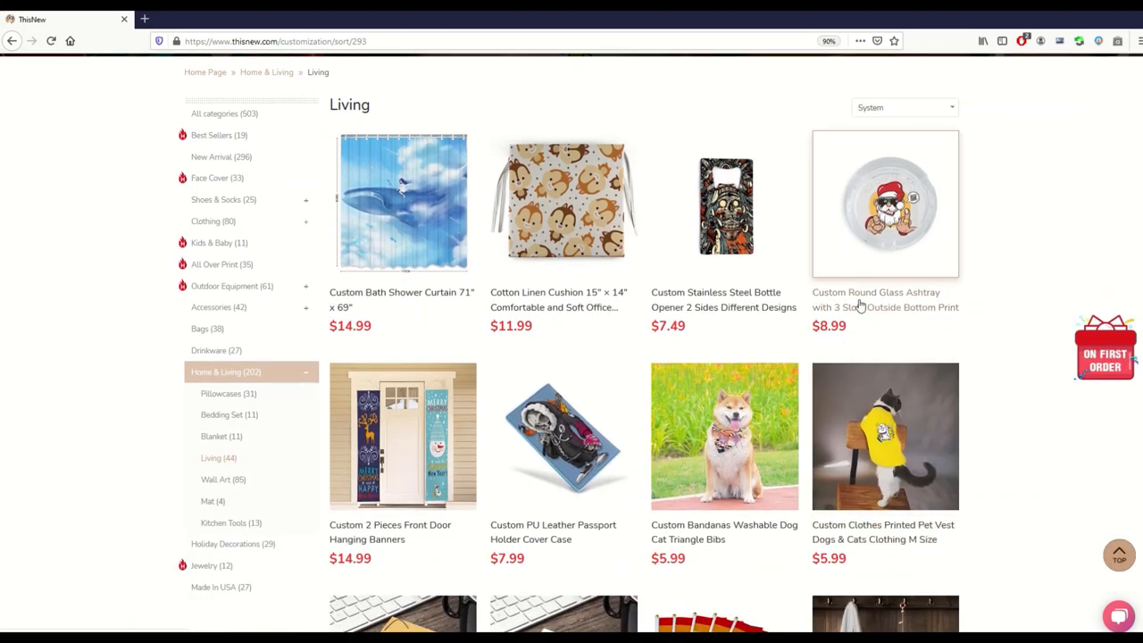
scroll(down, 3)
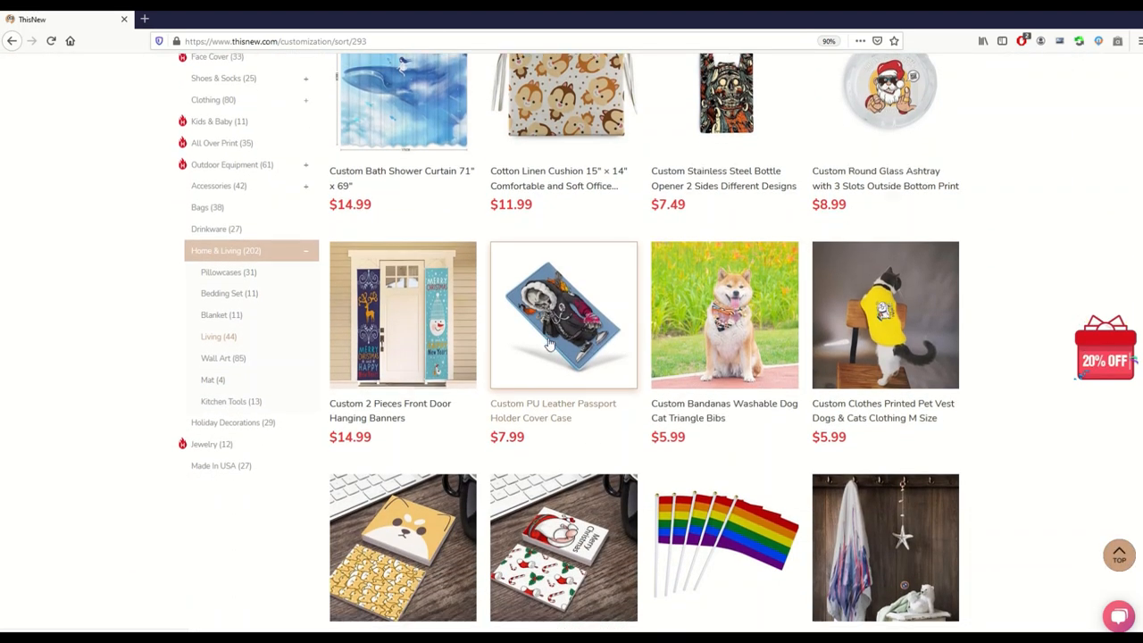
scroll(down, 3)
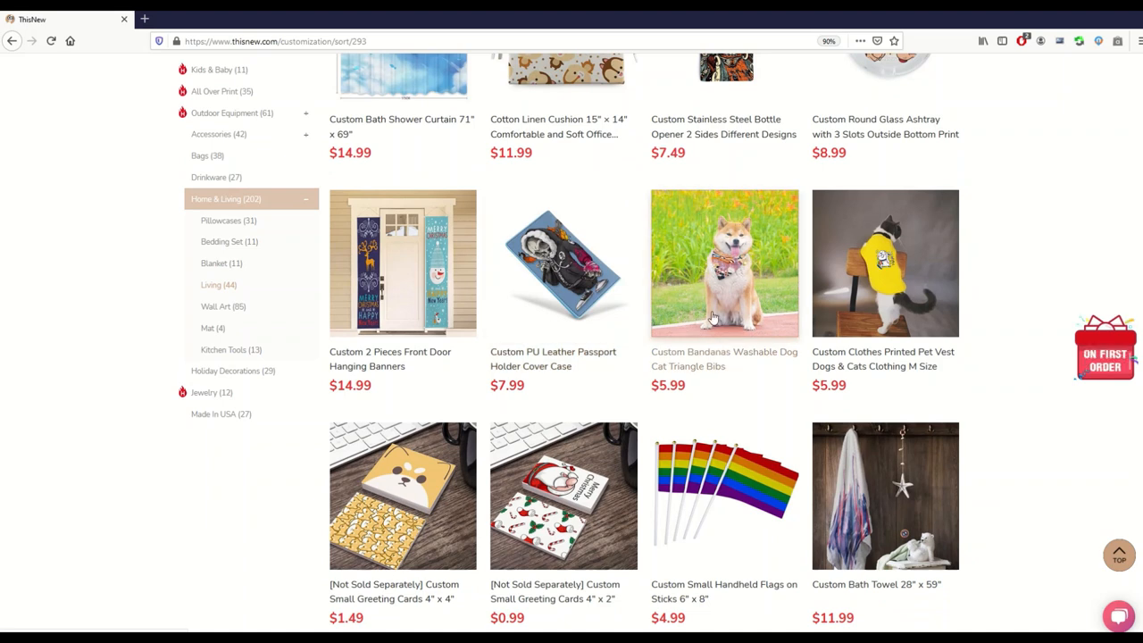
mouse_move(752, 361)
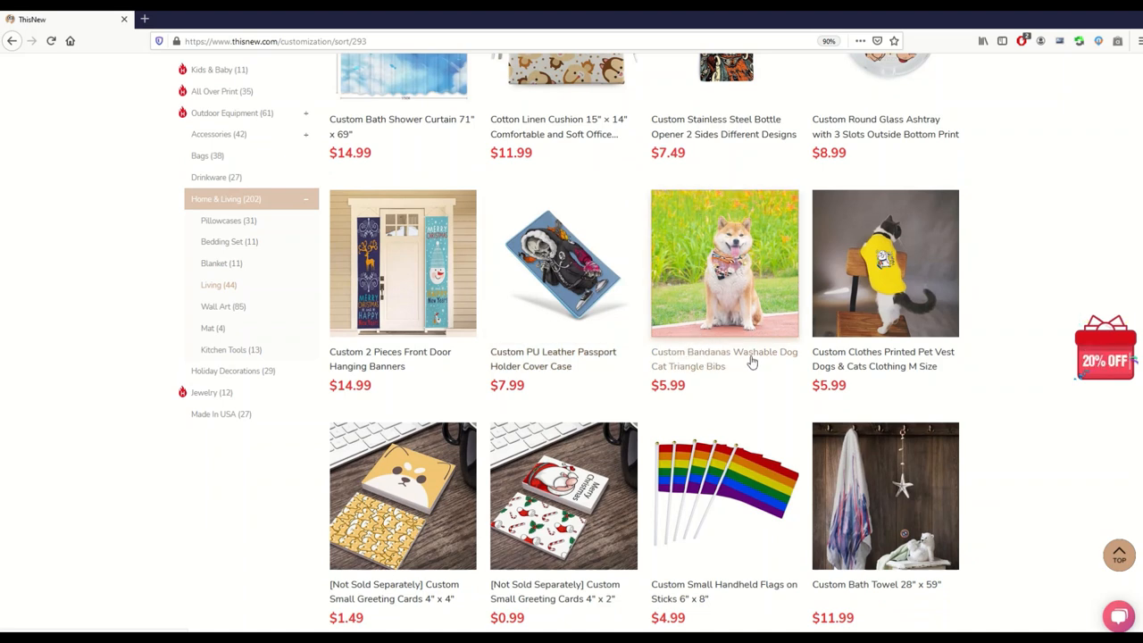
mouse_move(708, 314)
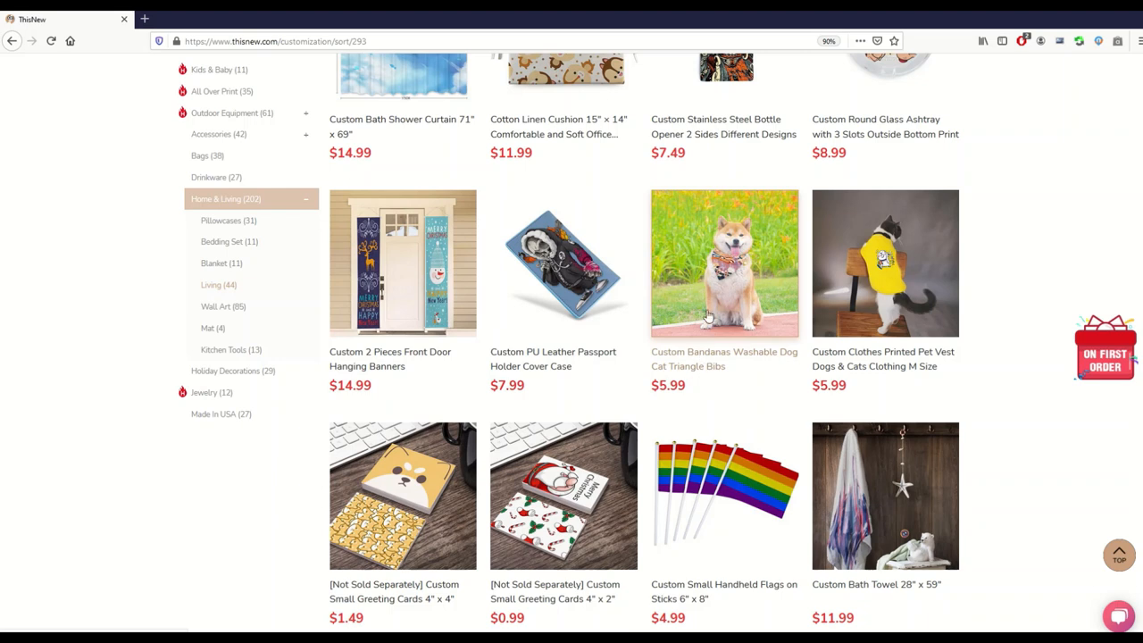
mouse_move(907, 250)
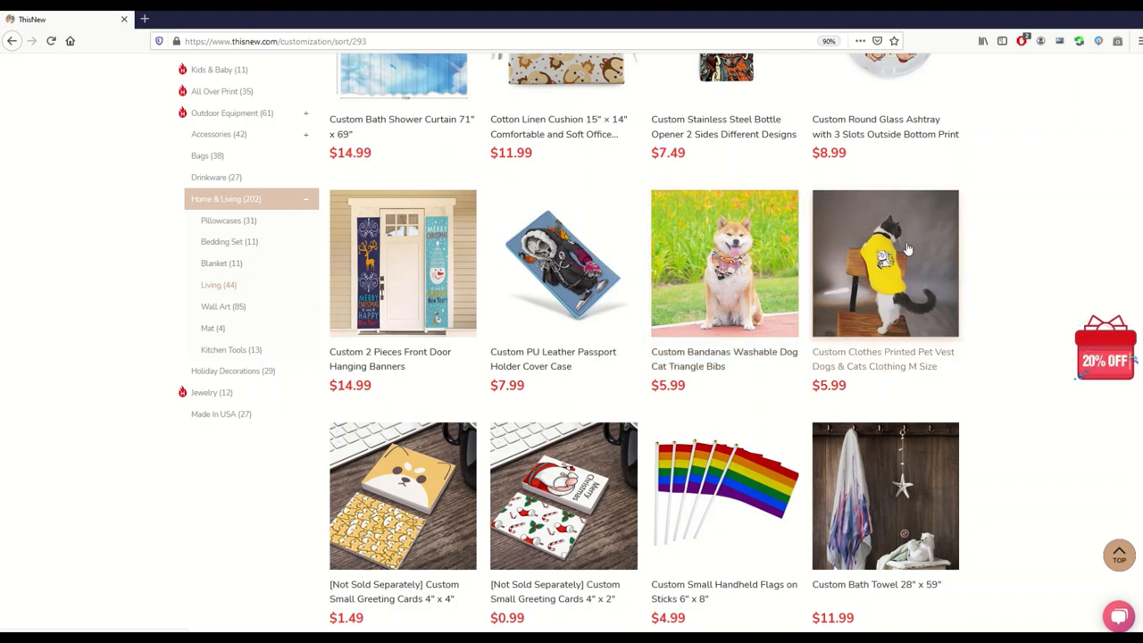
mouse_move(870, 225)
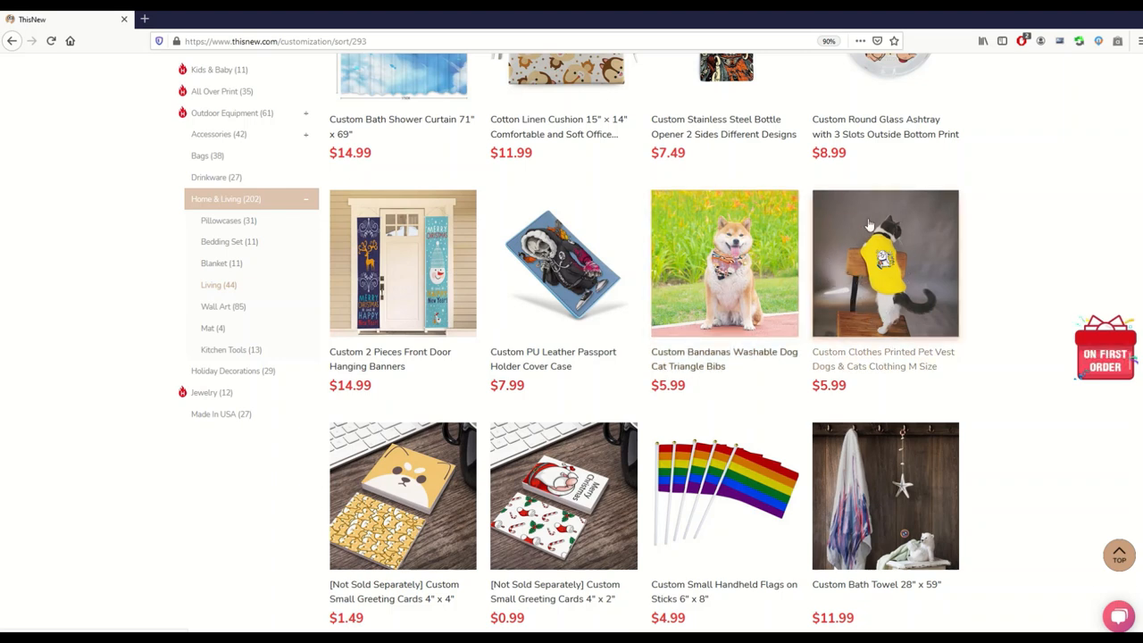
mouse_move(825, 386)
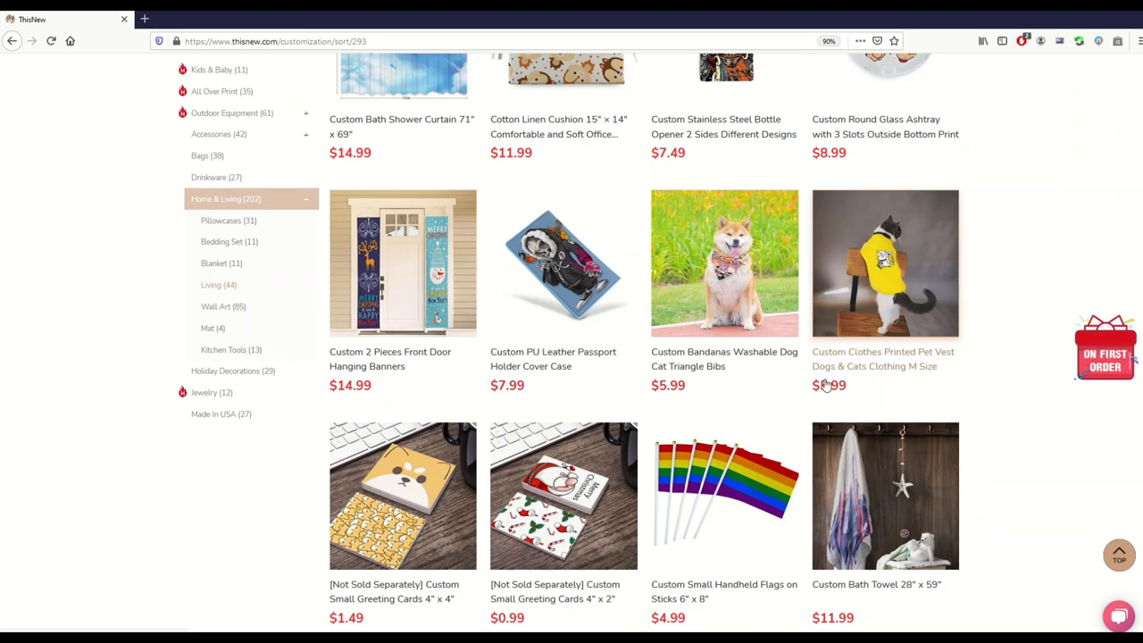
Step: View the Printed Pet Vest ($5.99) page and its yellow vest, fabric close-up and cat photos
click(884, 263)
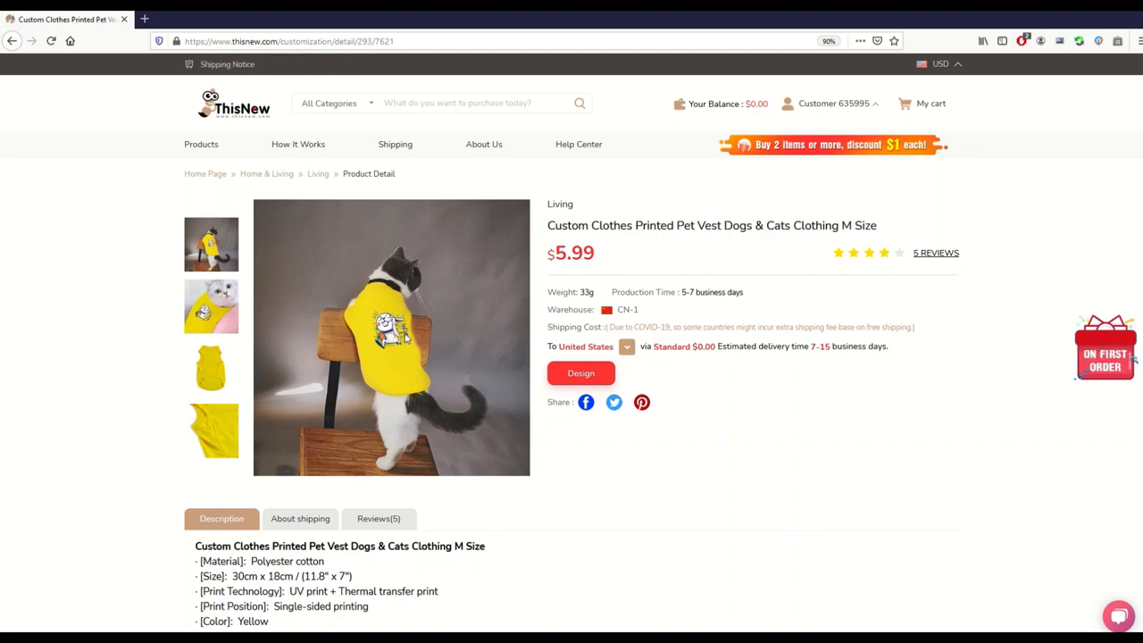
click(210, 305)
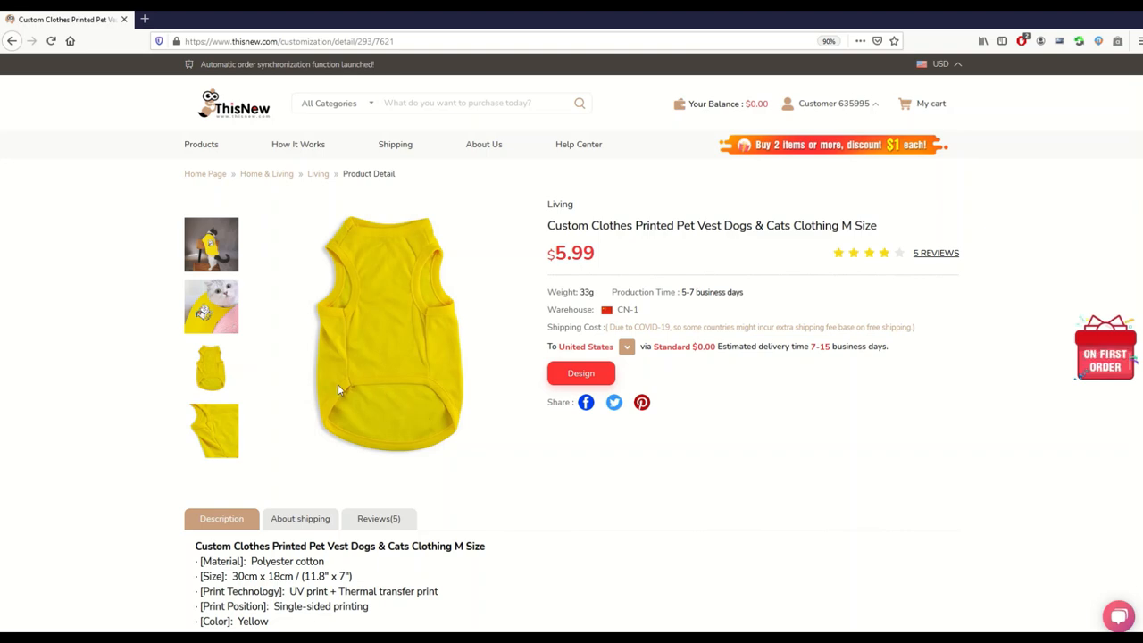
click(211, 431)
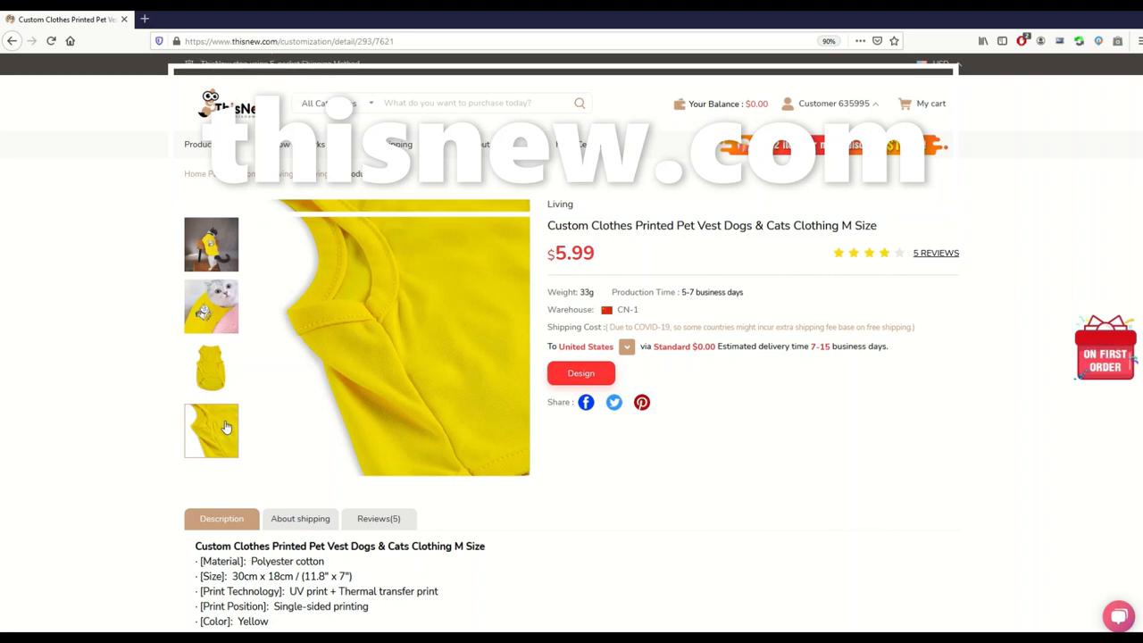
click(211, 307)
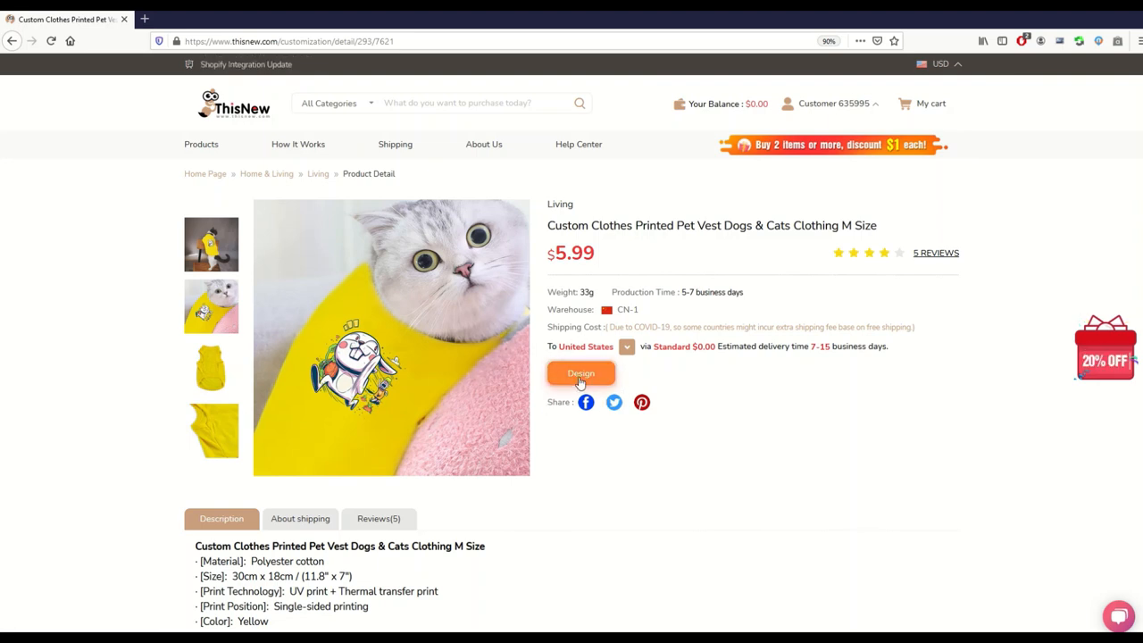
click(581, 373)
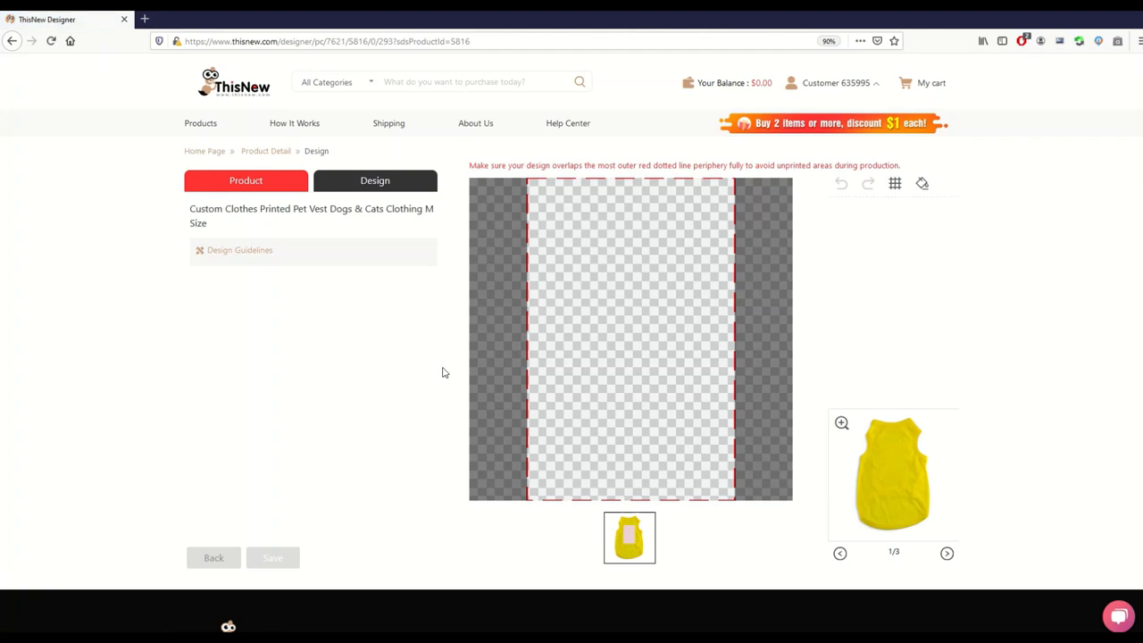
mouse_move(1015, 496)
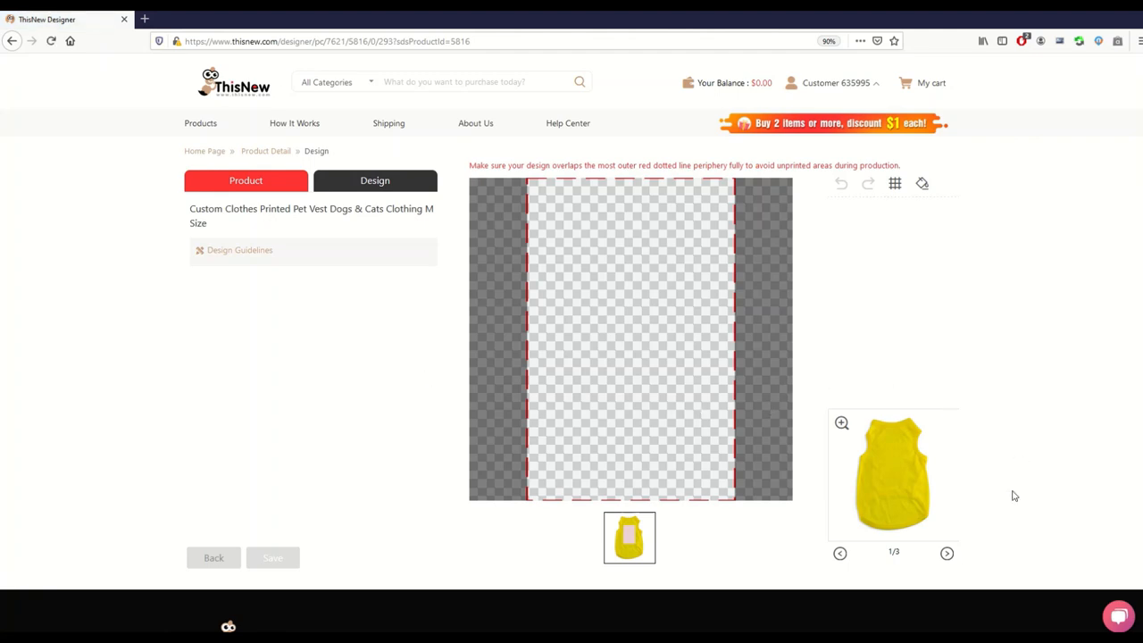
mouse_move(961, 577)
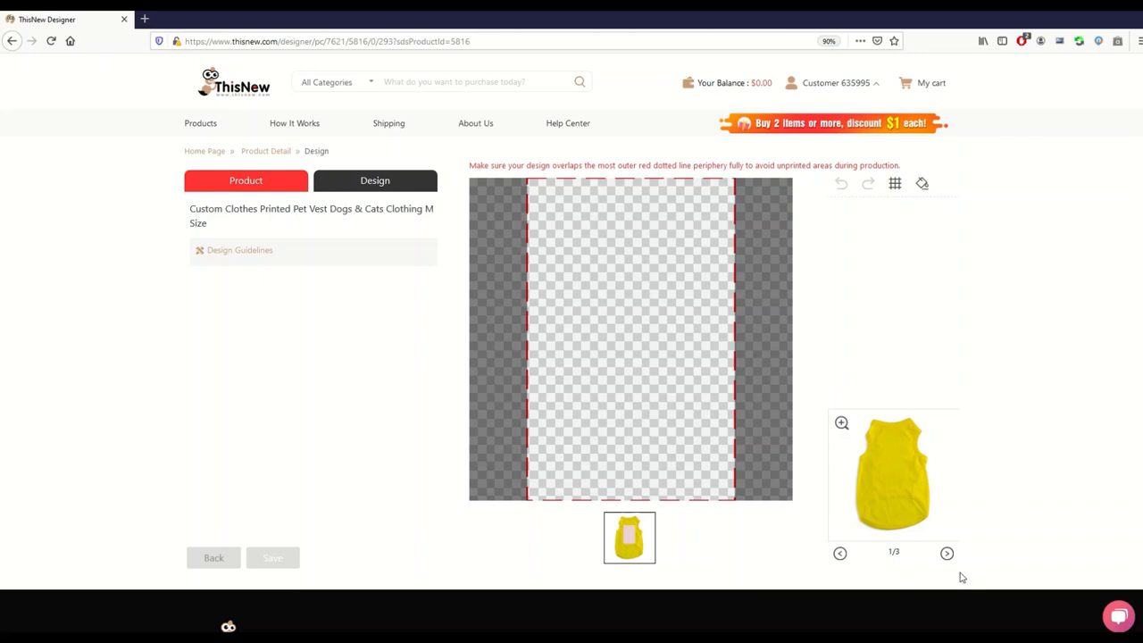
mouse_move(518, 227)
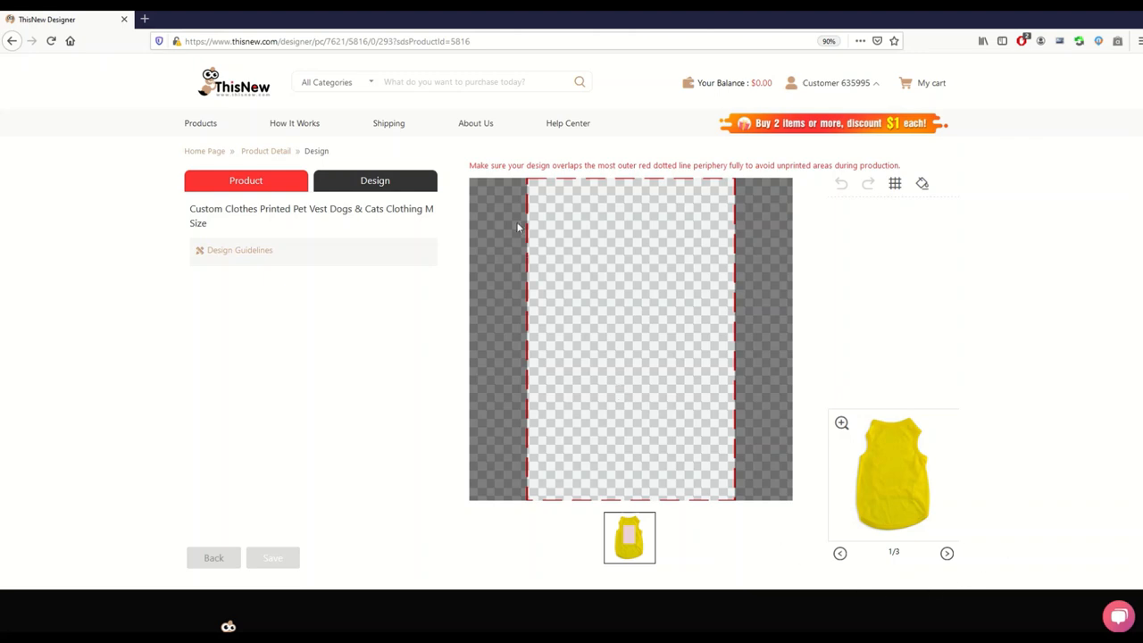
mouse_move(894, 575)
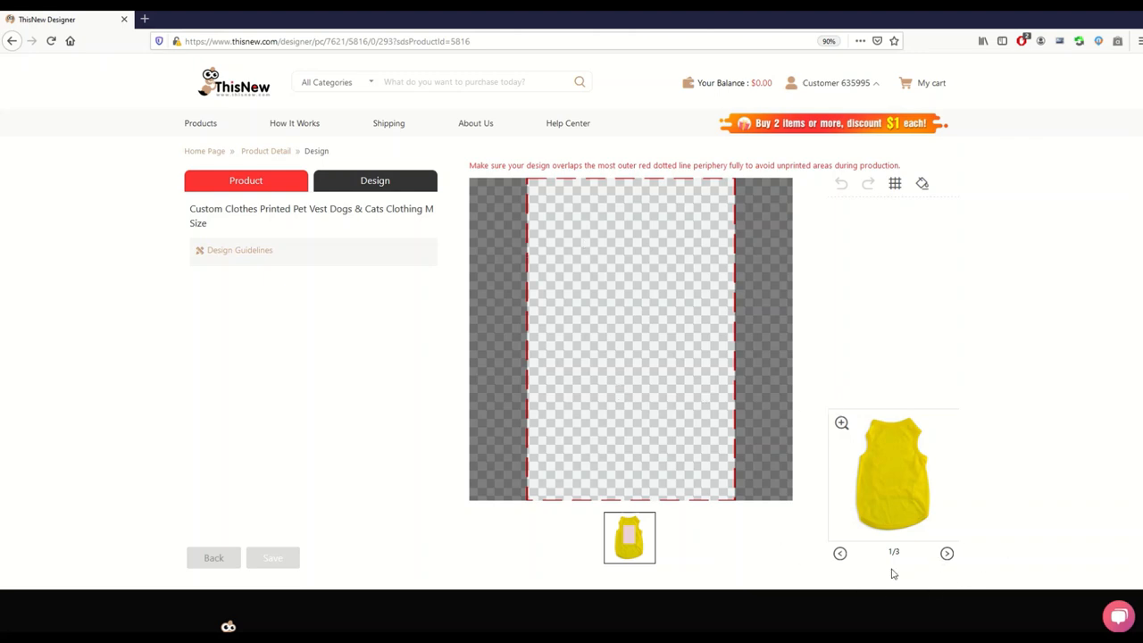
mouse_move(943, 486)
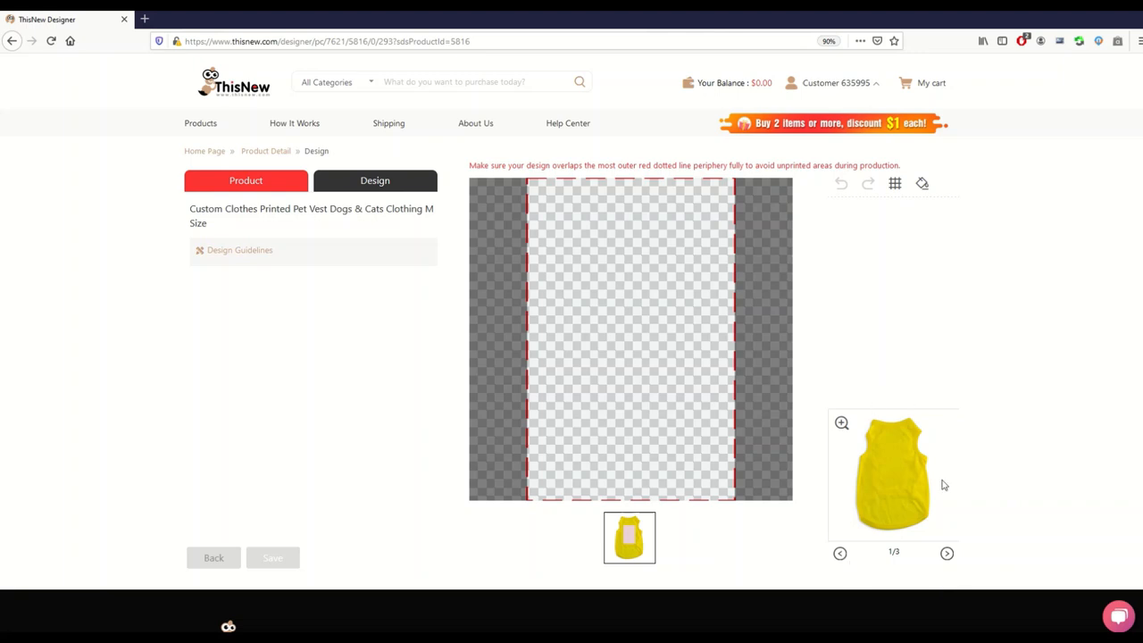
mouse_move(627, 536)
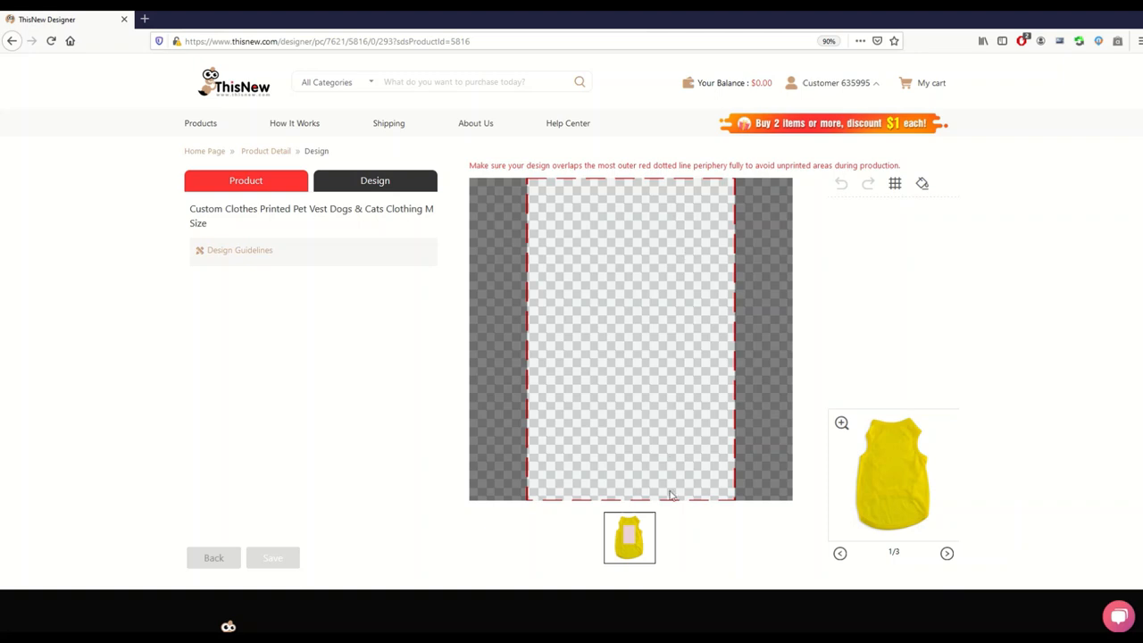
mouse_move(365, 361)
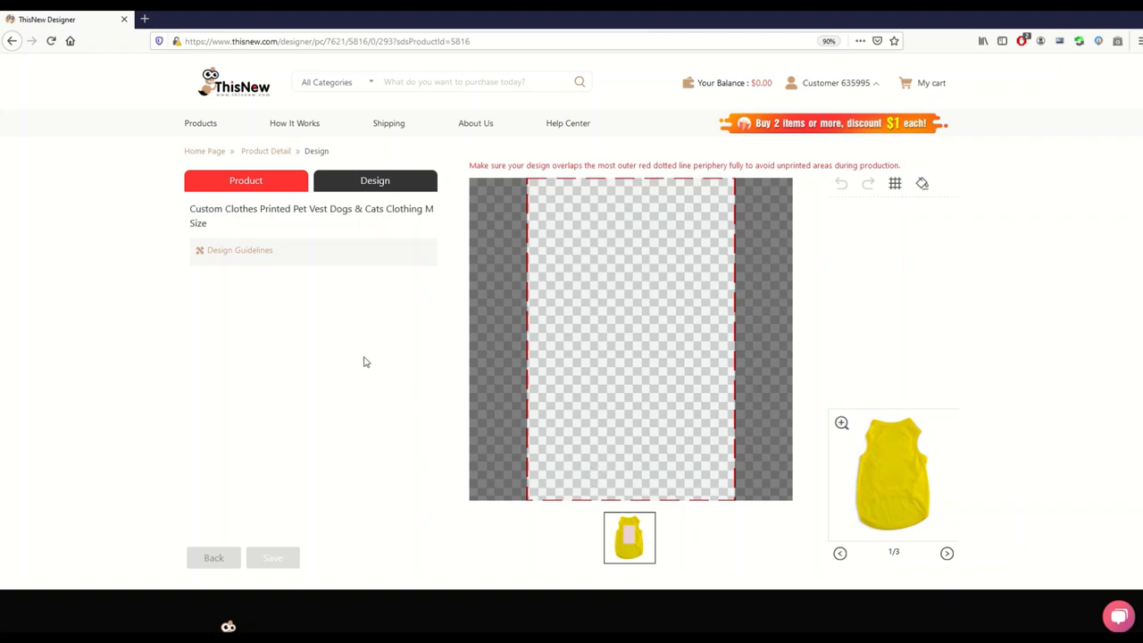
click(375, 179)
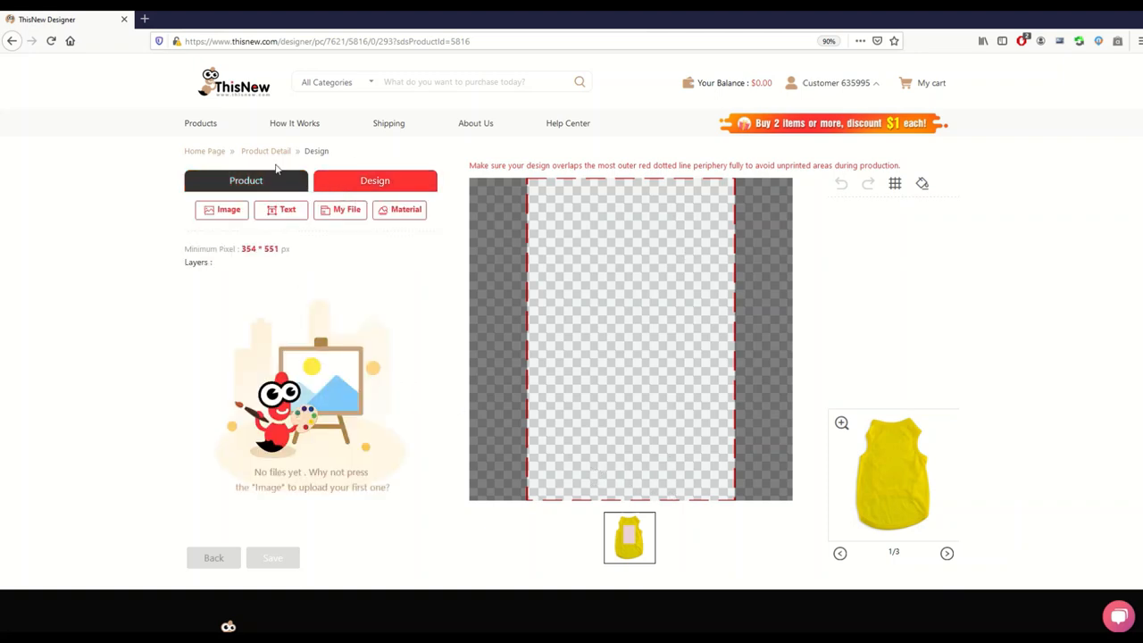
click(222, 209)
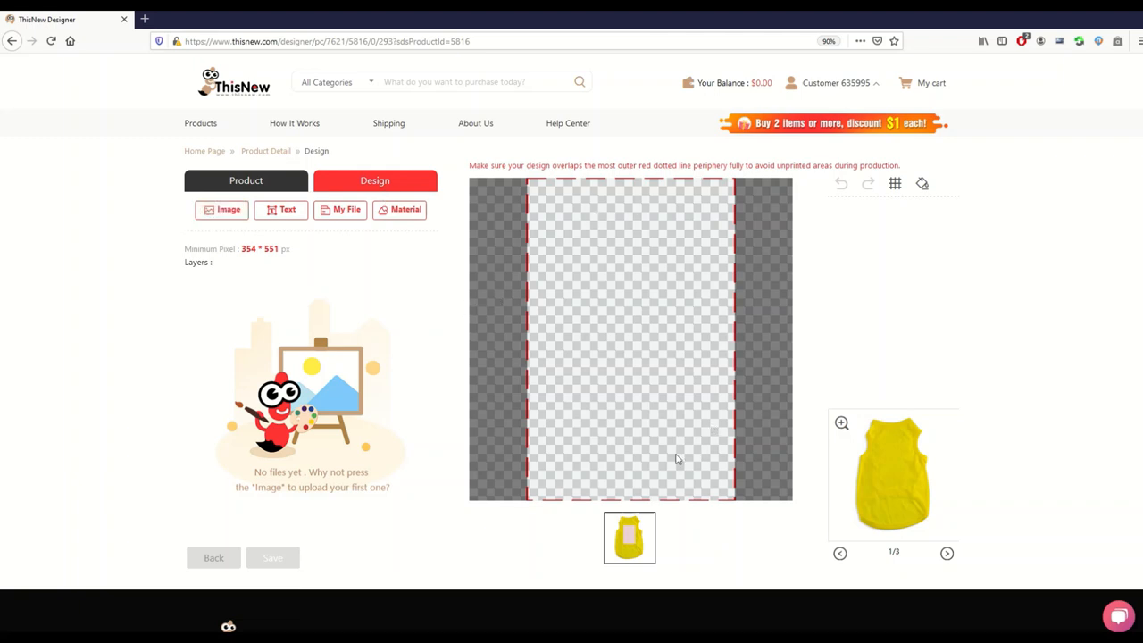
mouse_move(604, 303)
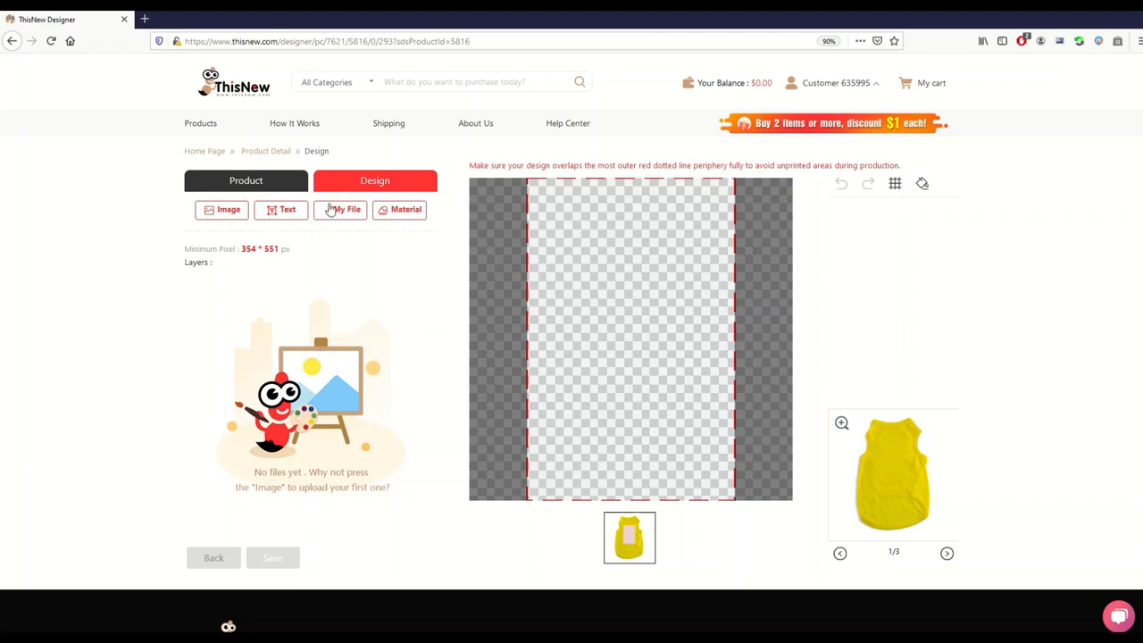
mouse_move(593, 218)
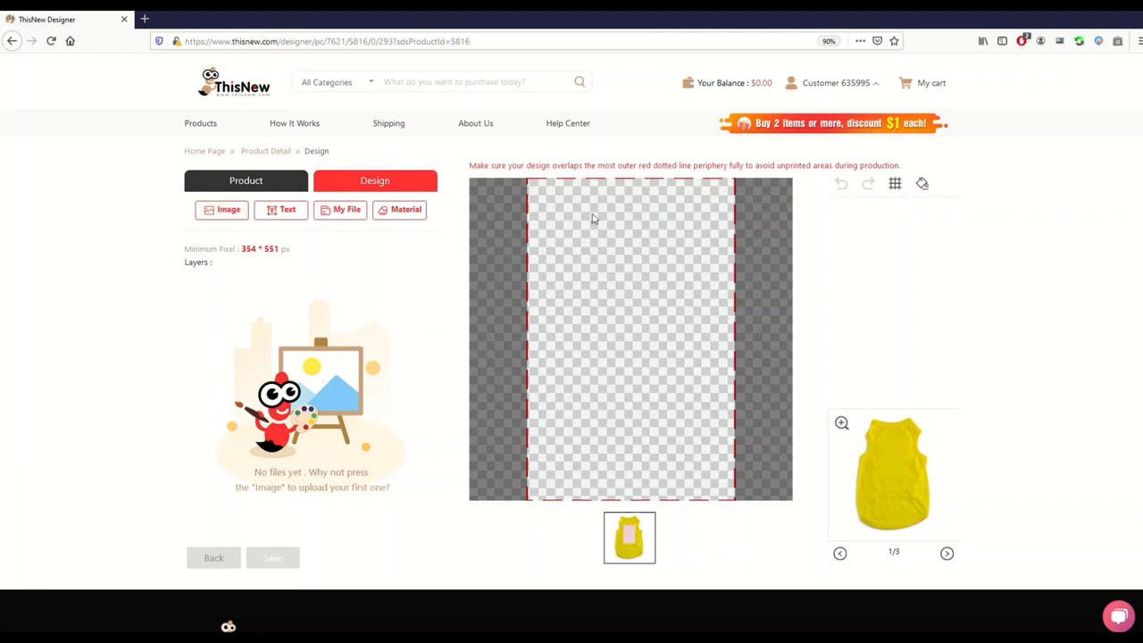
mouse_move(463, 284)
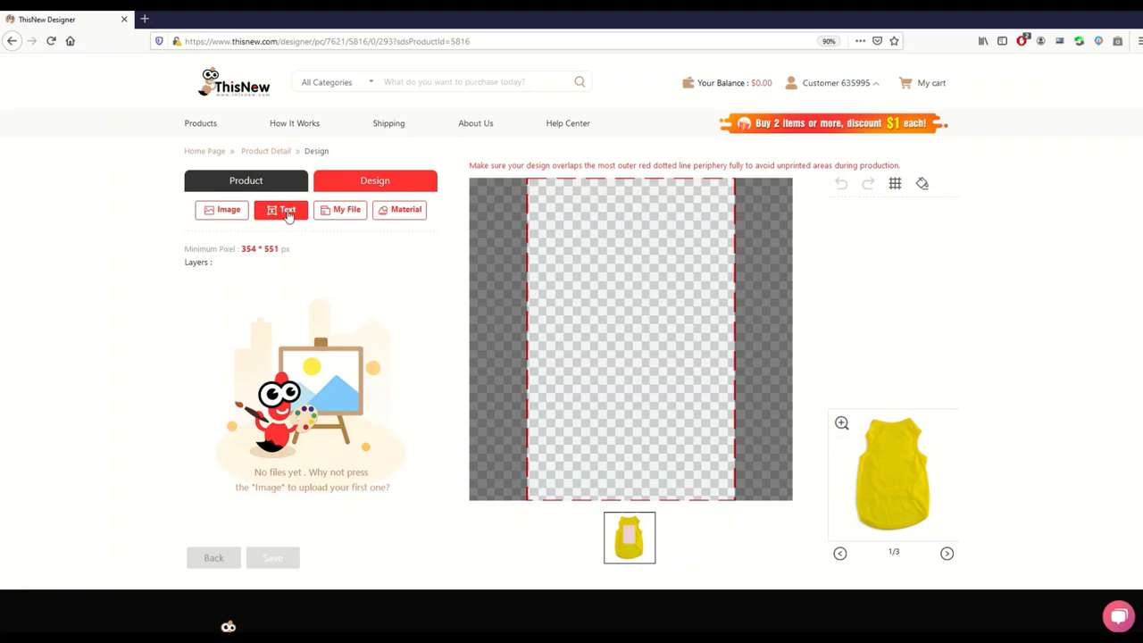
mouse_move(333, 229)
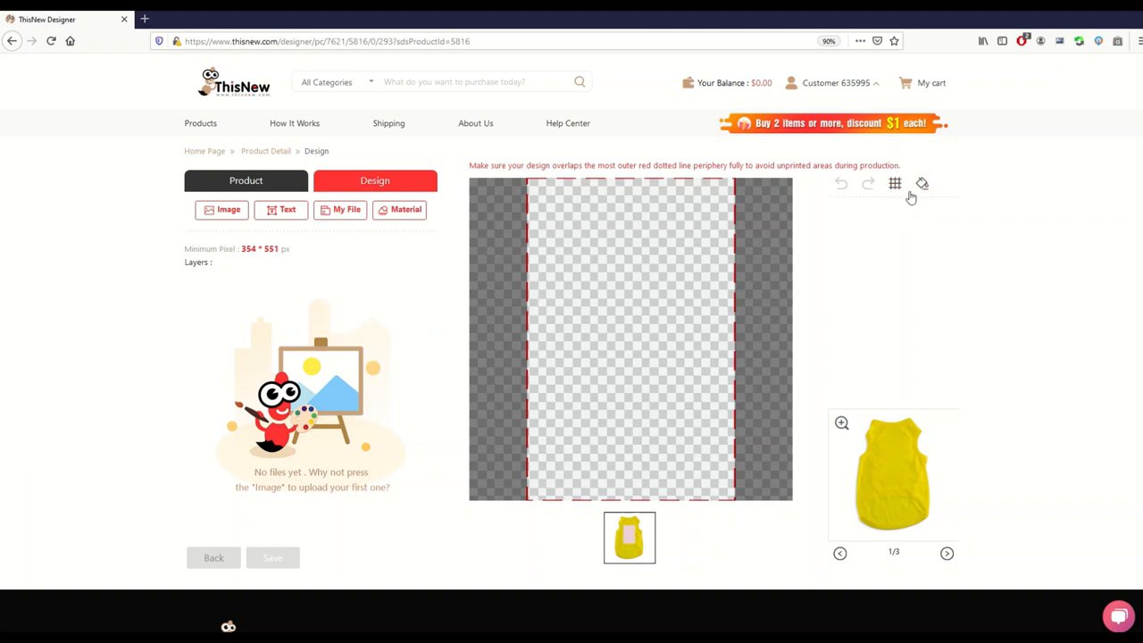
mouse_move(936, 203)
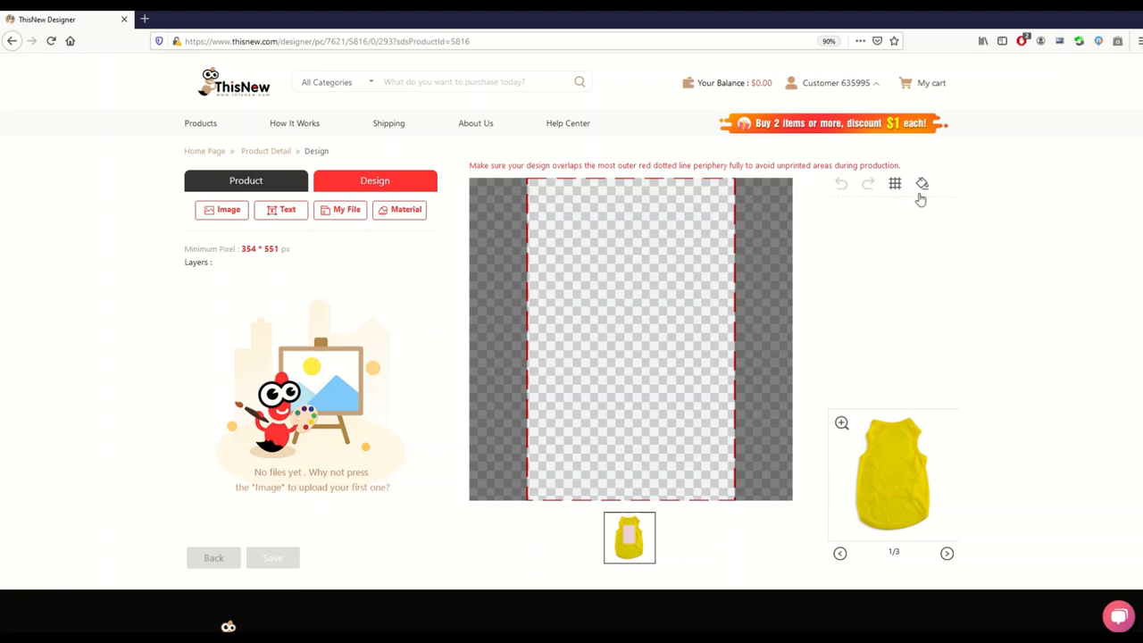
Step: Give the vest's design area a solid red background colour
click(921, 184)
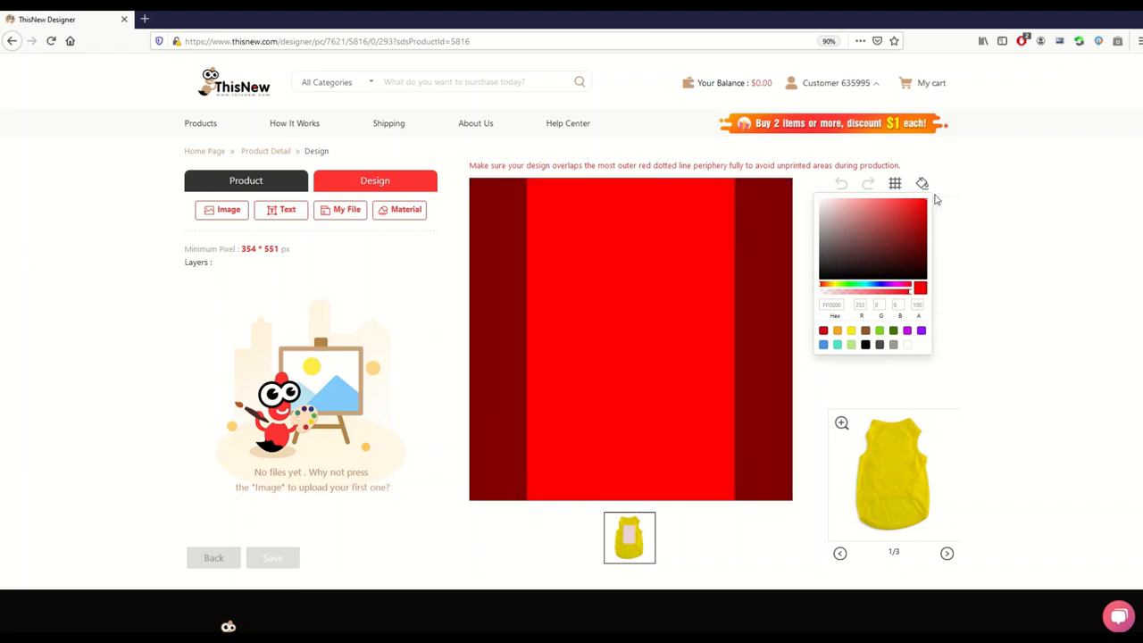
mouse_move(820, 378)
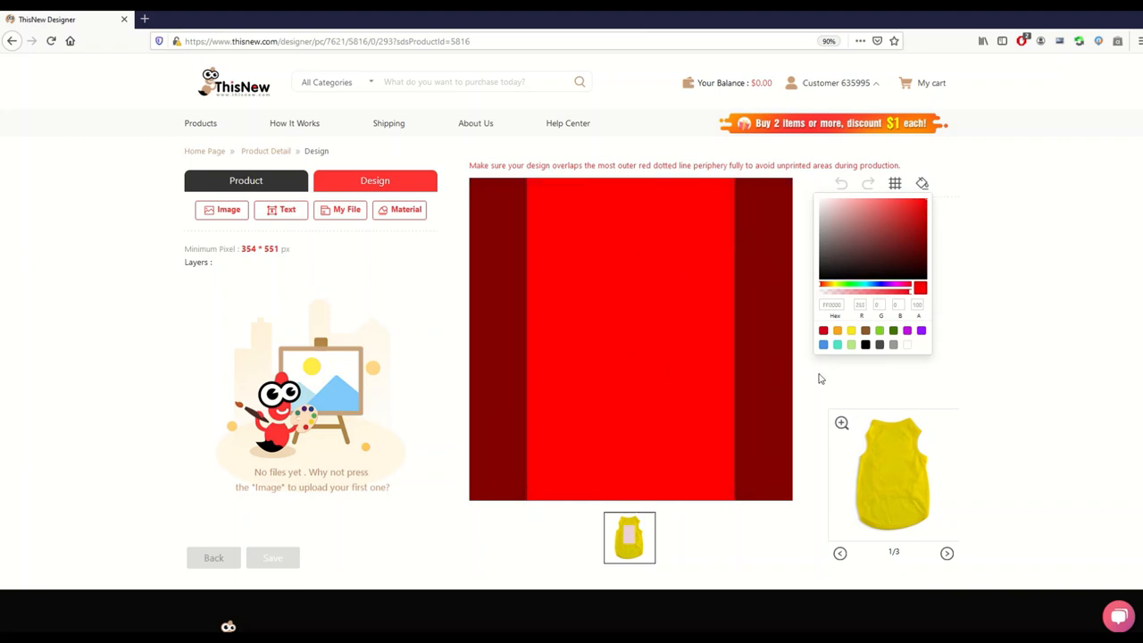
click(611, 366)
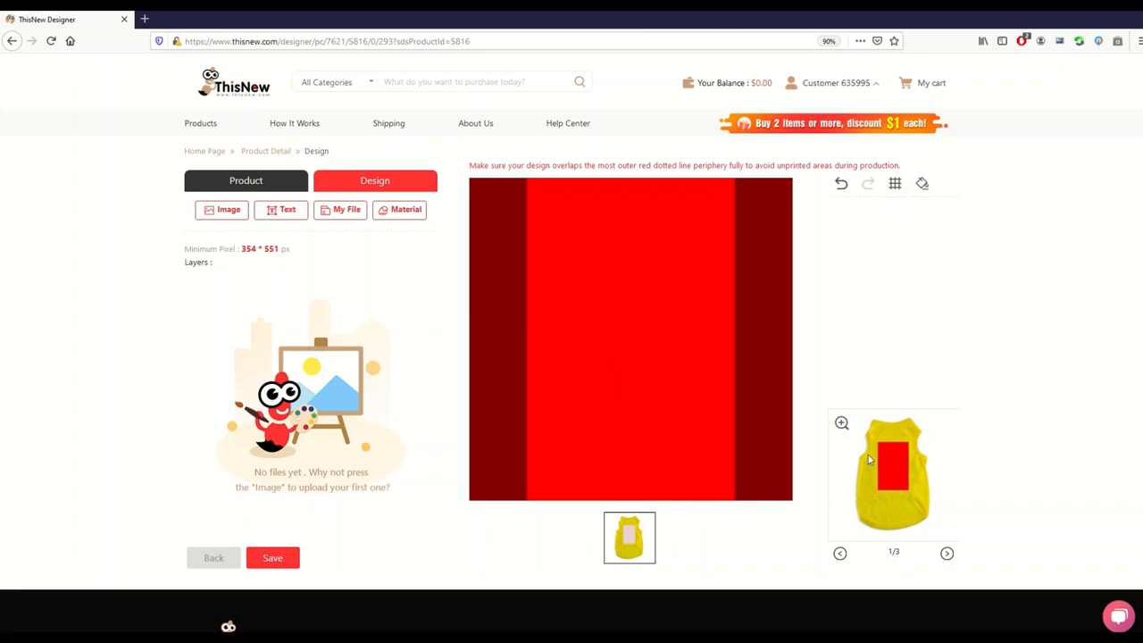
mouse_move(775, 542)
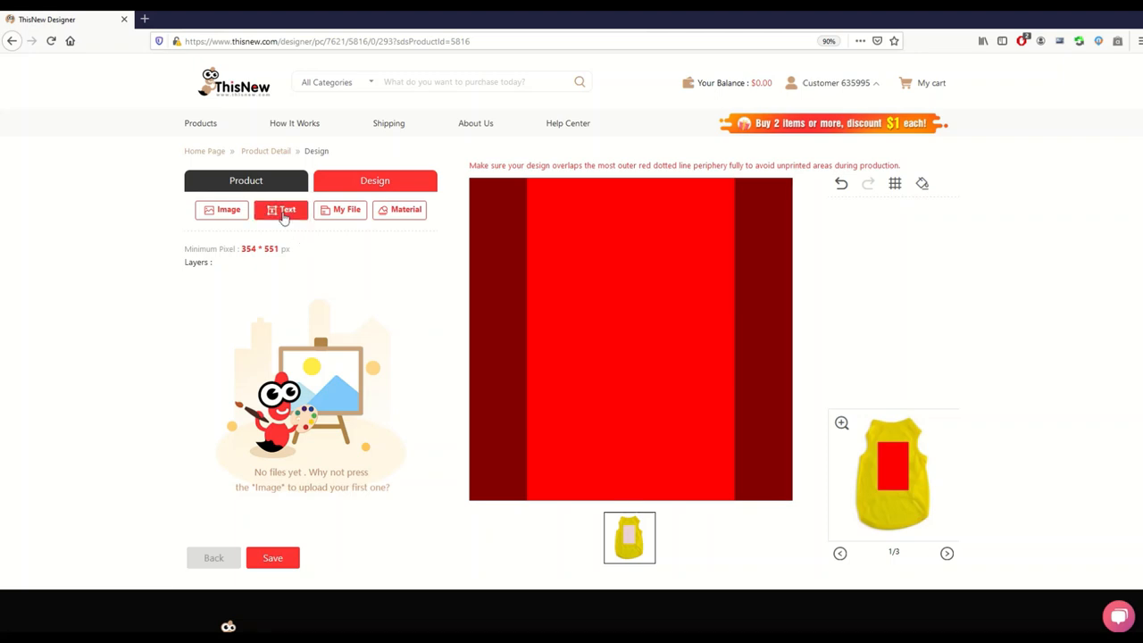
Step: Add a text layer, mistype BRUTUS into it and remove that layer
click(280, 209)
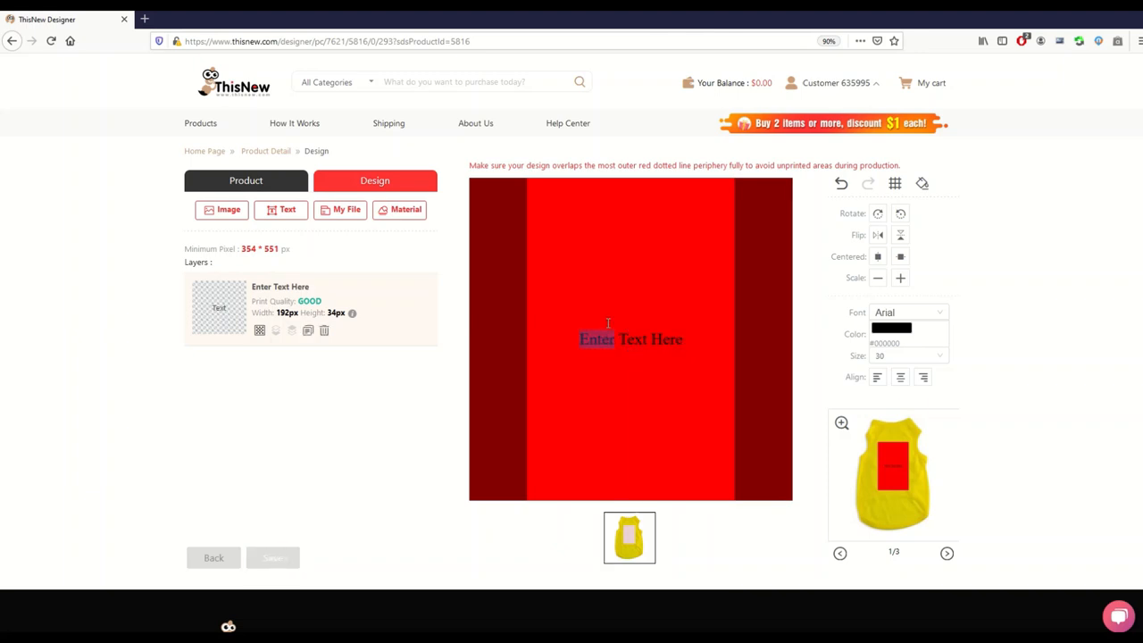
text(B)
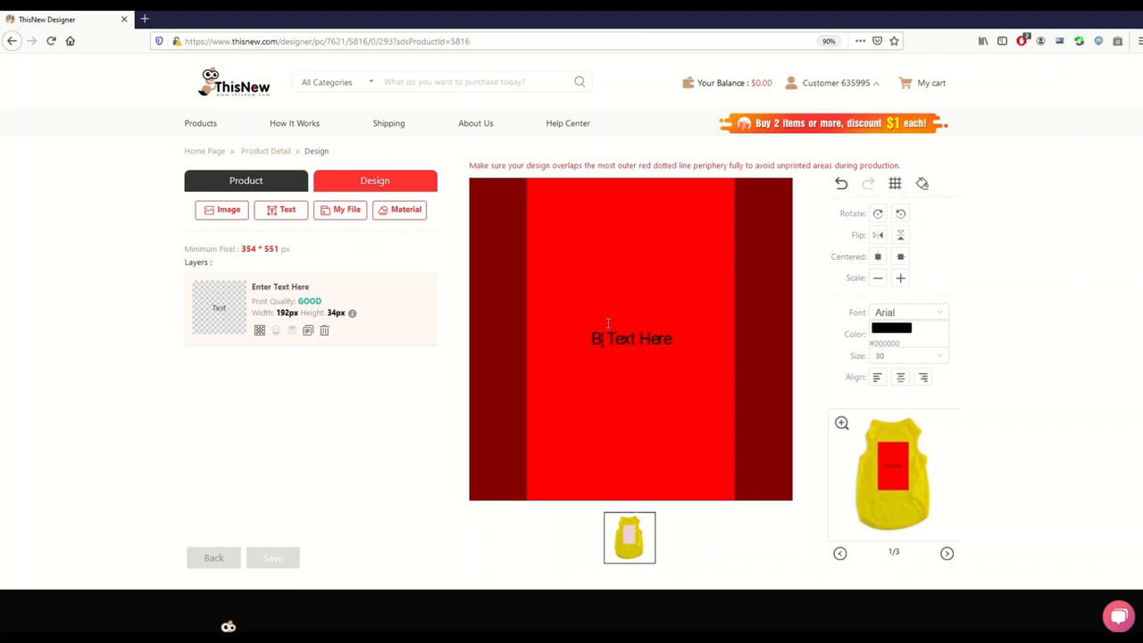
text(RUTUS)
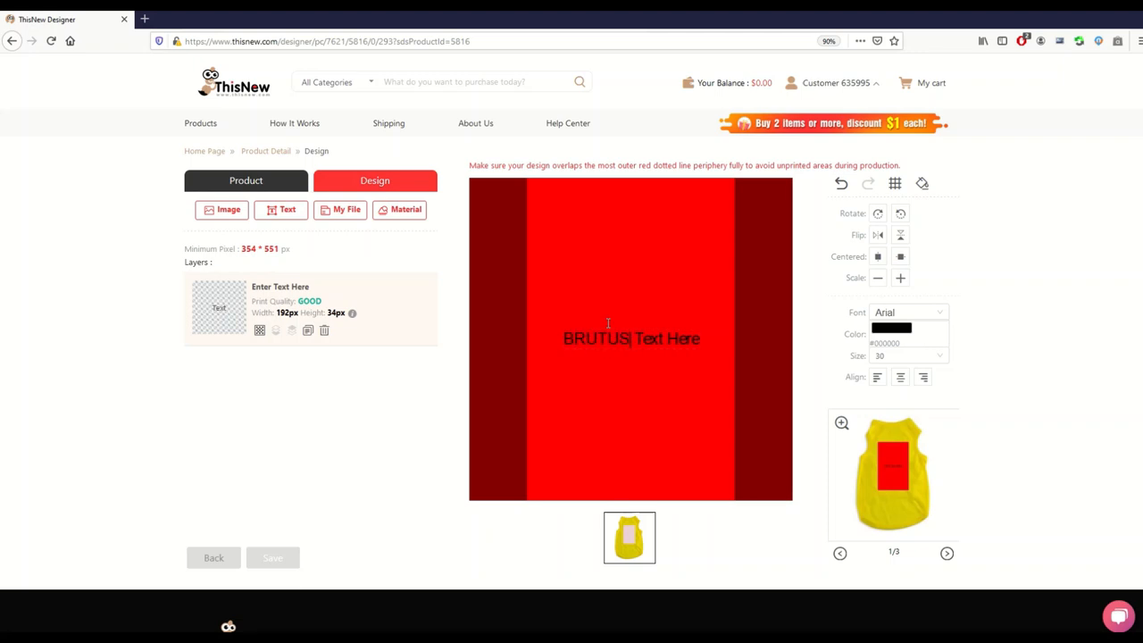
click(323, 330)
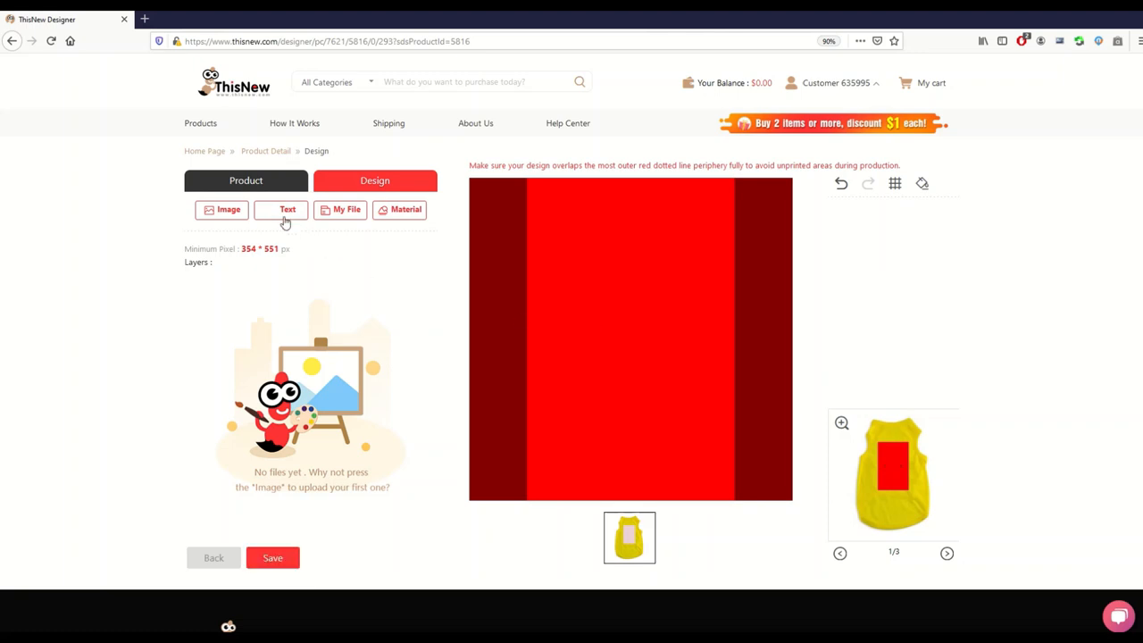
Step: Add a fresh text layer reading exactly 'BRUTUS' and select the word for styling
click(288, 209)
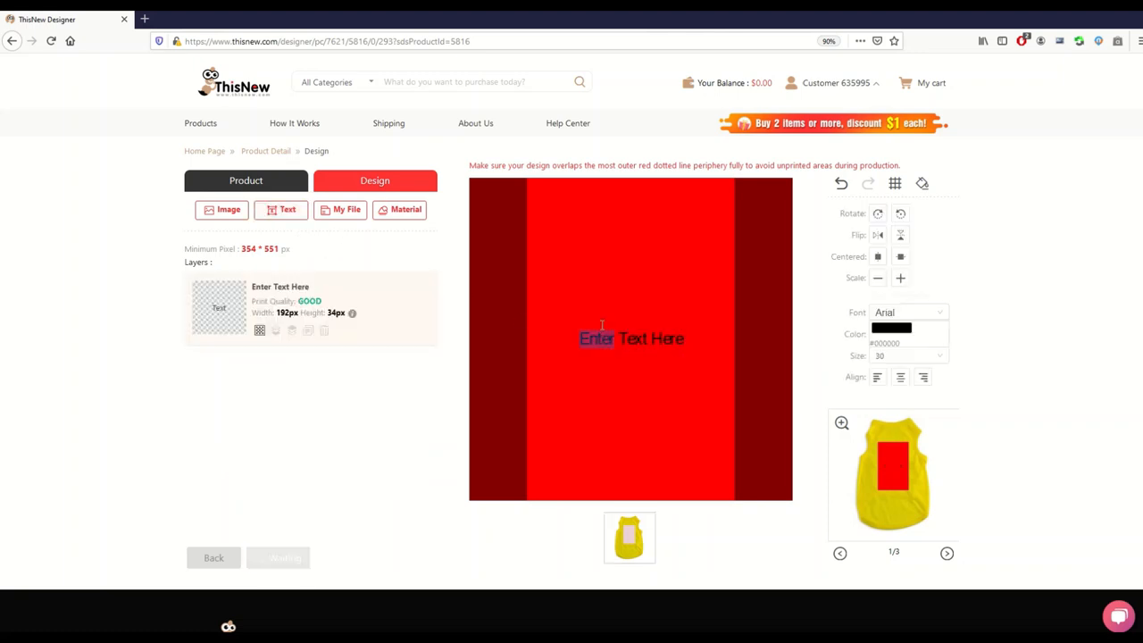
text(BRUTUS)
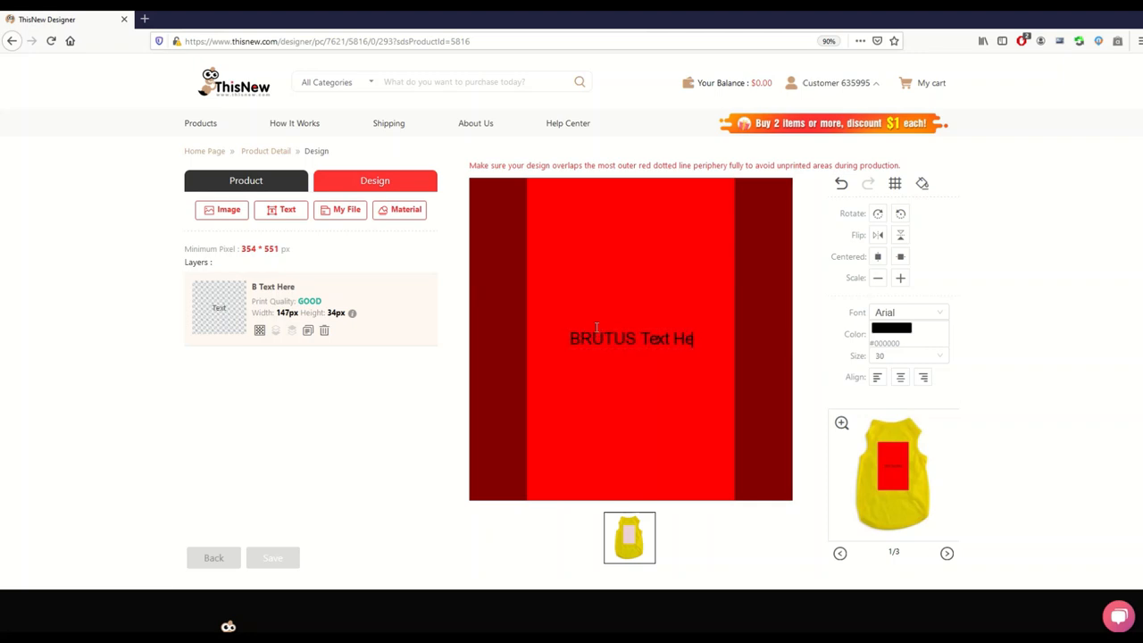
key(Backspace)
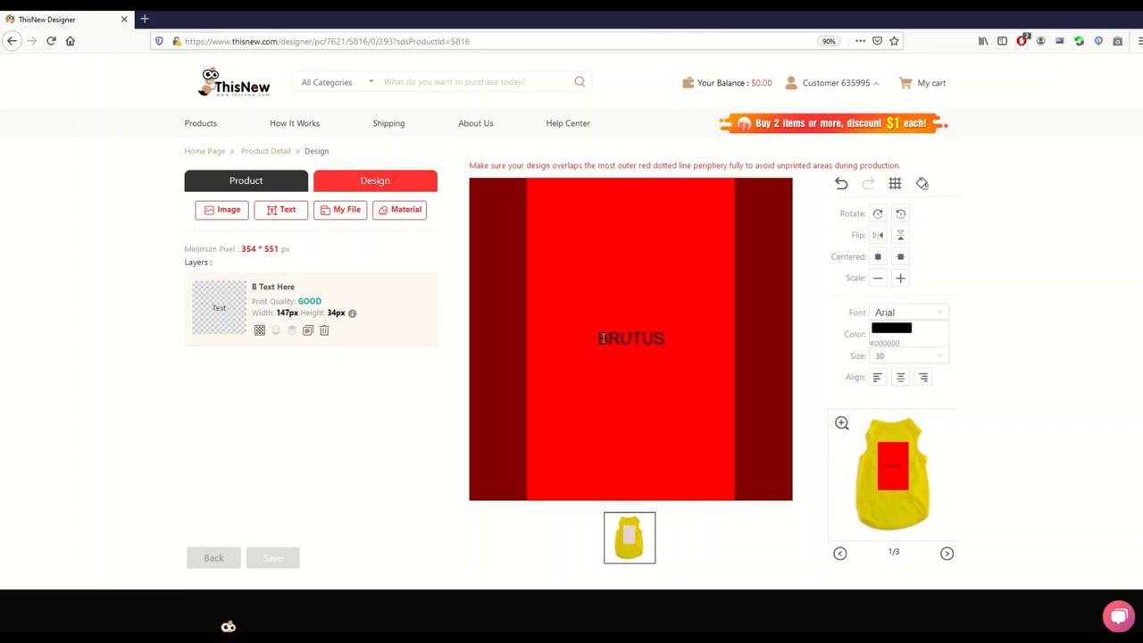
double_click(630, 338)
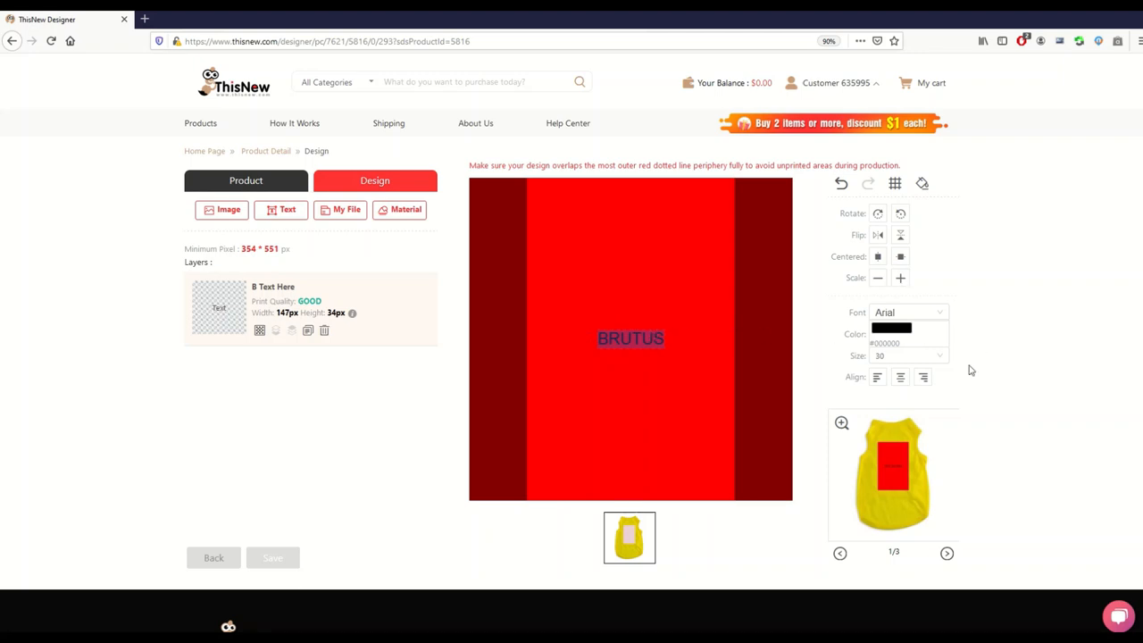
Step: Style BRUTUS as white #ffffff in the bold AMBAMBO-style display font at size 88
click(890, 329)
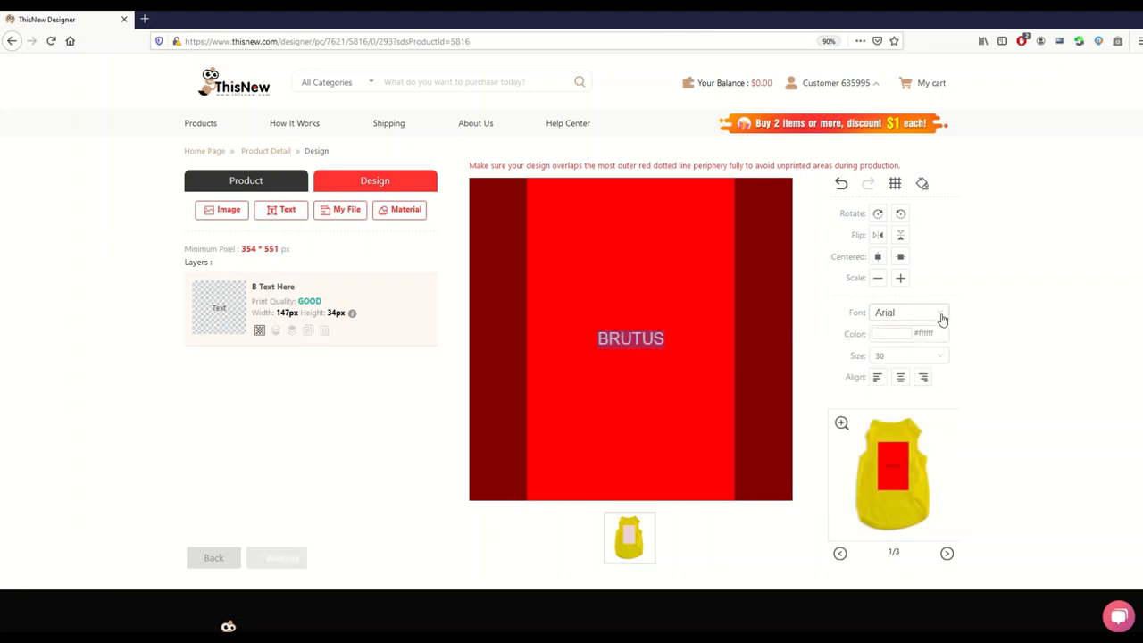
click(939, 312)
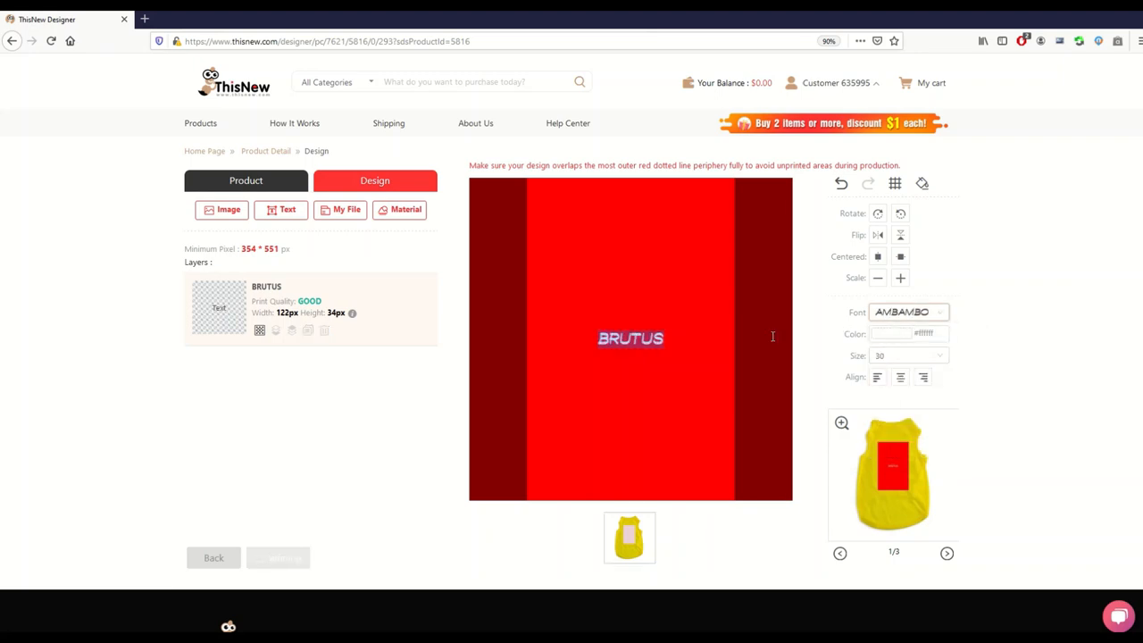
click(907, 355)
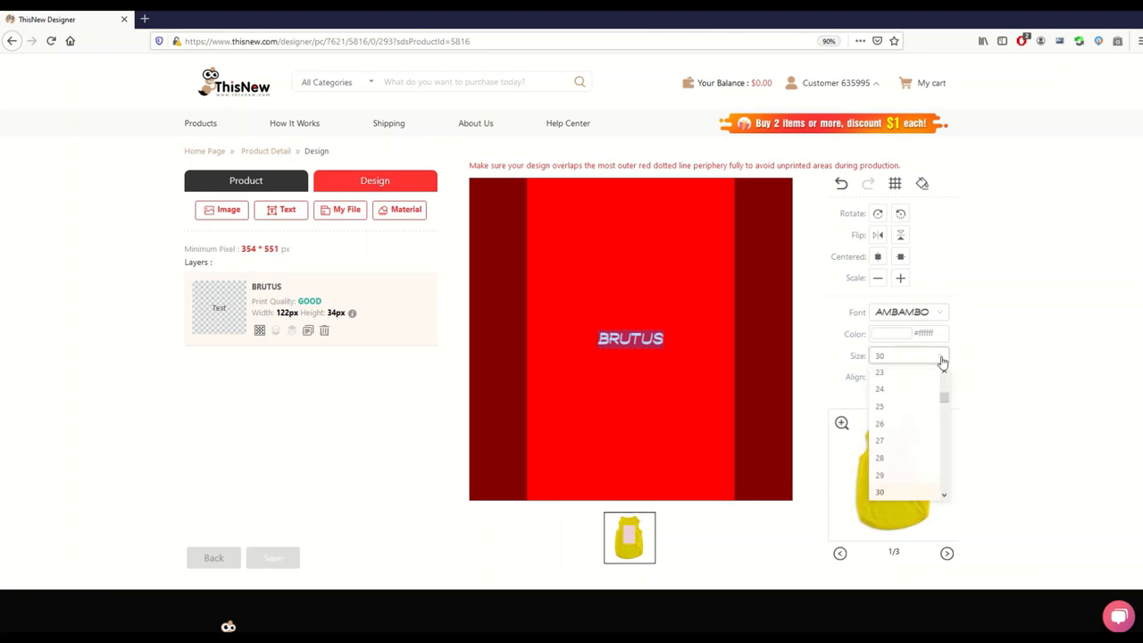
scroll(down, 3)
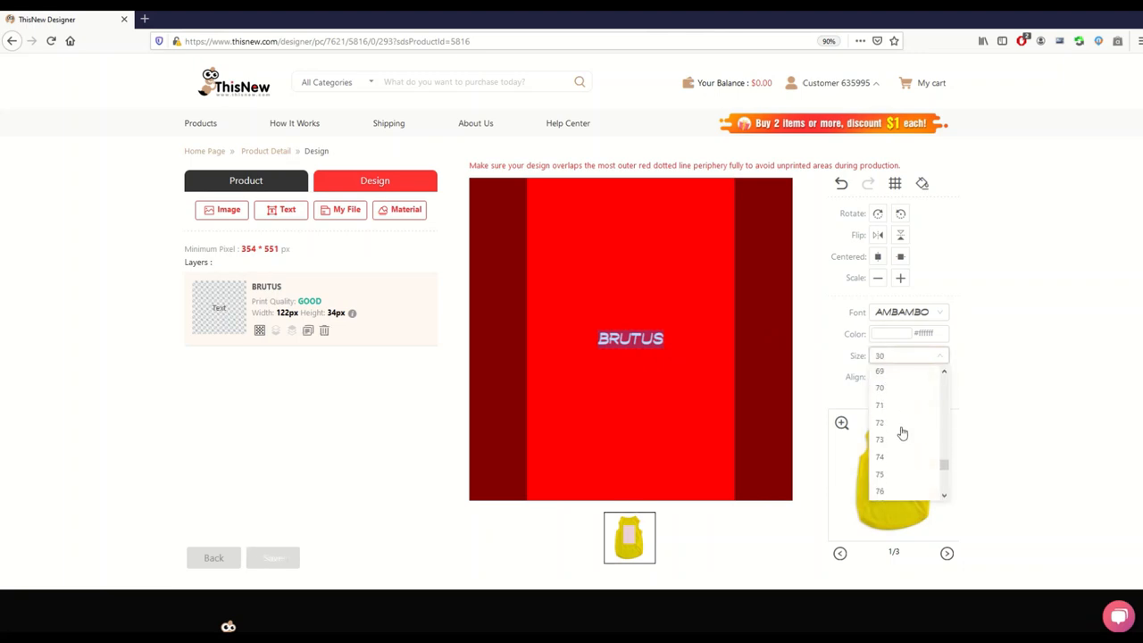
click(879, 458)
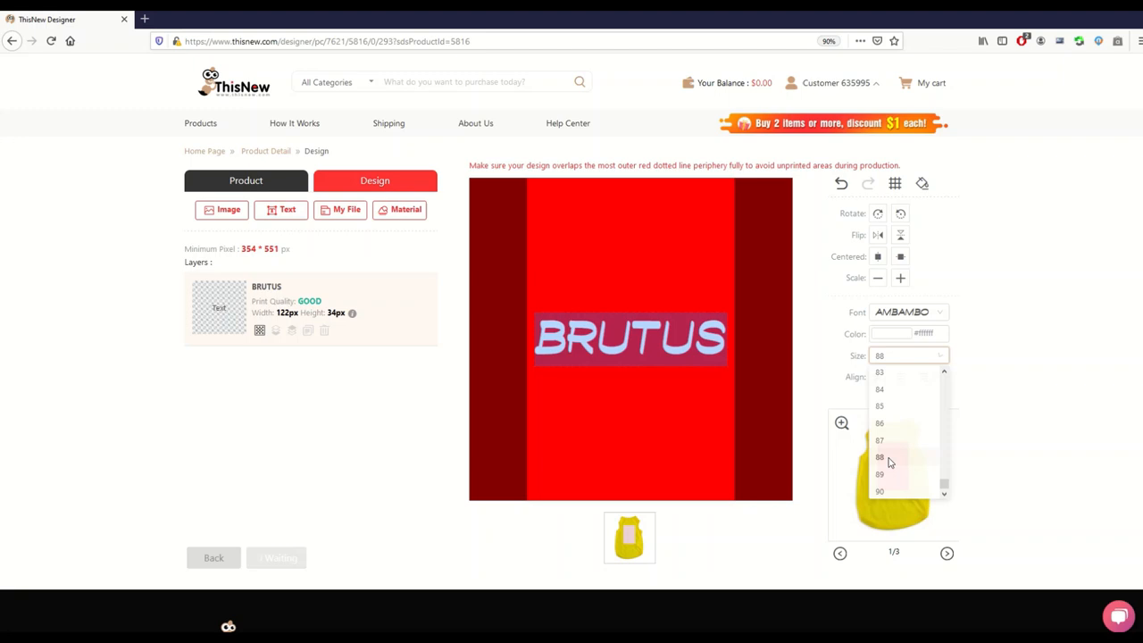
click(879, 457)
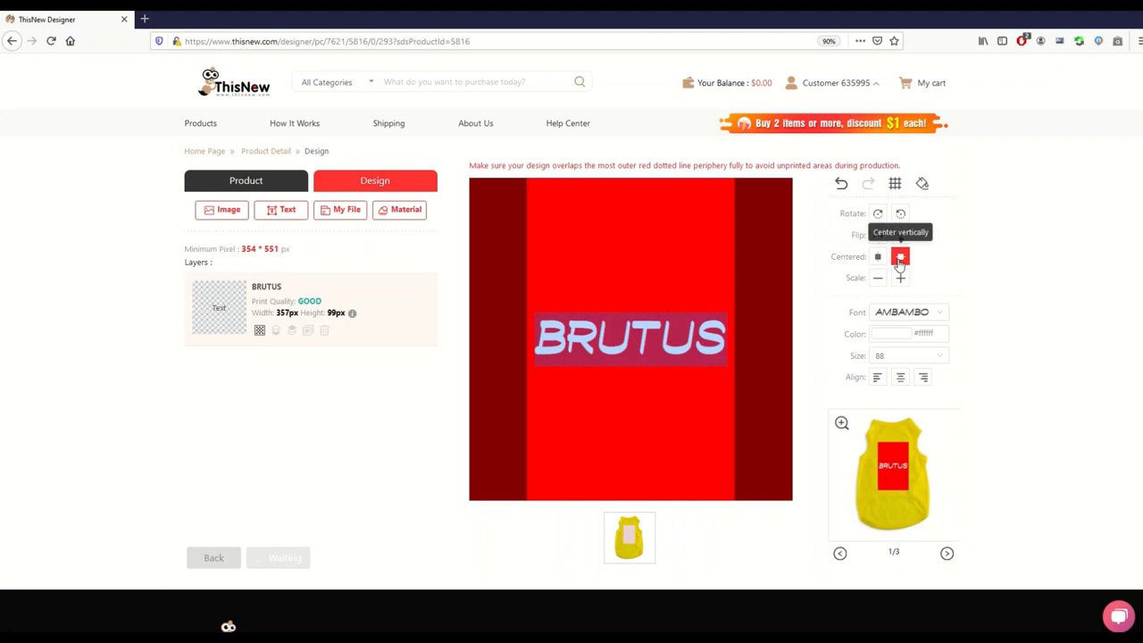
Step: Move BRUTUS toward the top of the panel and centre it across the panel
click(900, 257)
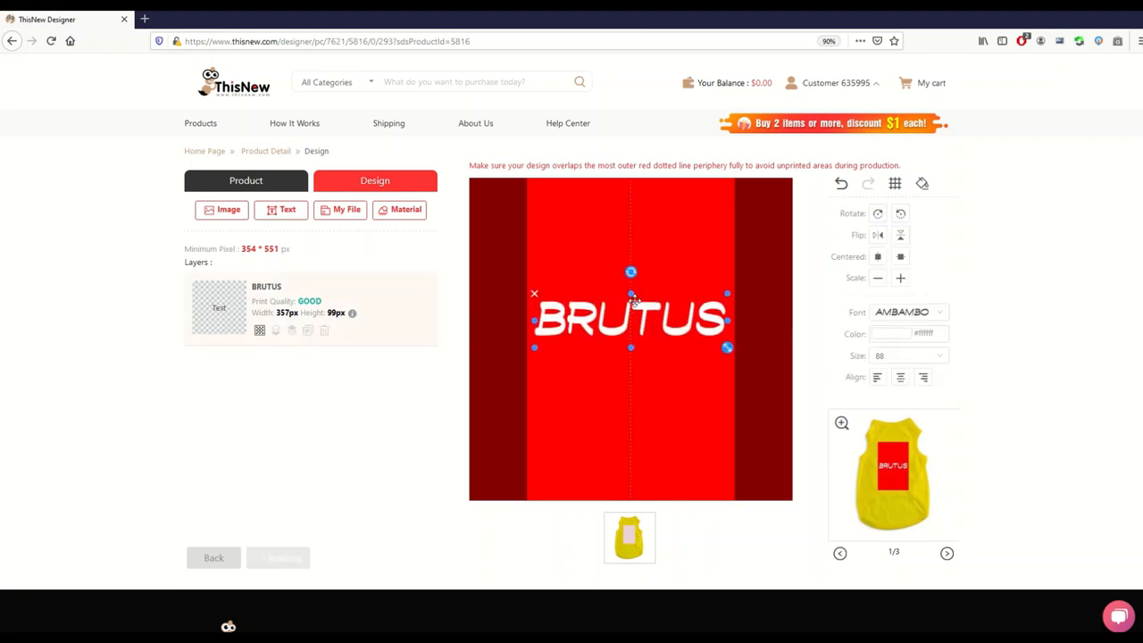
drag(630, 318, 631, 253)
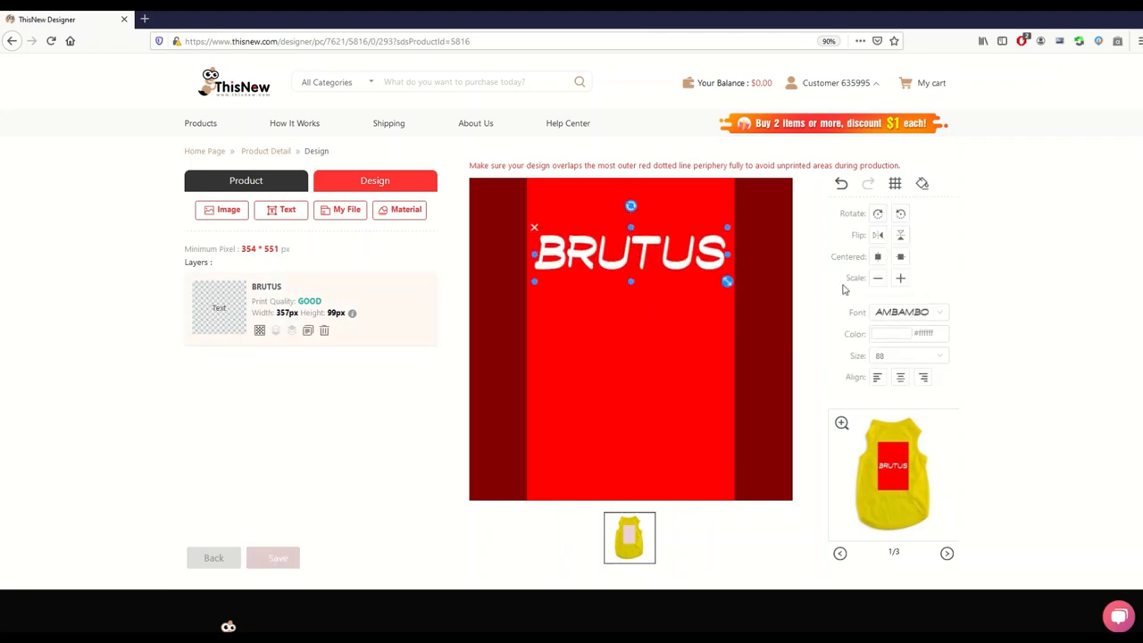
click(900, 257)
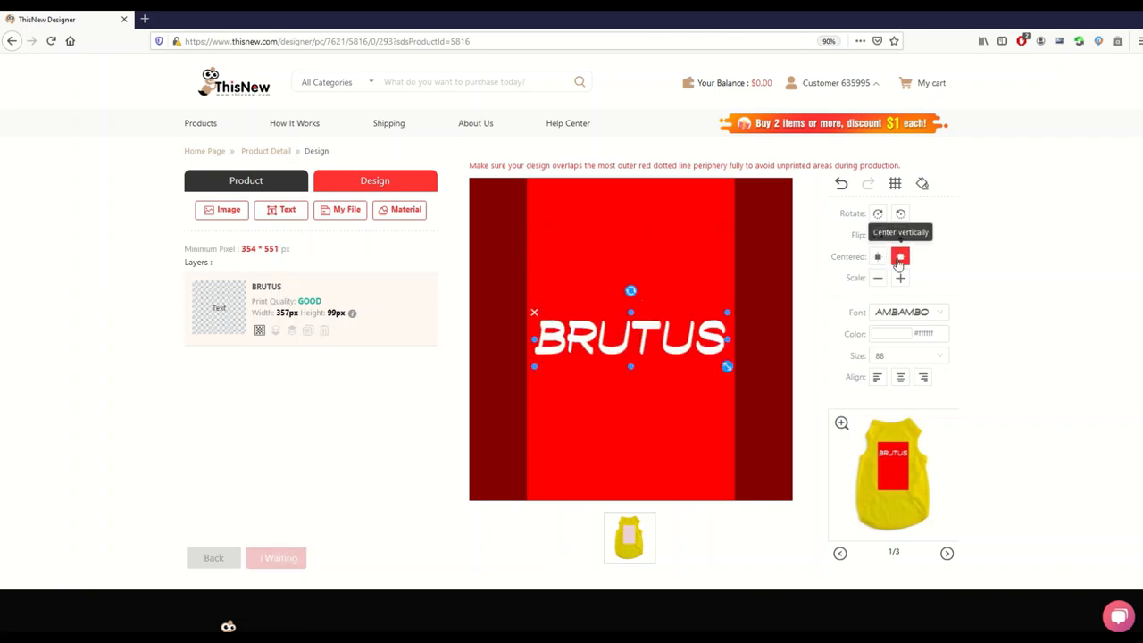
click(900, 257)
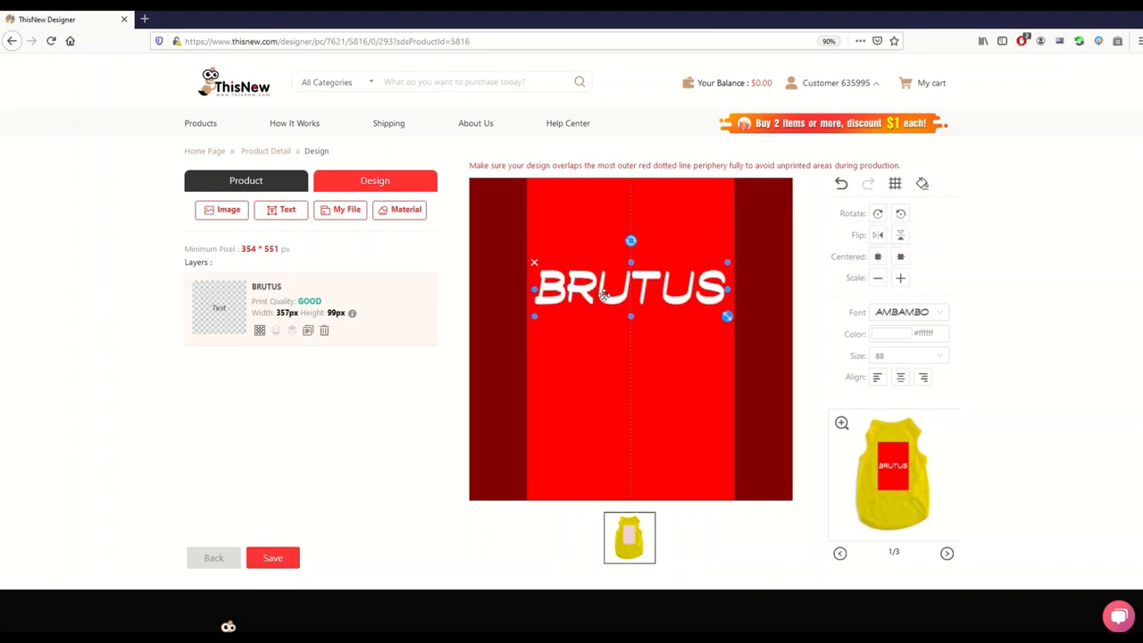
Step: Nudge BRUTUS back up near the top edge and finish placing it
drag(633, 288, 632, 272)
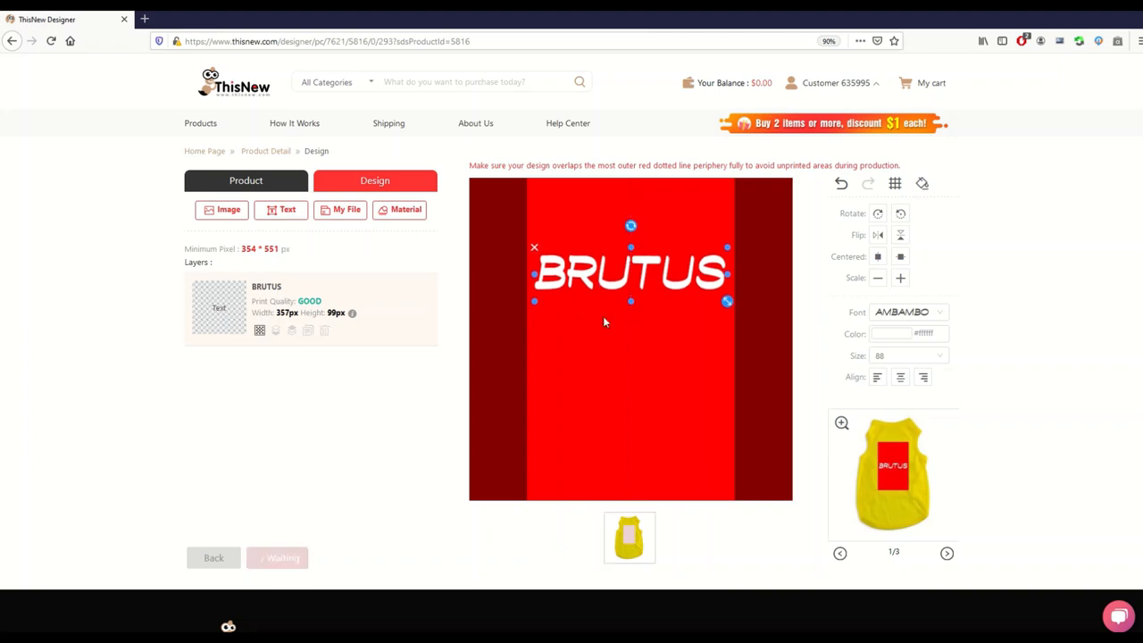
drag(632, 275, 610, 265)
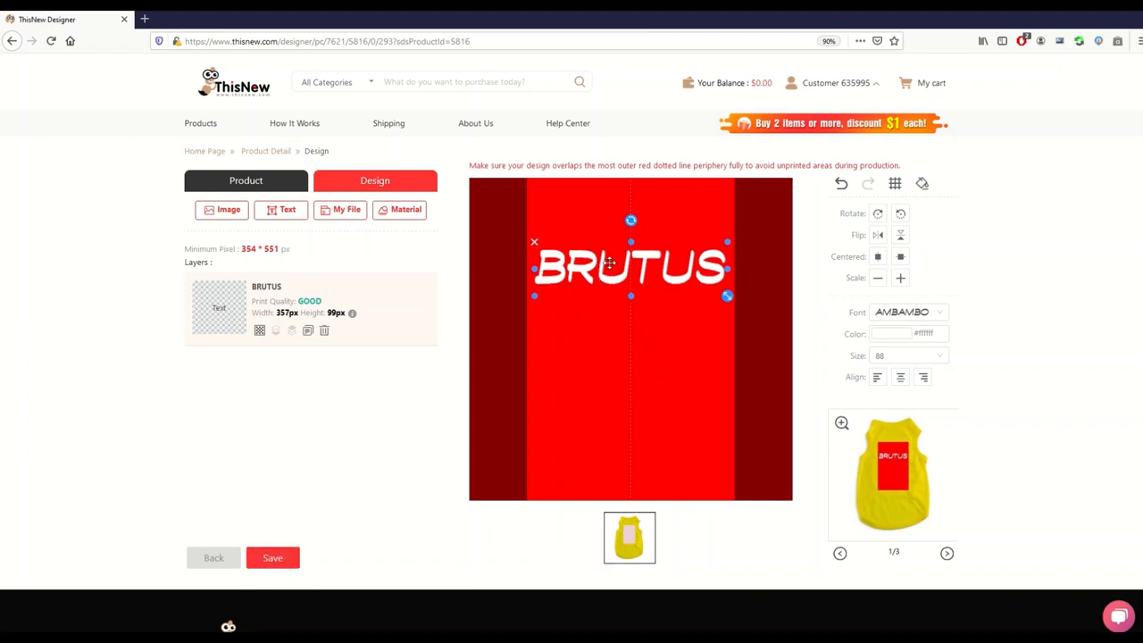
click(877, 257)
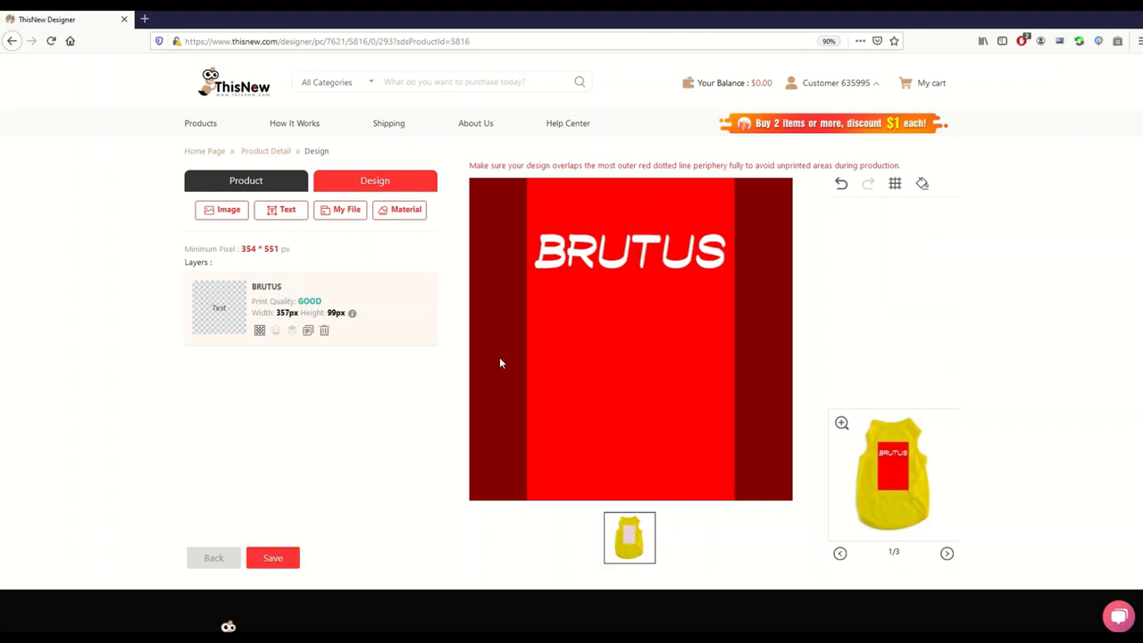
mouse_move(615, 423)
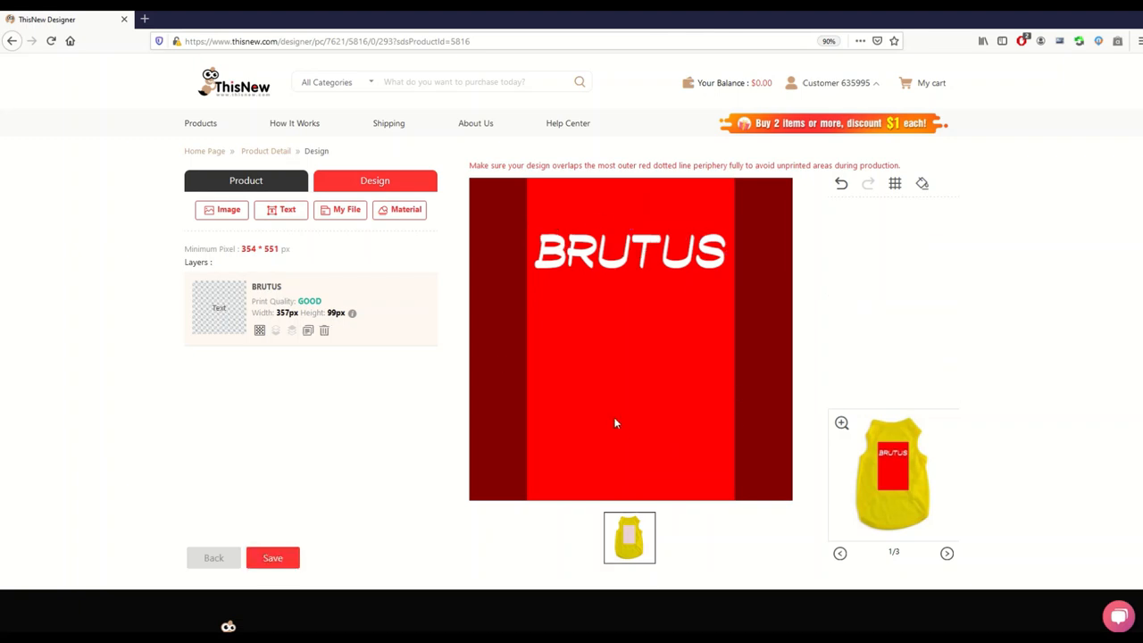
mouse_move(813, 465)
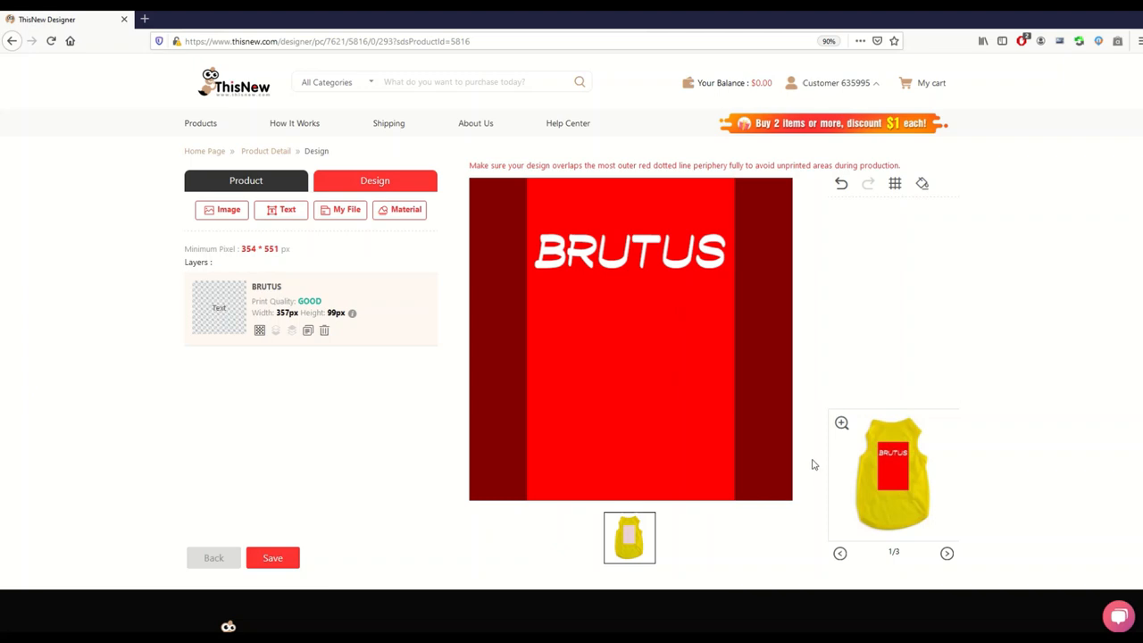
mouse_move(990, 502)
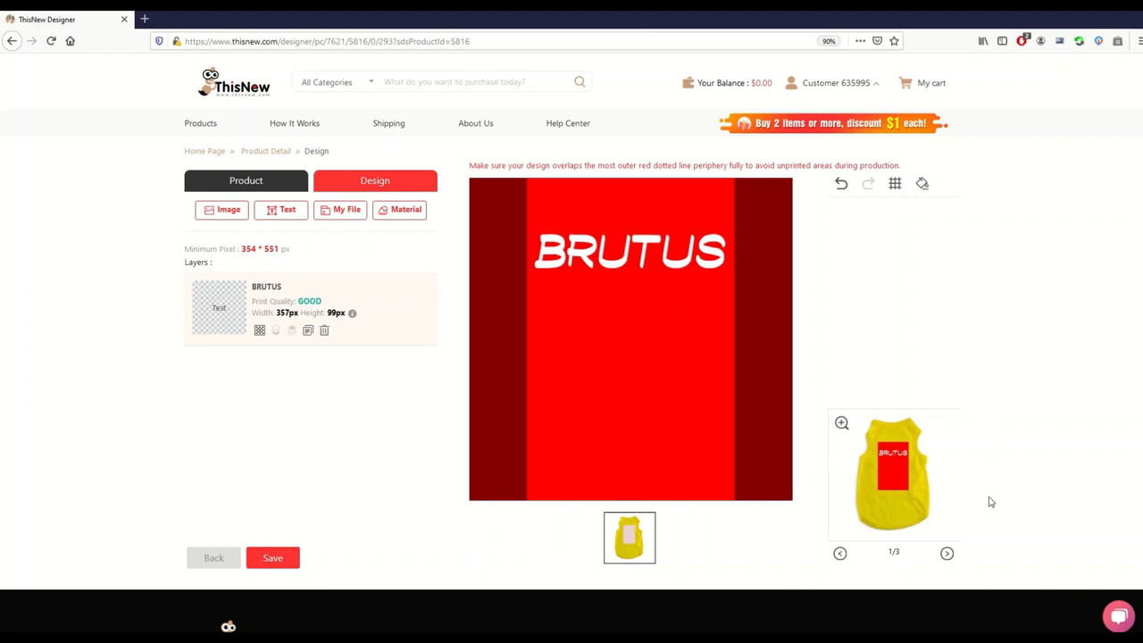
click(839, 422)
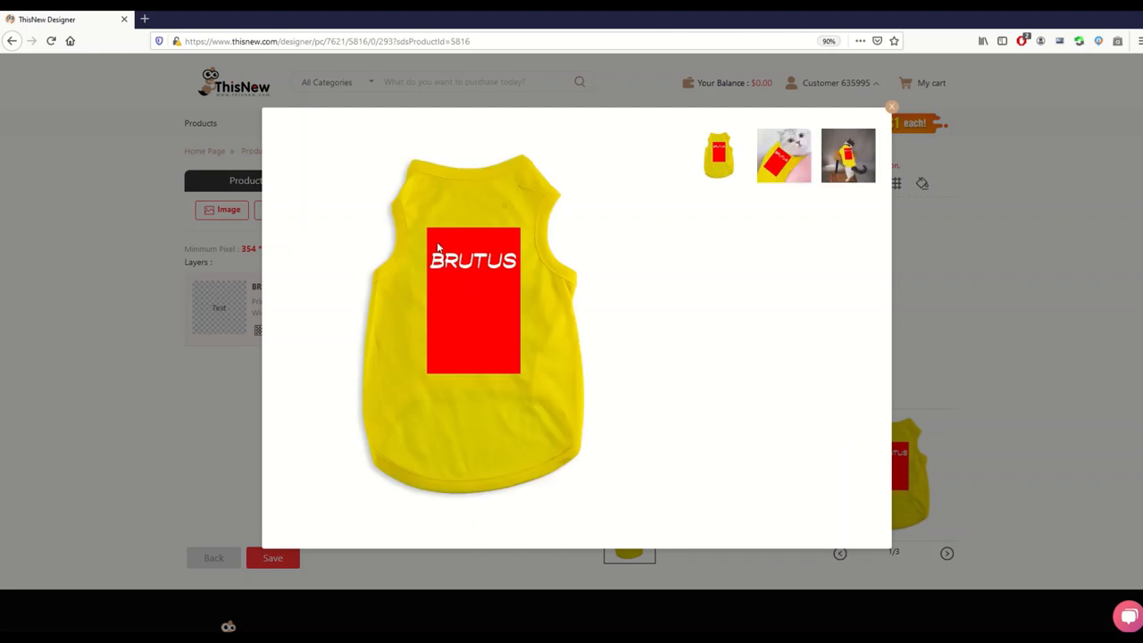
Step: View the cat-on-chair and close-up cat mockups, return to the plain vest and close the preview
click(782, 156)
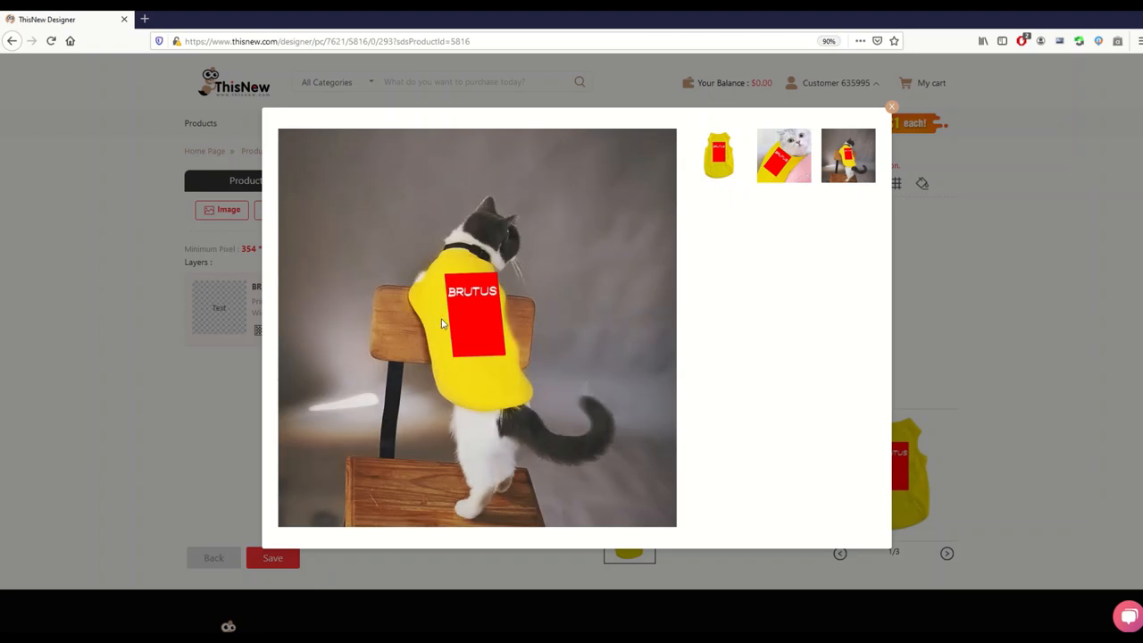
mouse_move(465, 316)
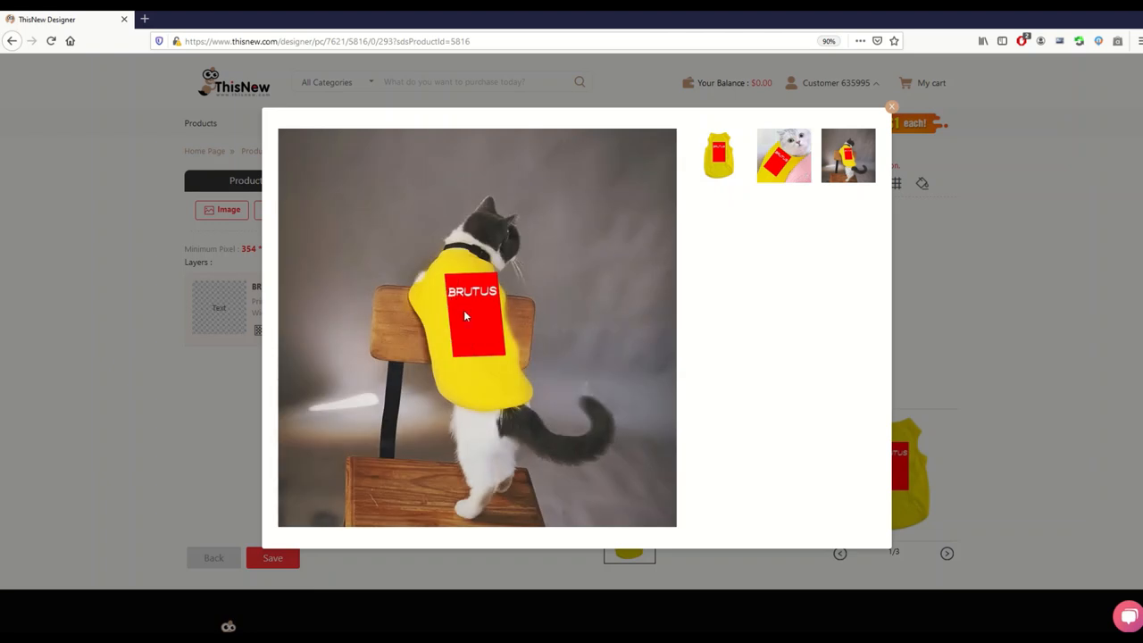
click(783, 155)
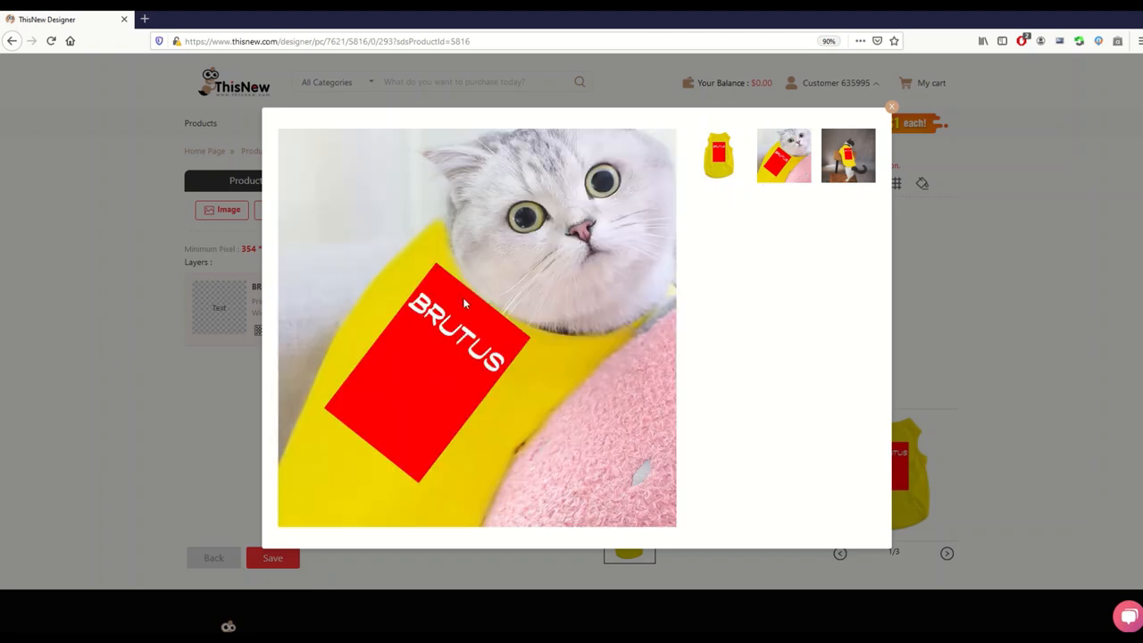
mouse_move(622, 236)
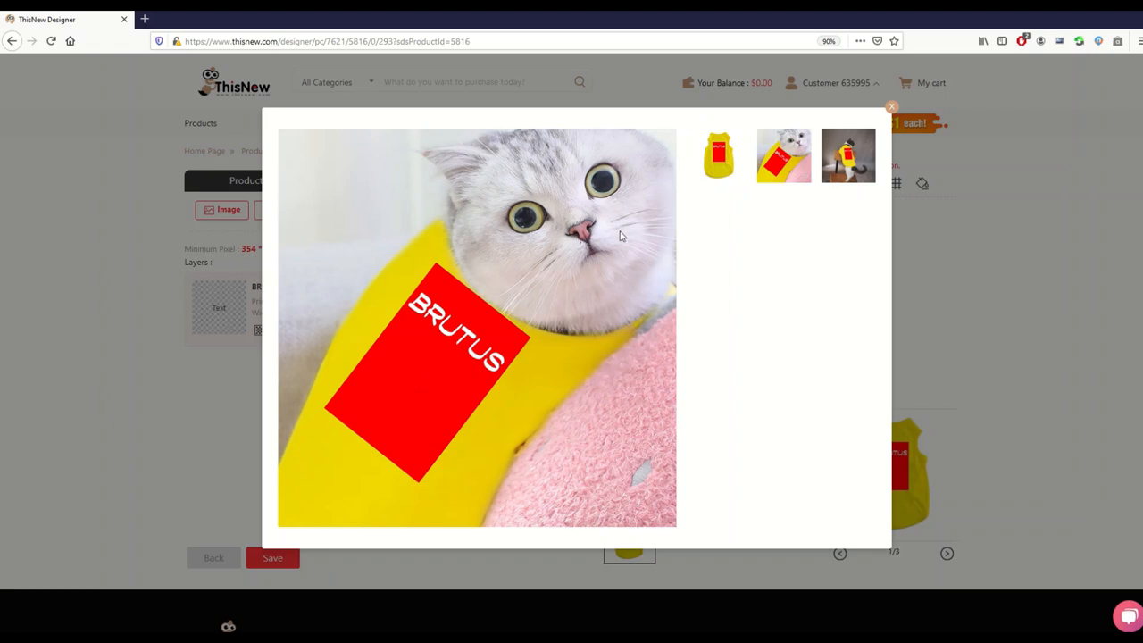
click(719, 155)
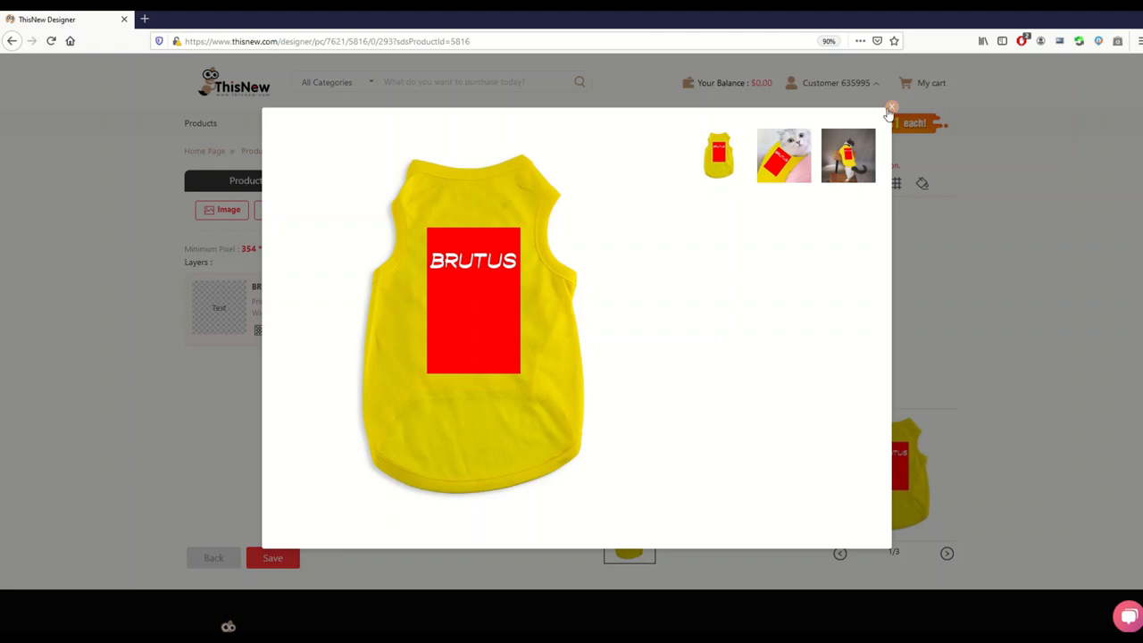
click(890, 109)
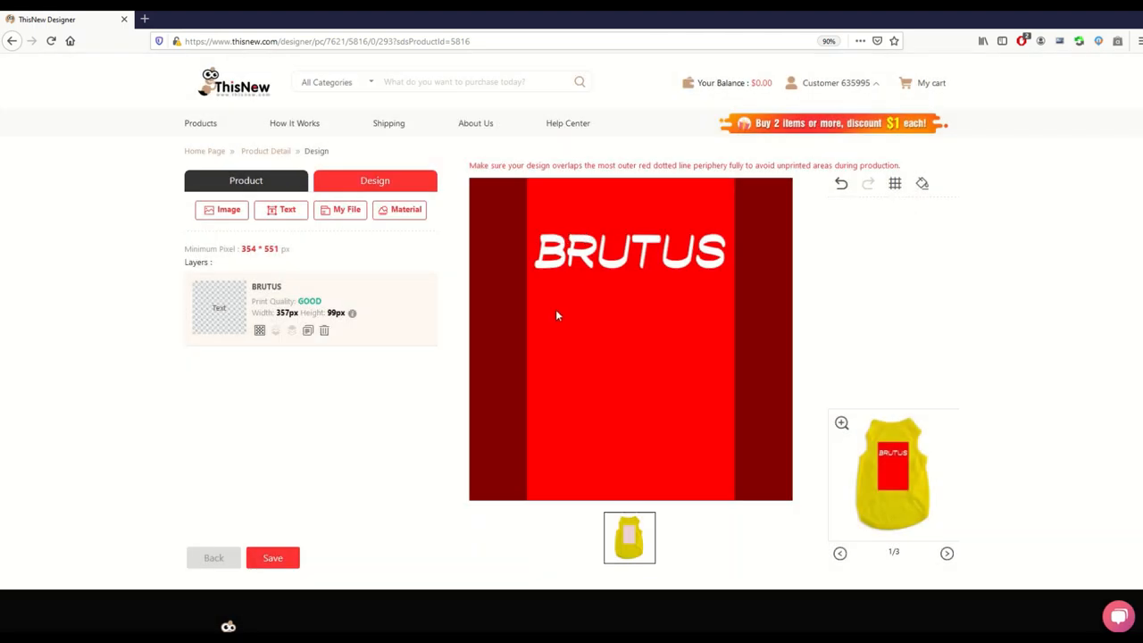
mouse_move(627, 300)
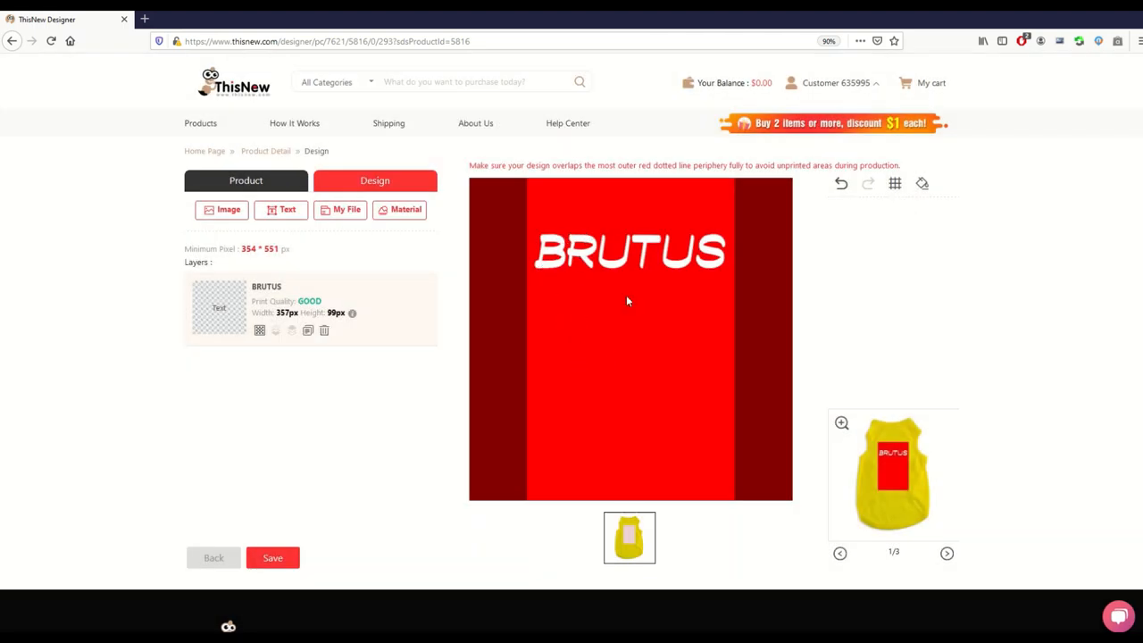
mouse_move(700, 425)
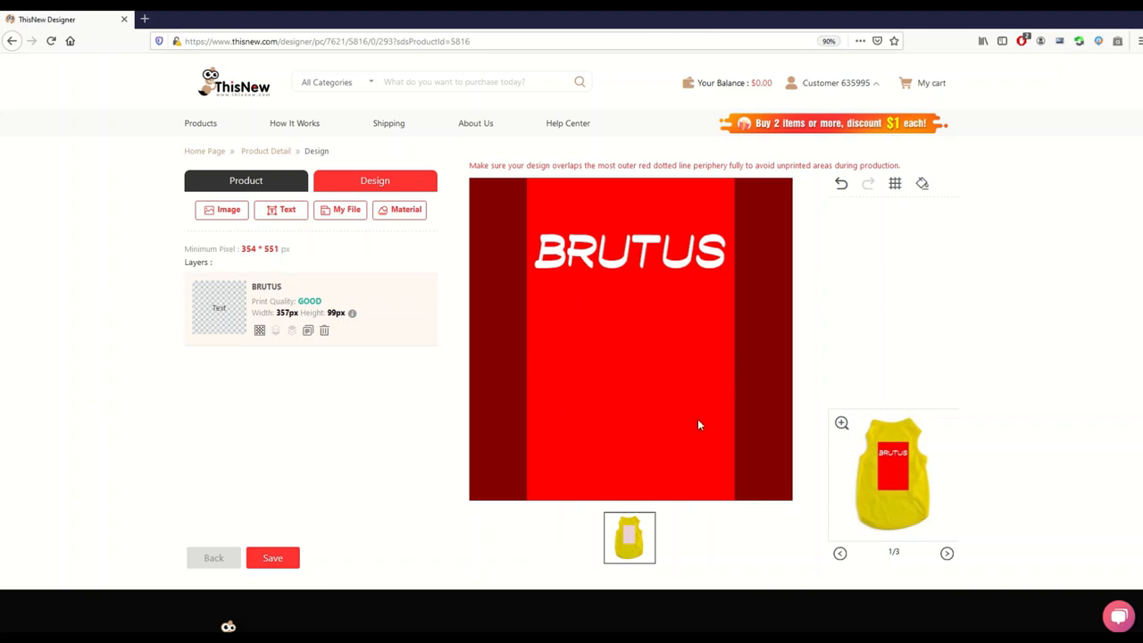
mouse_move(495, 354)
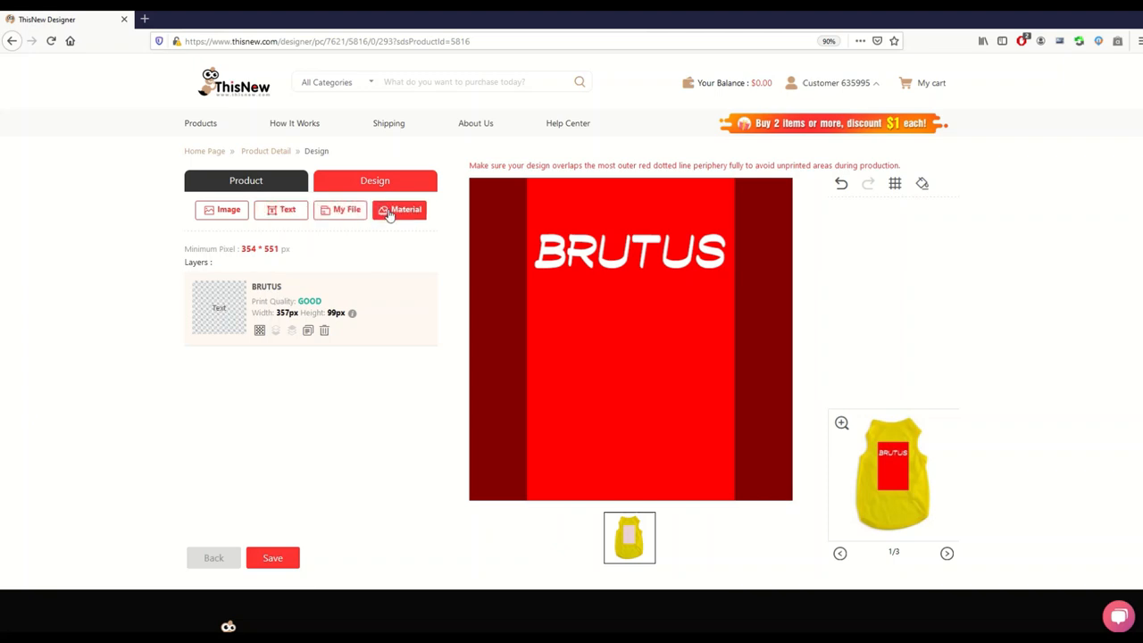
Step: Bring up the Material clip-art library beside the BRUTUS design
click(400, 209)
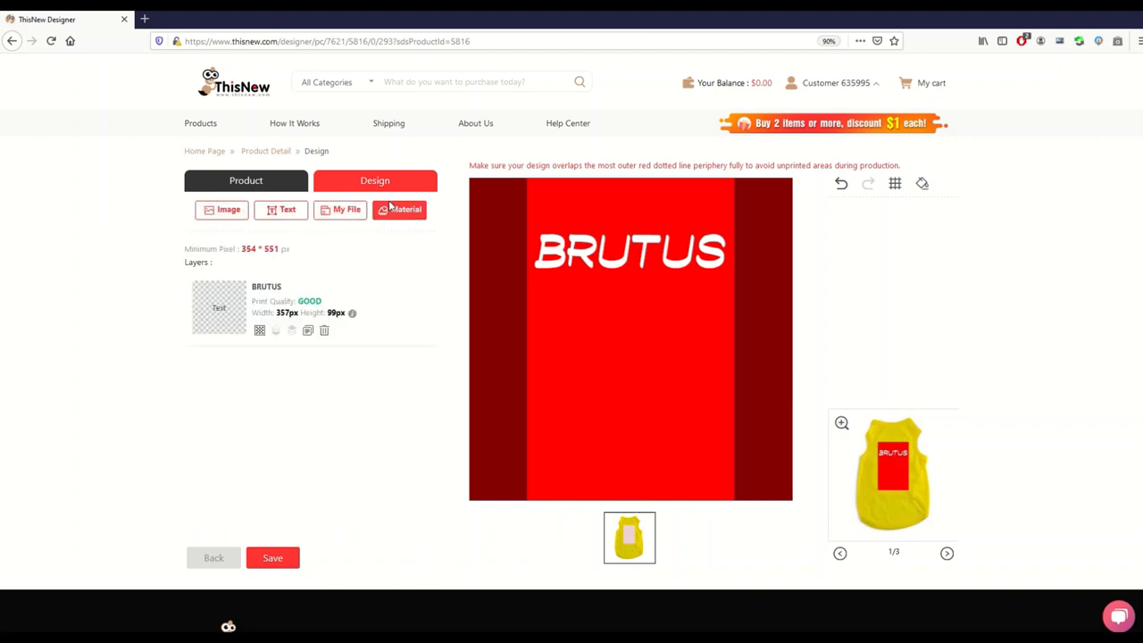
click(400, 209)
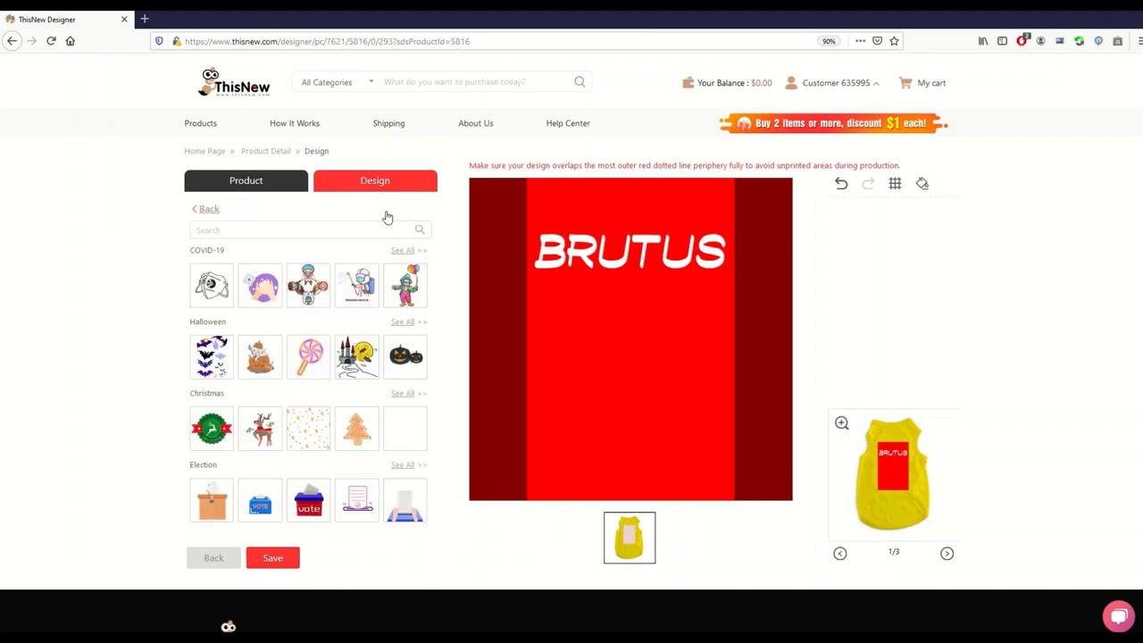
mouse_move(307, 429)
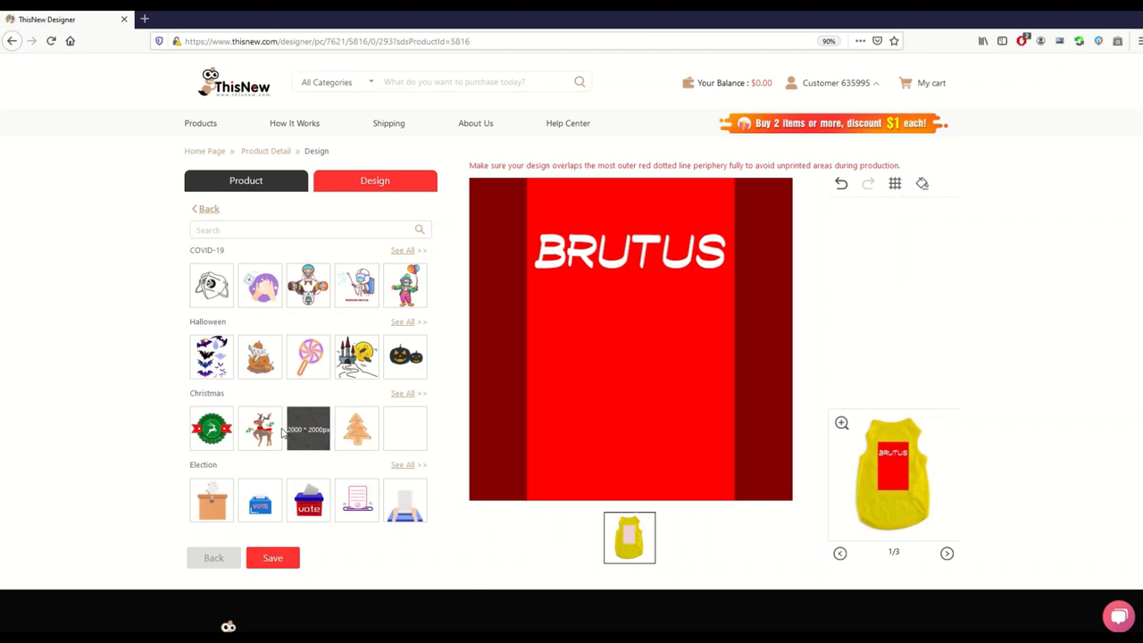
mouse_move(210, 286)
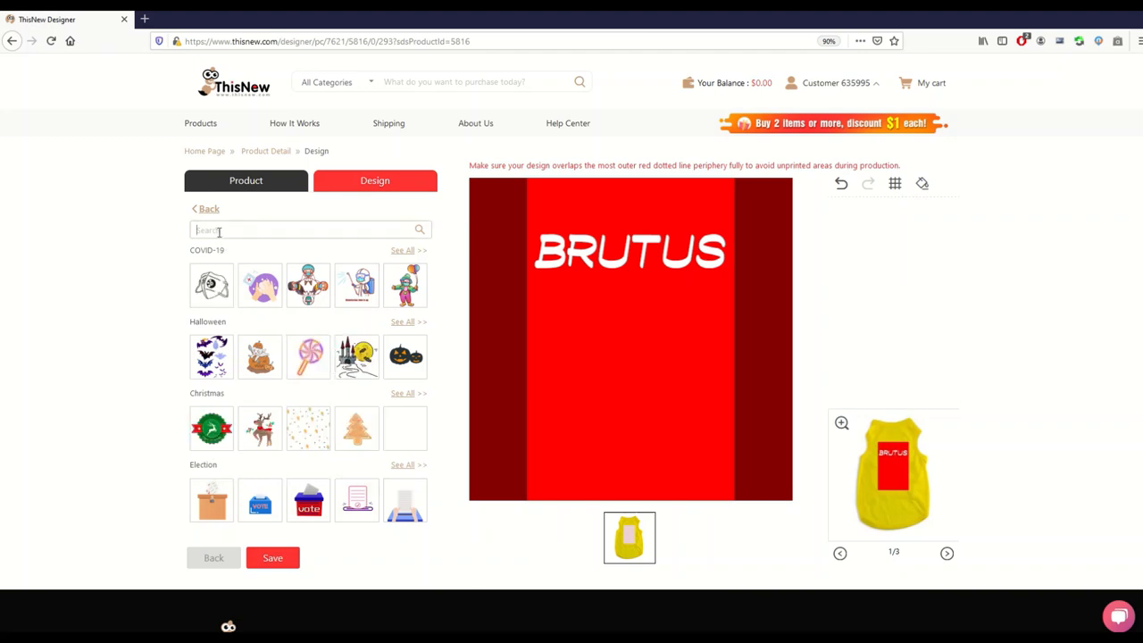
Step: Try clip-art searches for HALLOWEEN, CAT and DOG, then go back to show all clip art
text(Hal)
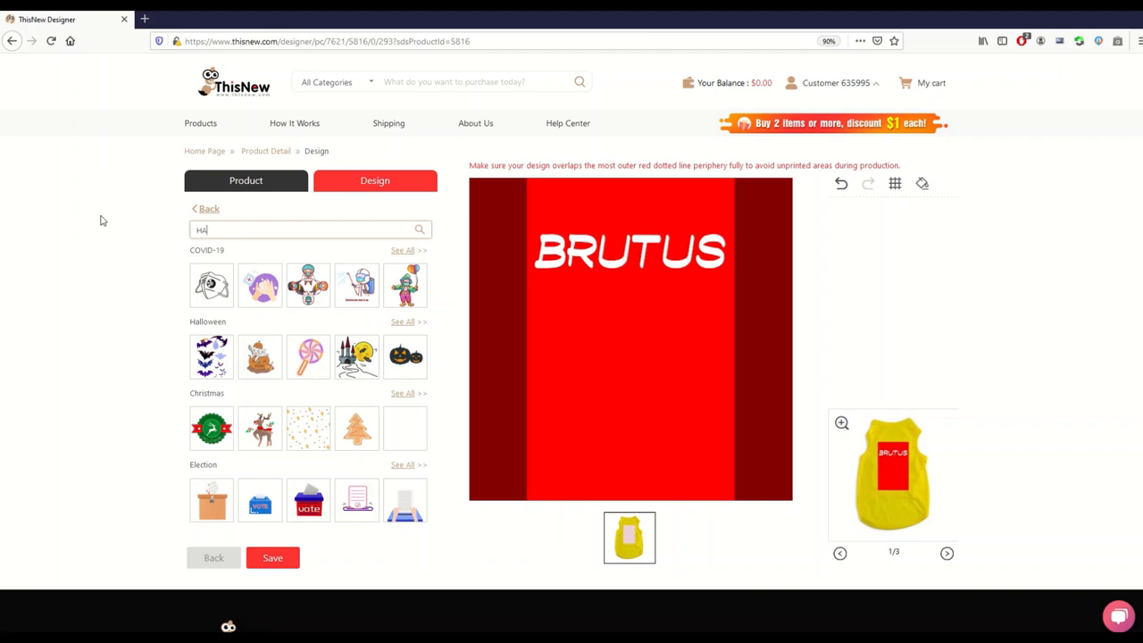
text(HALLOWEEN)
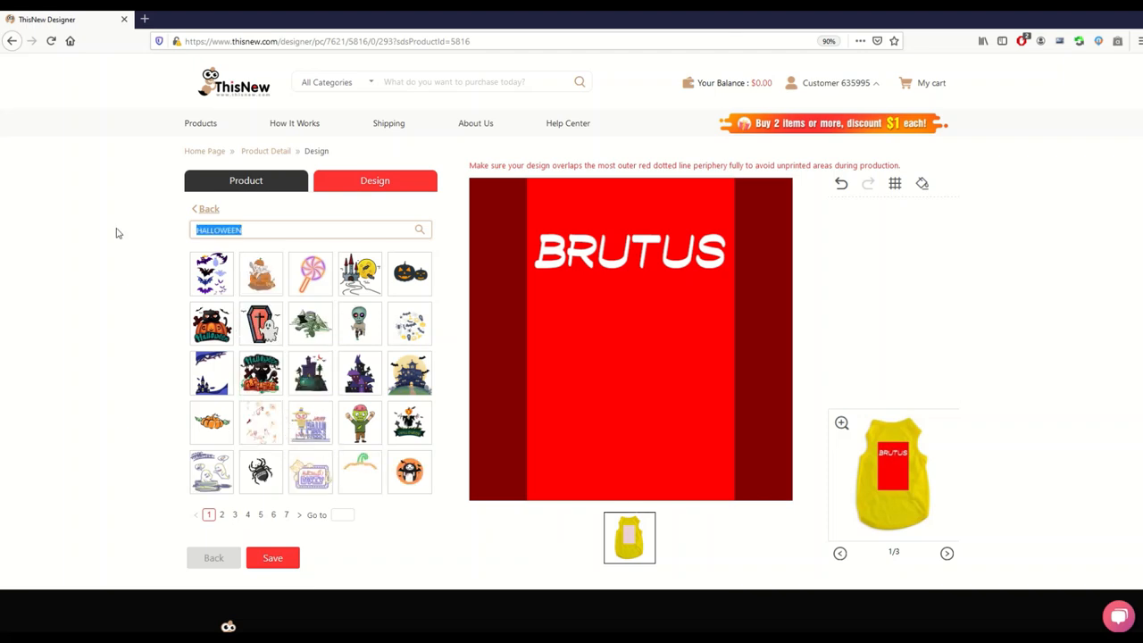
text(CAT)
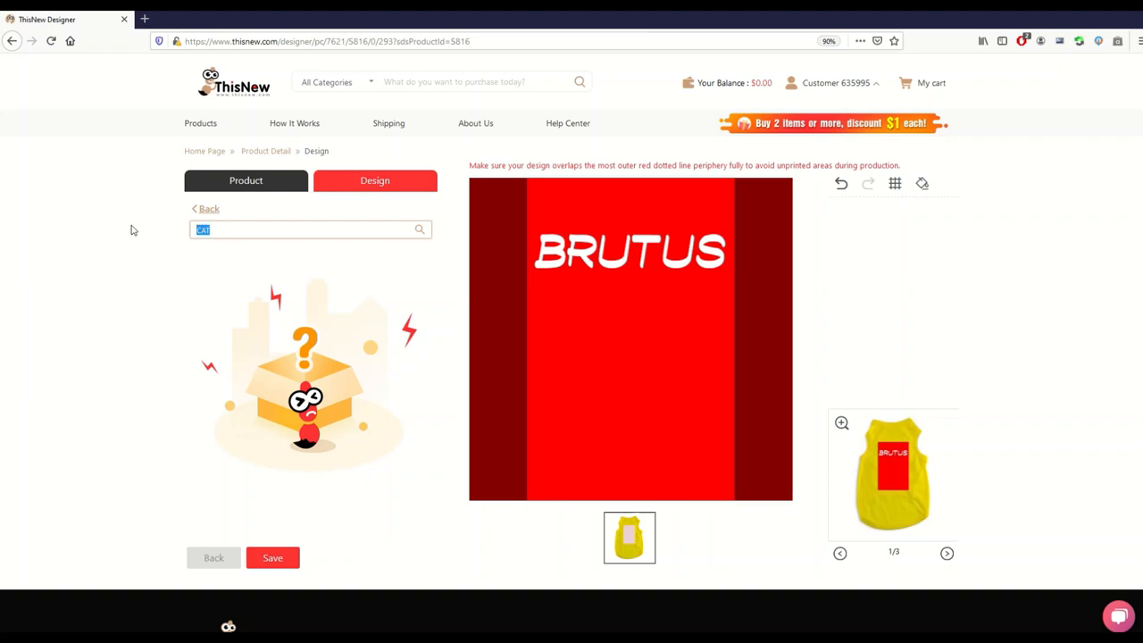
text(DOG)
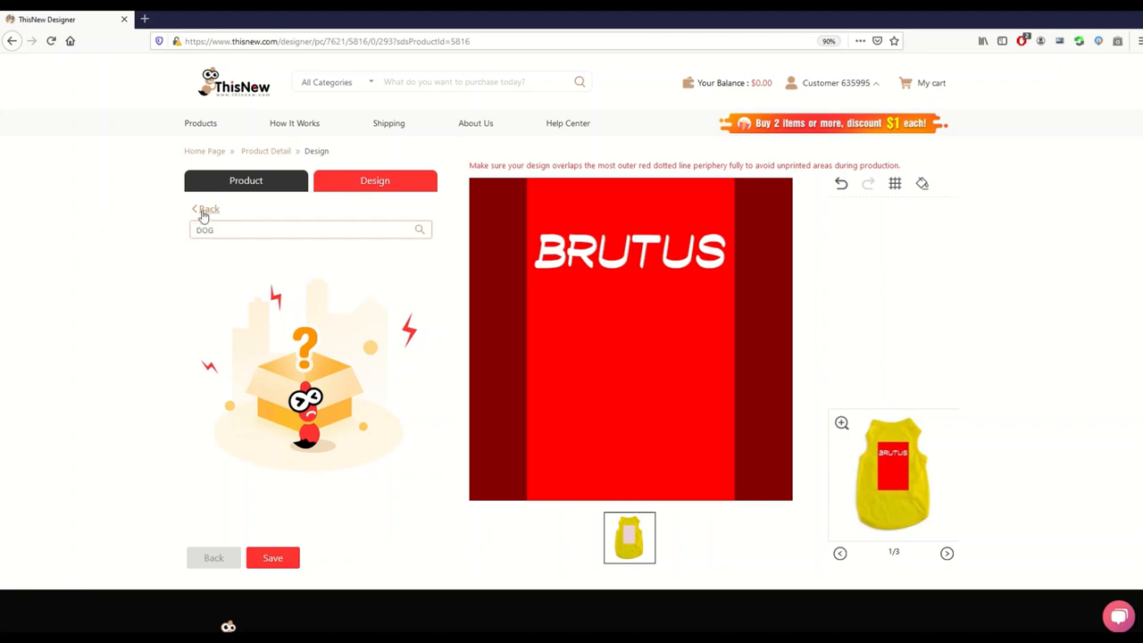
click(418, 229)
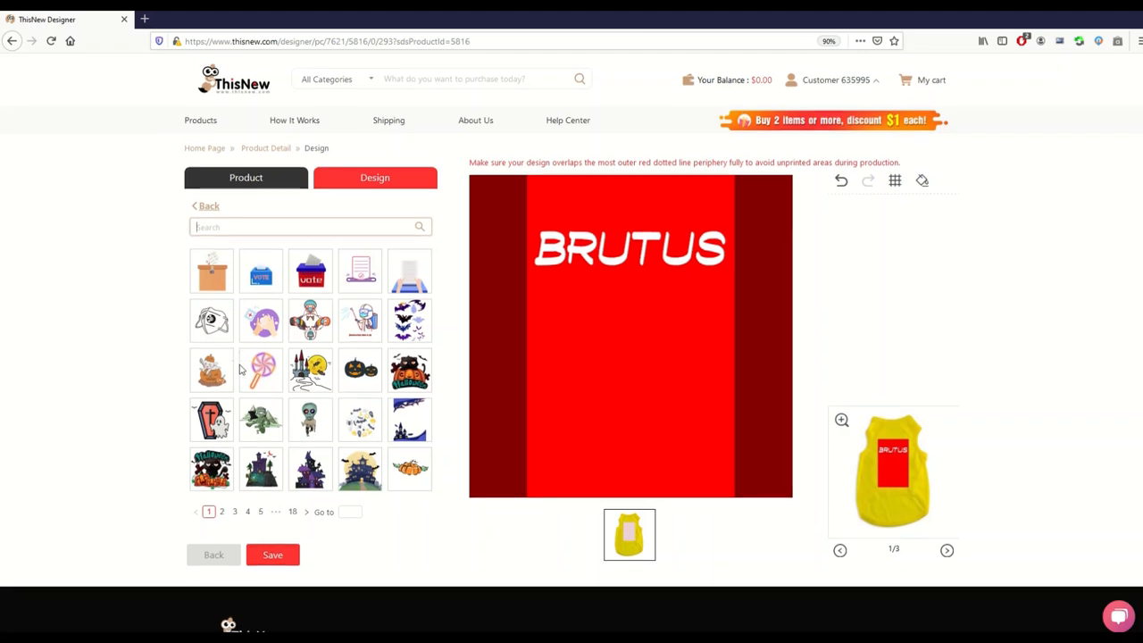
Step: Page through the clip-art library to page 13 with the Christmas artwork
scroll(down, 3)
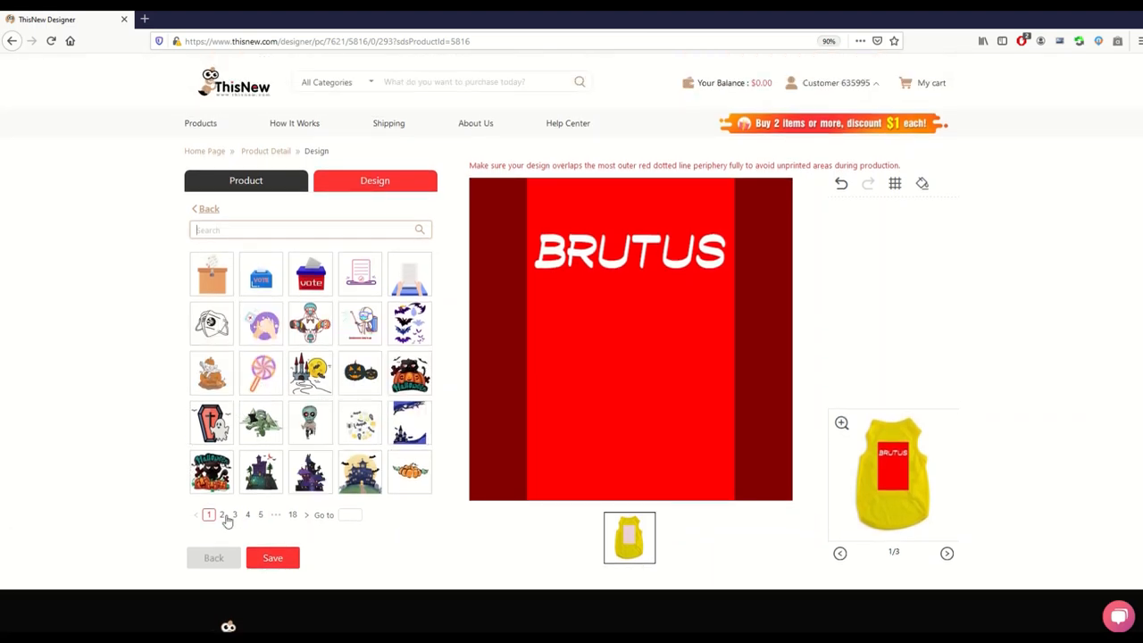
click(221, 515)
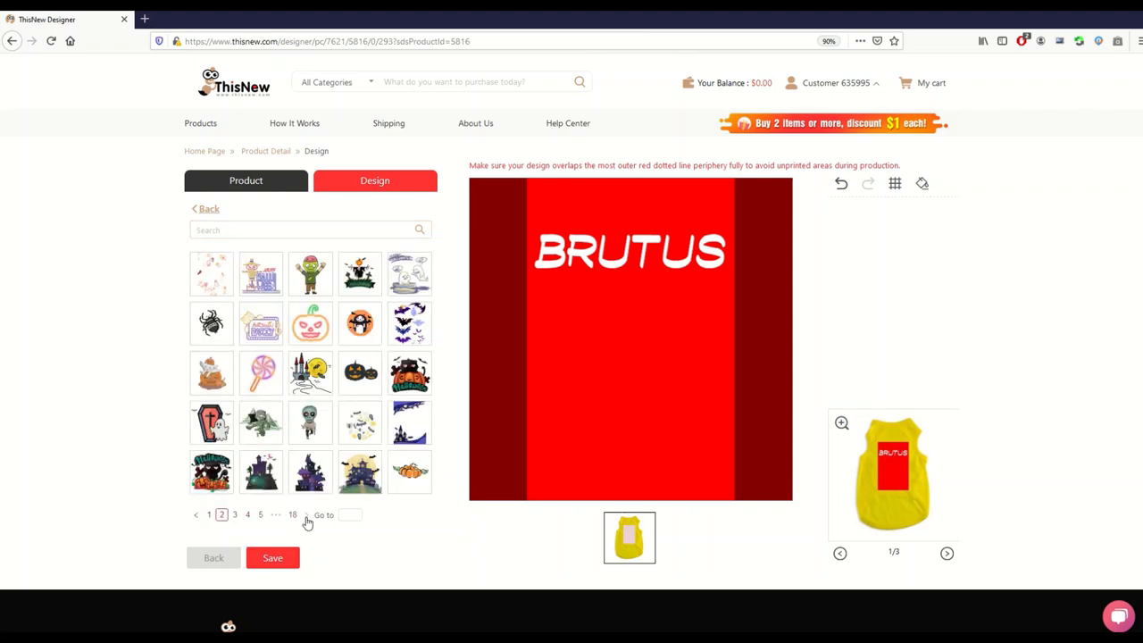
click(234, 514)
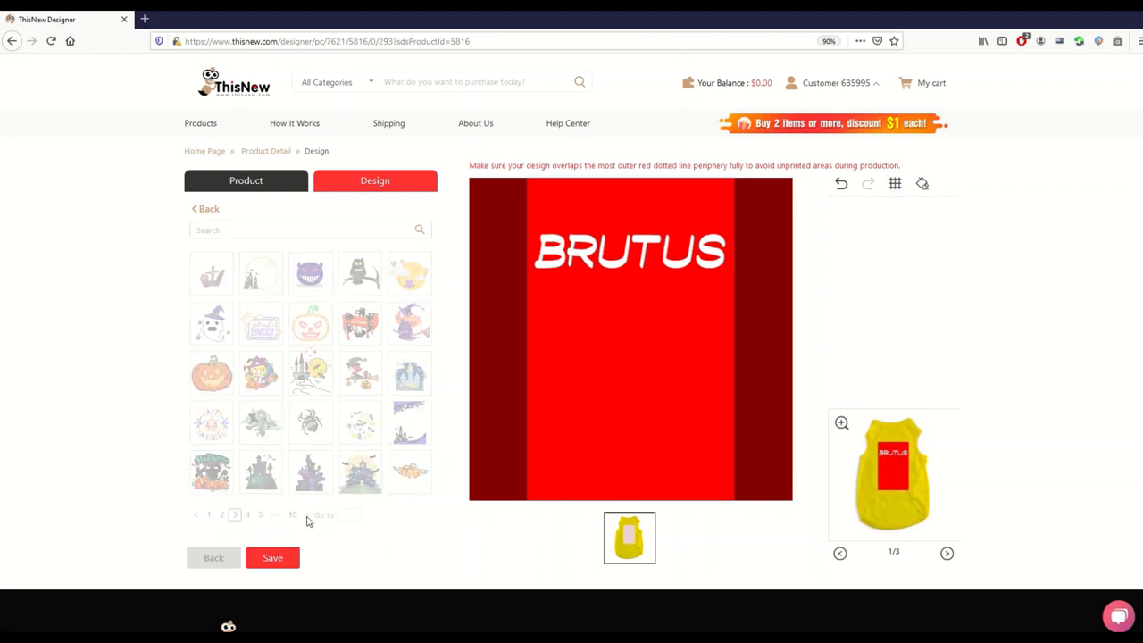
click(293, 515)
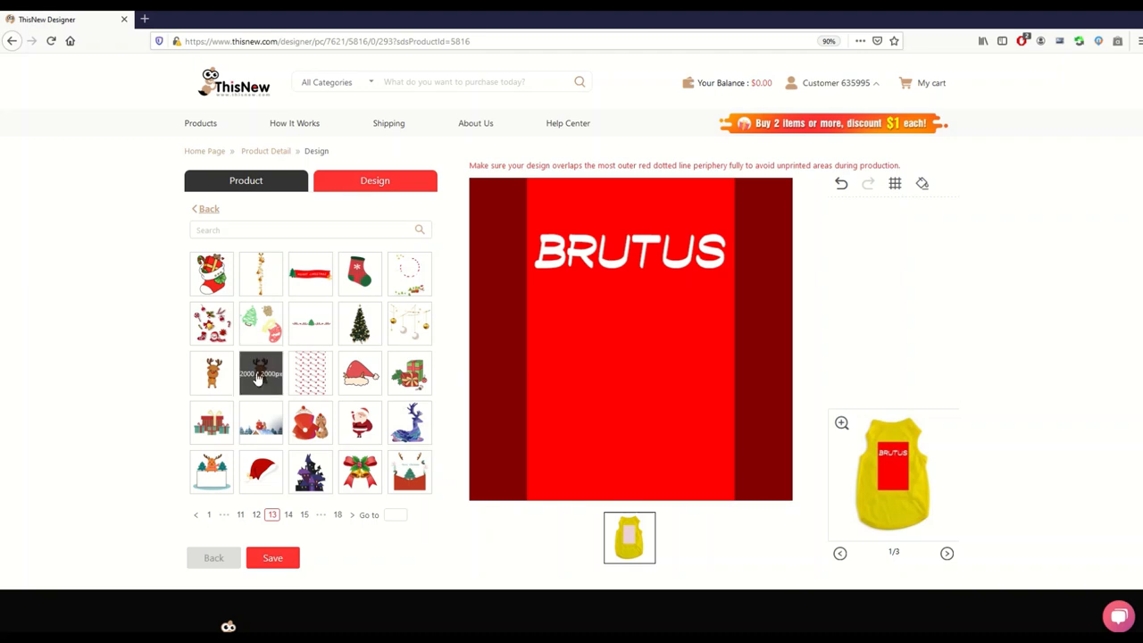
Step: Add the reindeer clip art to the red panel and resize it beneath the BRUTUS text
click(261, 374)
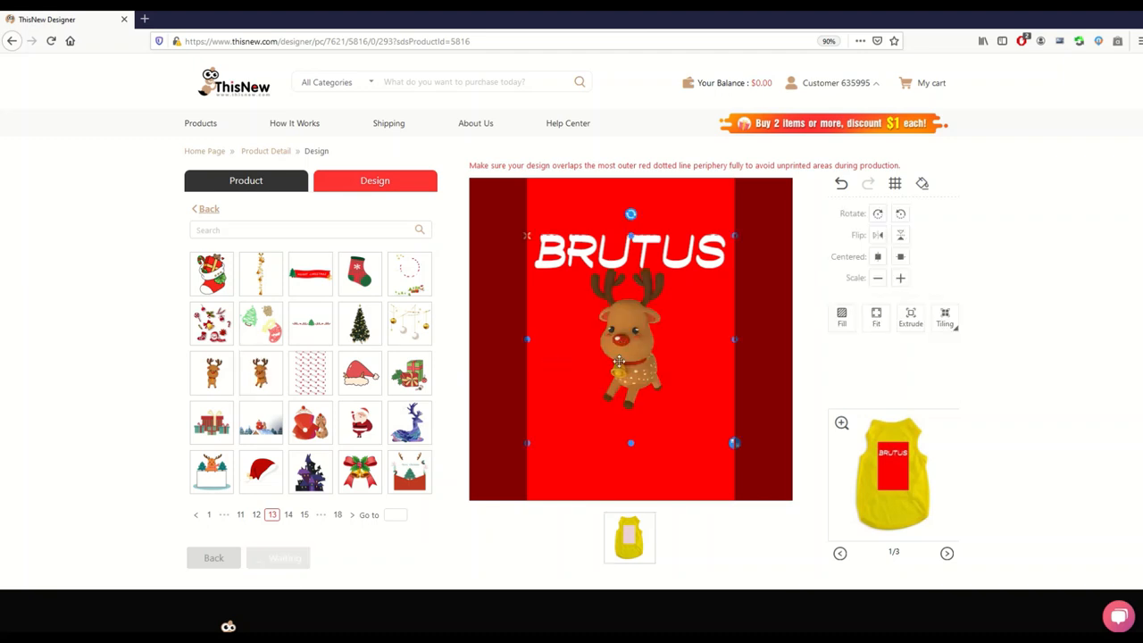
drag(631, 339, 593, 340)
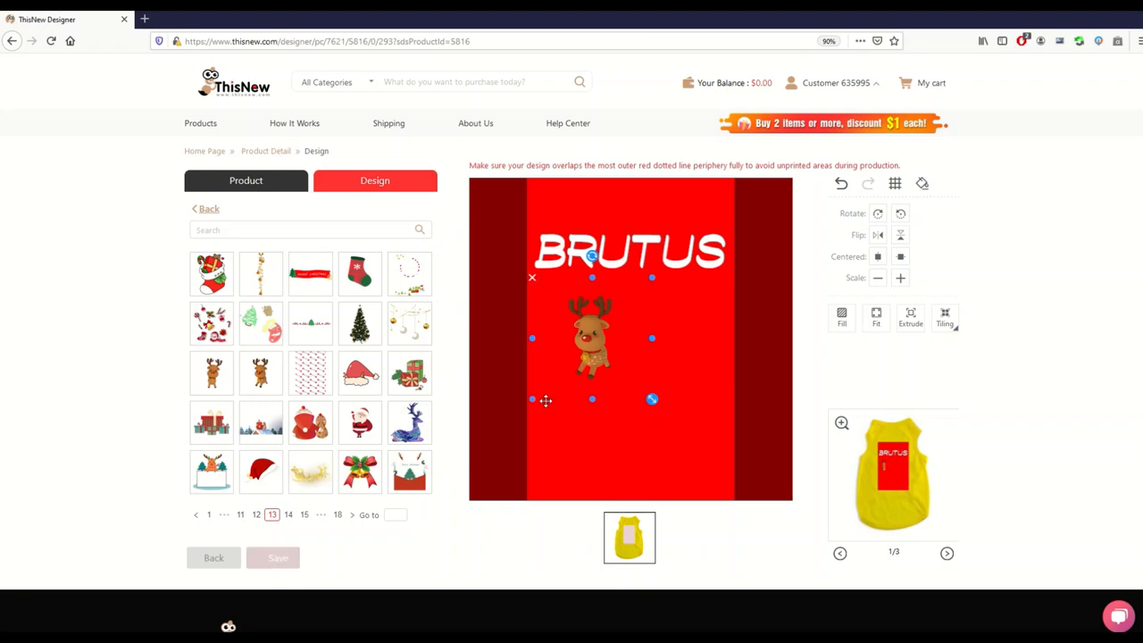
mouse_move(547, 400)
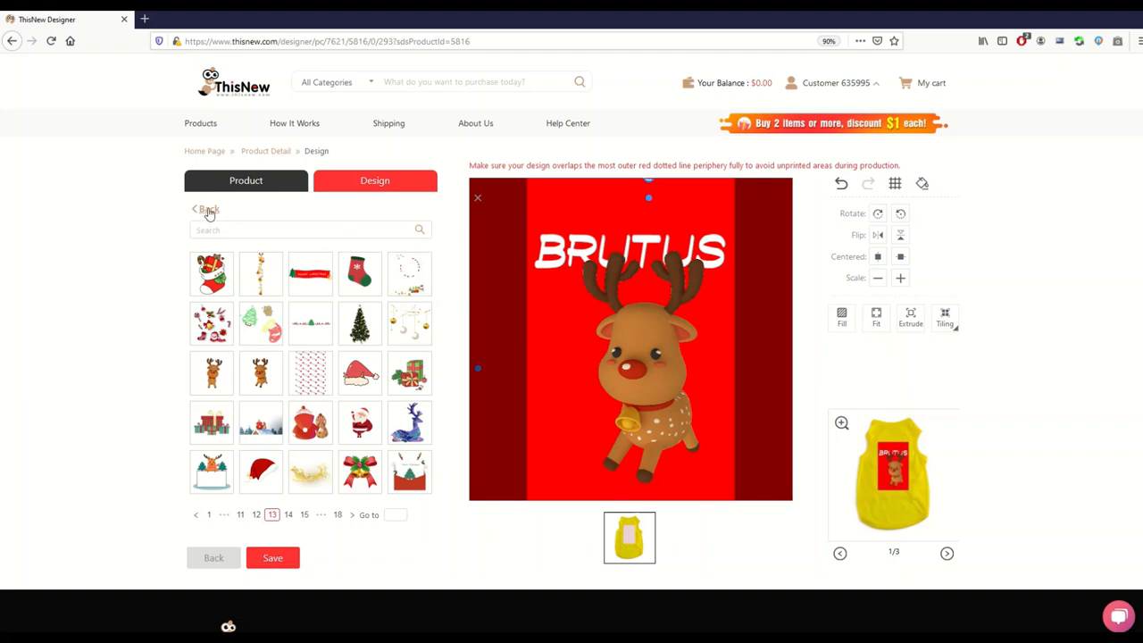
Step: Return to the Layers list and move the reindeer image below the BRUTUS text layer
click(207, 207)
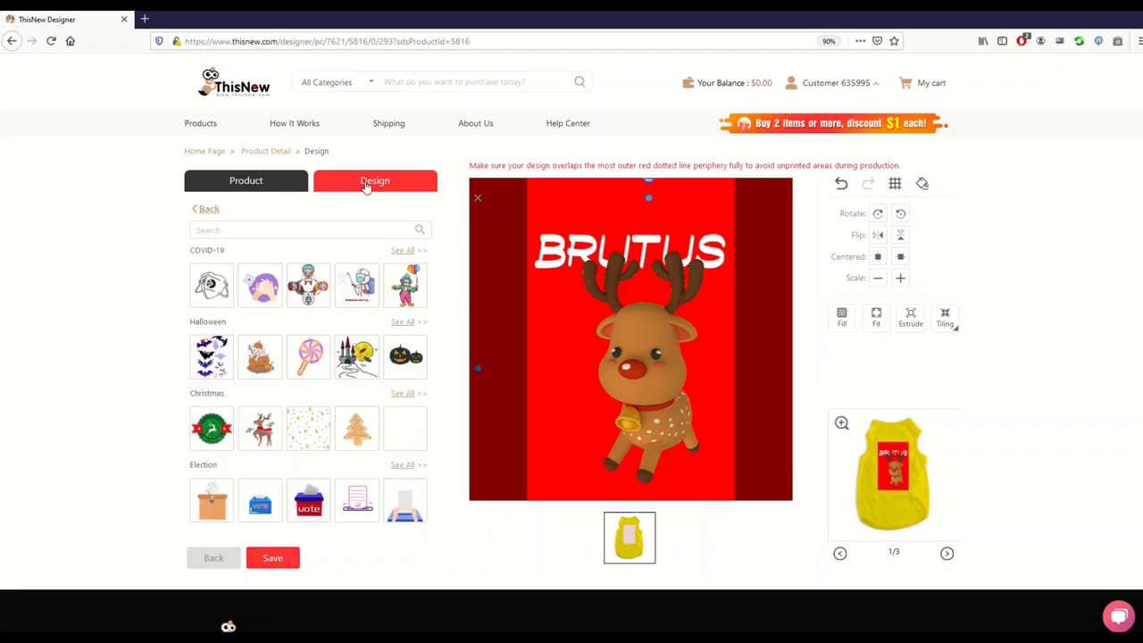
click(376, 181)
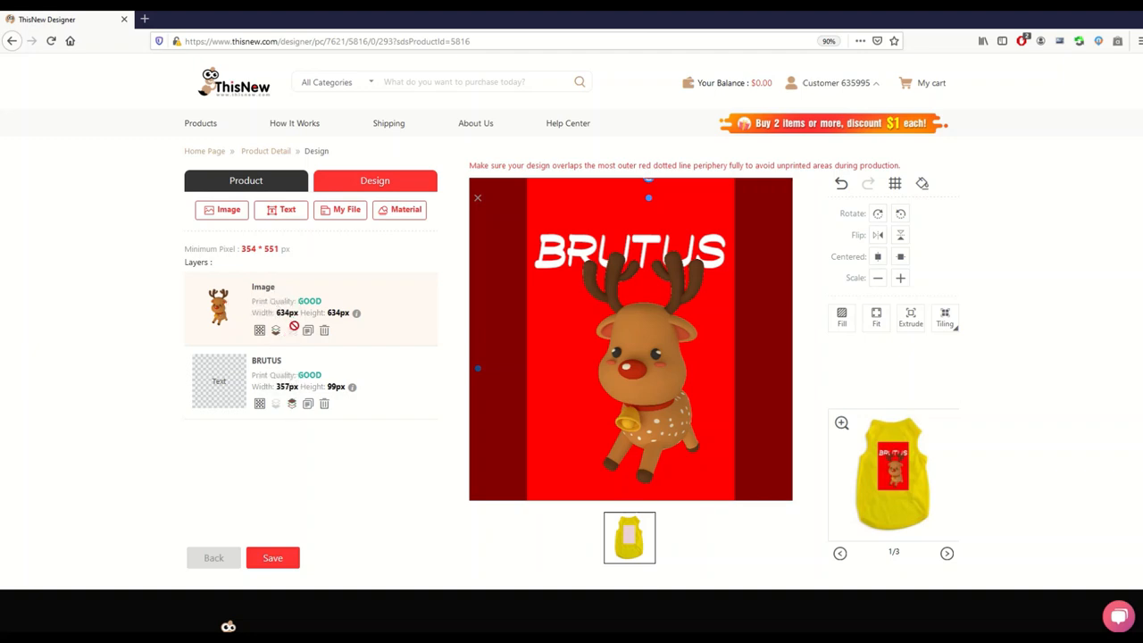
click(271, 558)
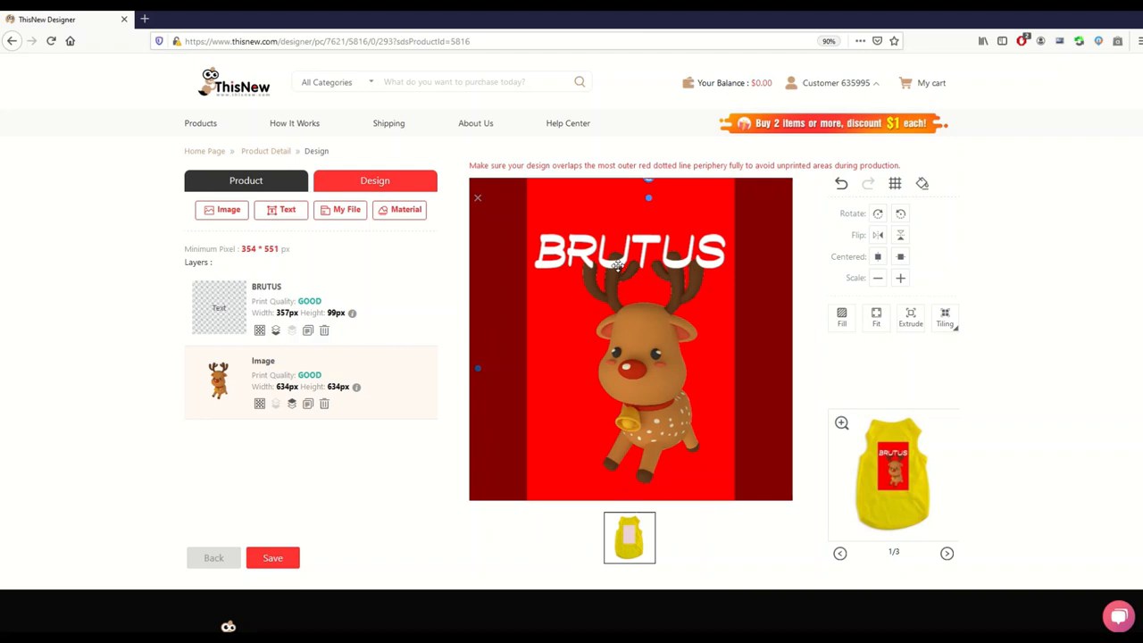
mouse_move(496, 289)
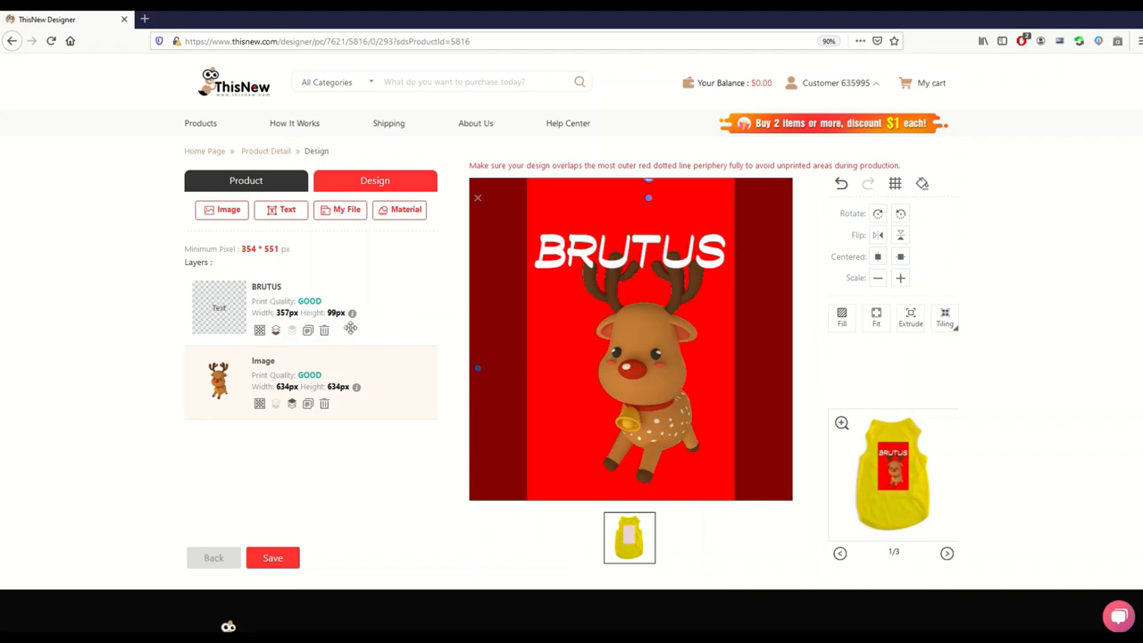
Step: Duplicate the BRUTUS text layer and colour the copy bright green
click(634, 252)
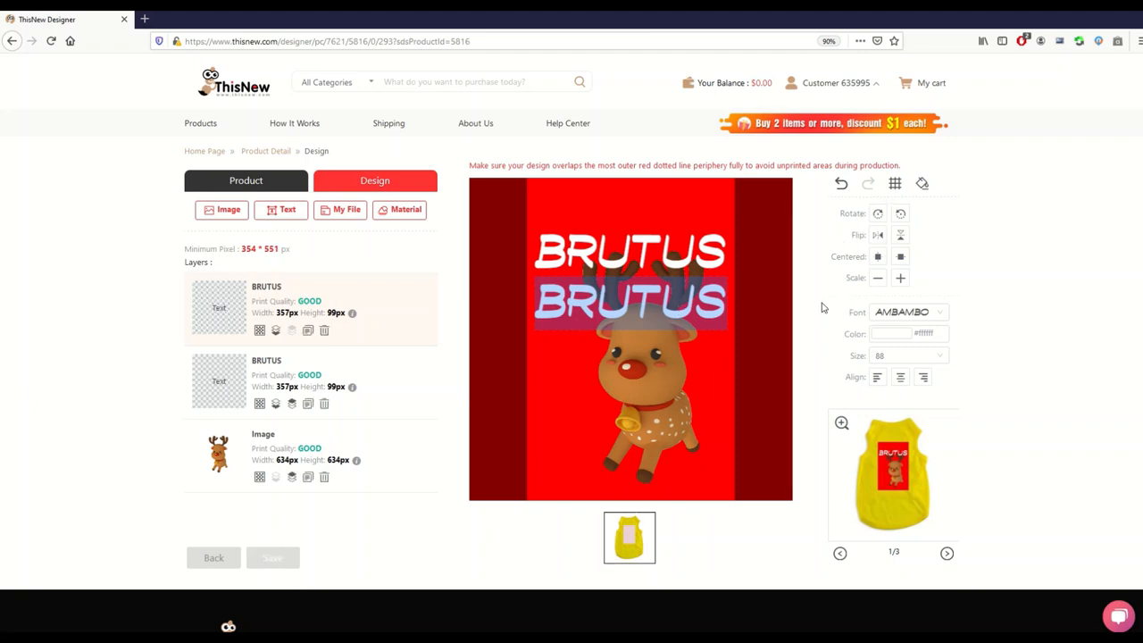
click(889, 334)
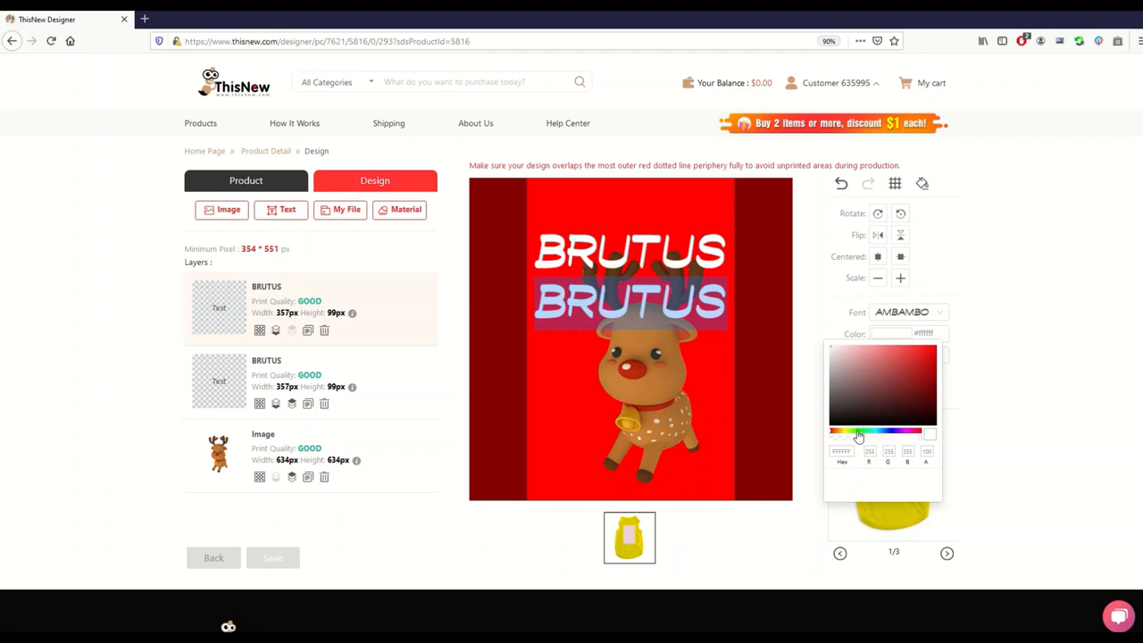
click(873, 434)
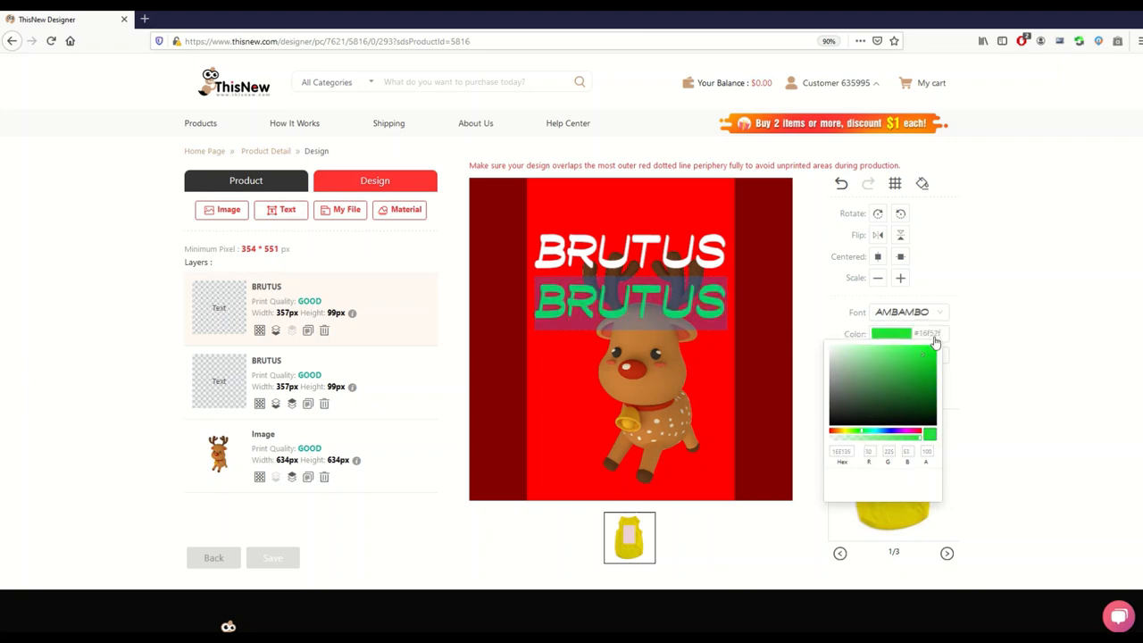
click(925, 354)
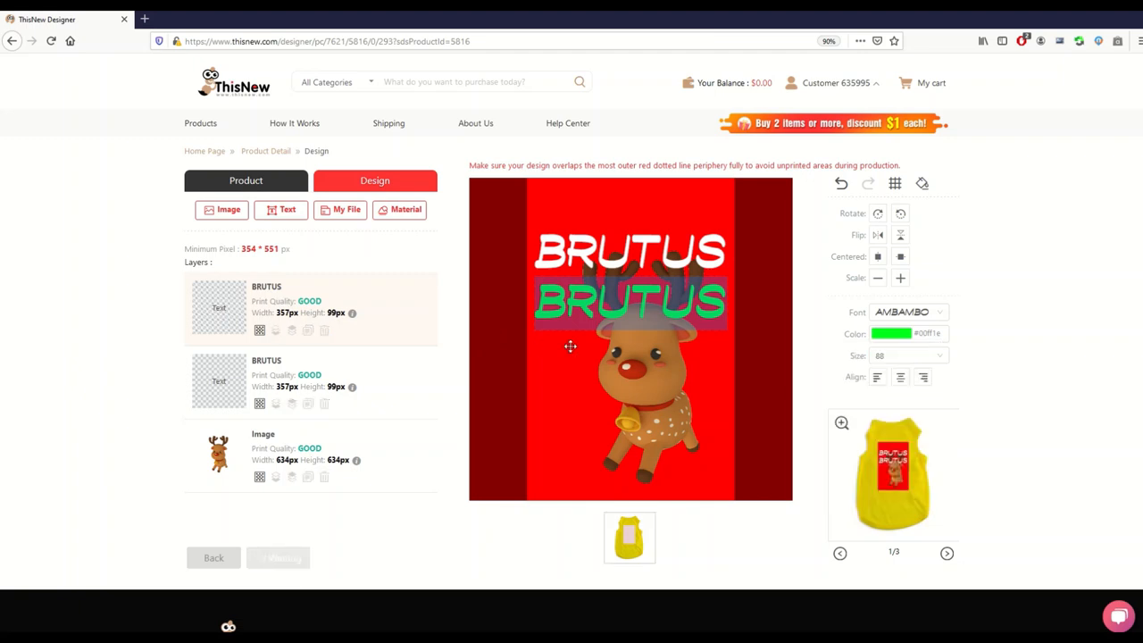
Step: Position the green BRUTUS just below the white BRUTUS on the red panel
click(629, 308)
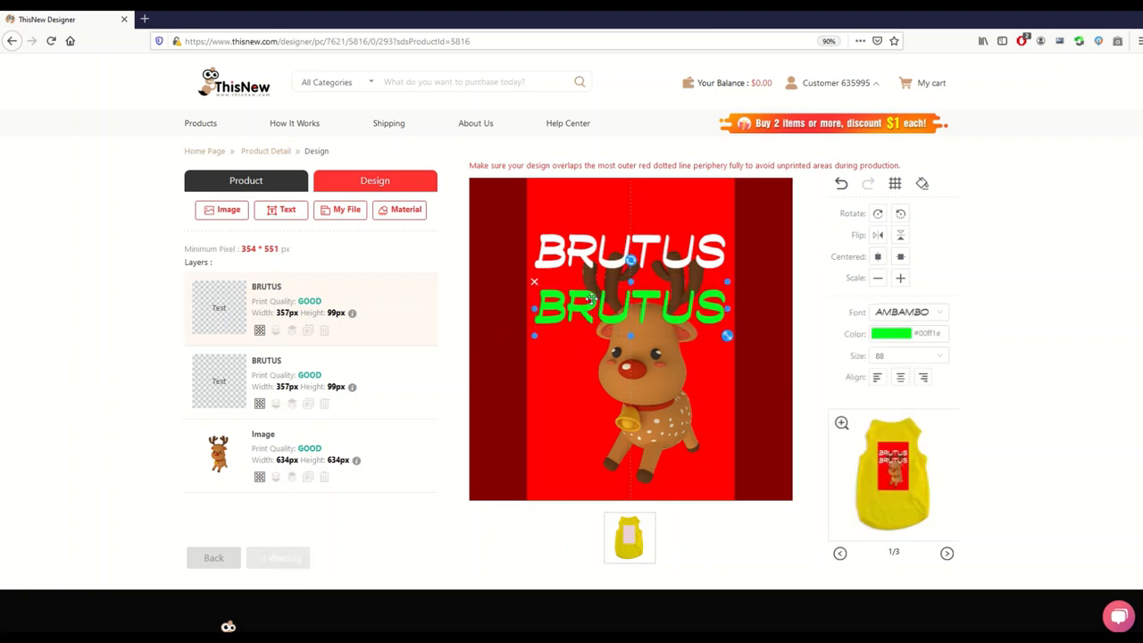
drag(629, 307, 629, 247)
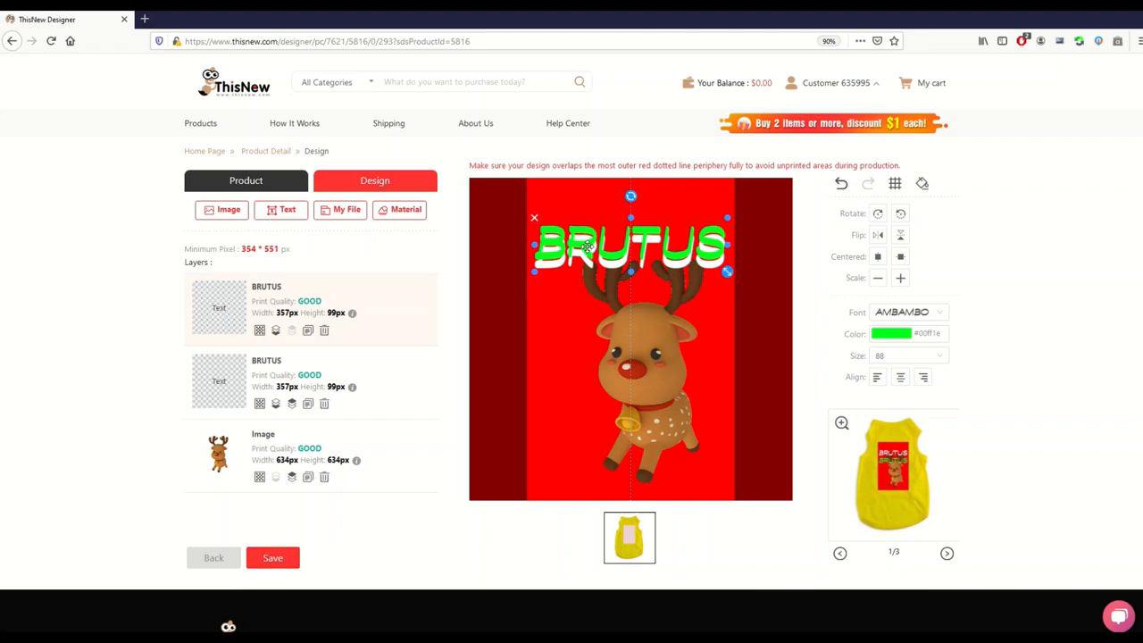
drag(631, 247, 631, 286)
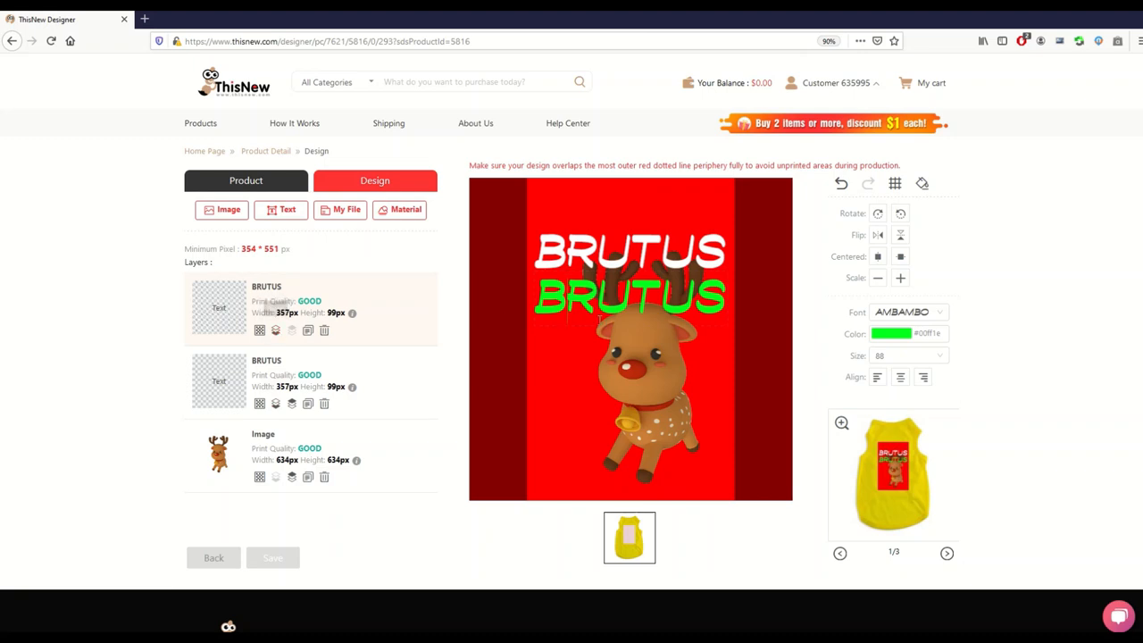
Step: Send the green BRUTUS one level down as an offset shadow, keeping the reindeer image at the bottom
click(629, 277)
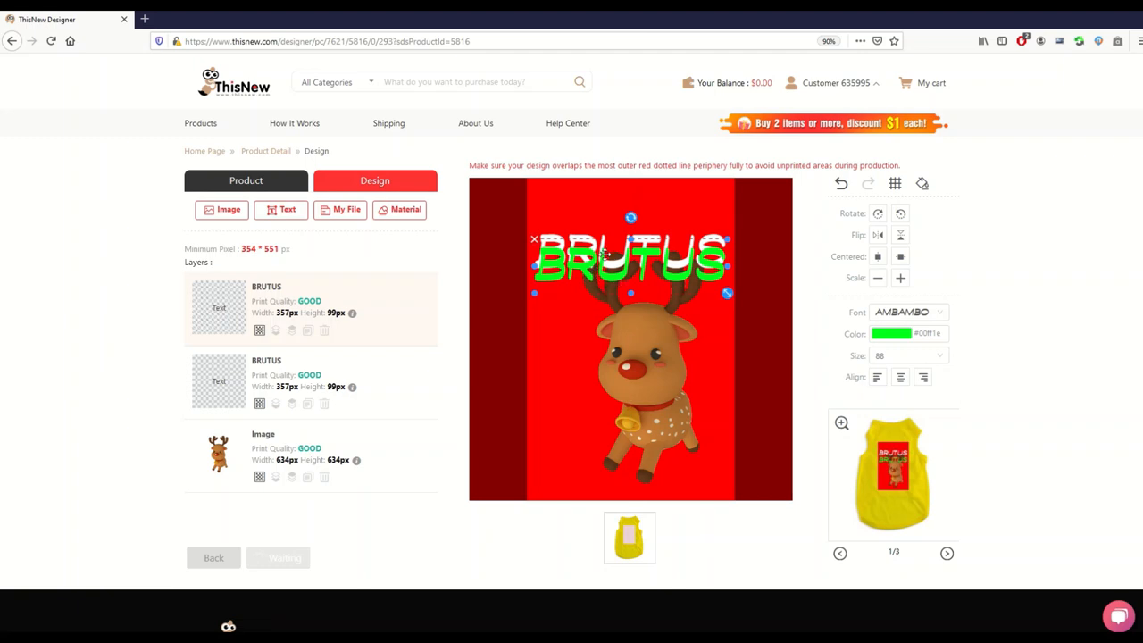
mouse_move(275, 331)
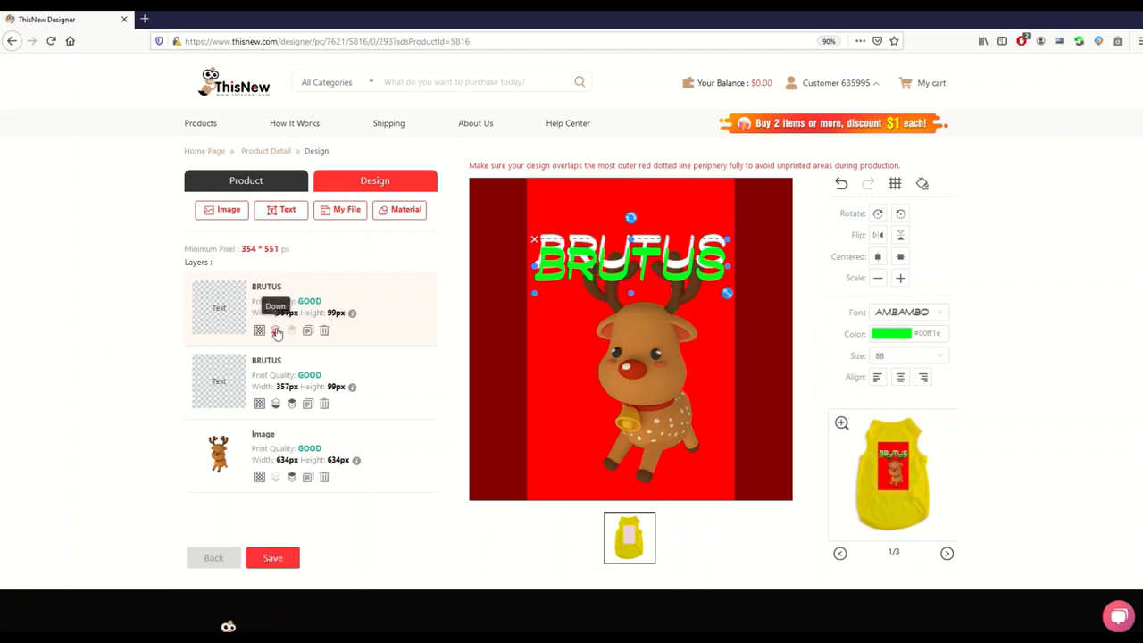
click(275, 331)
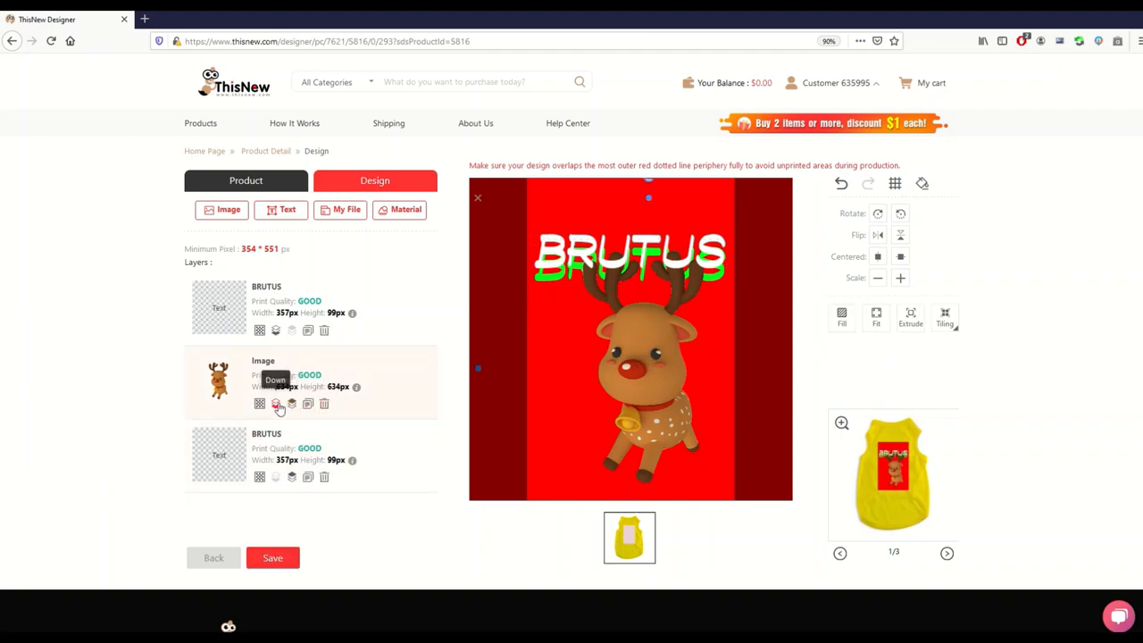
click(275, 403)
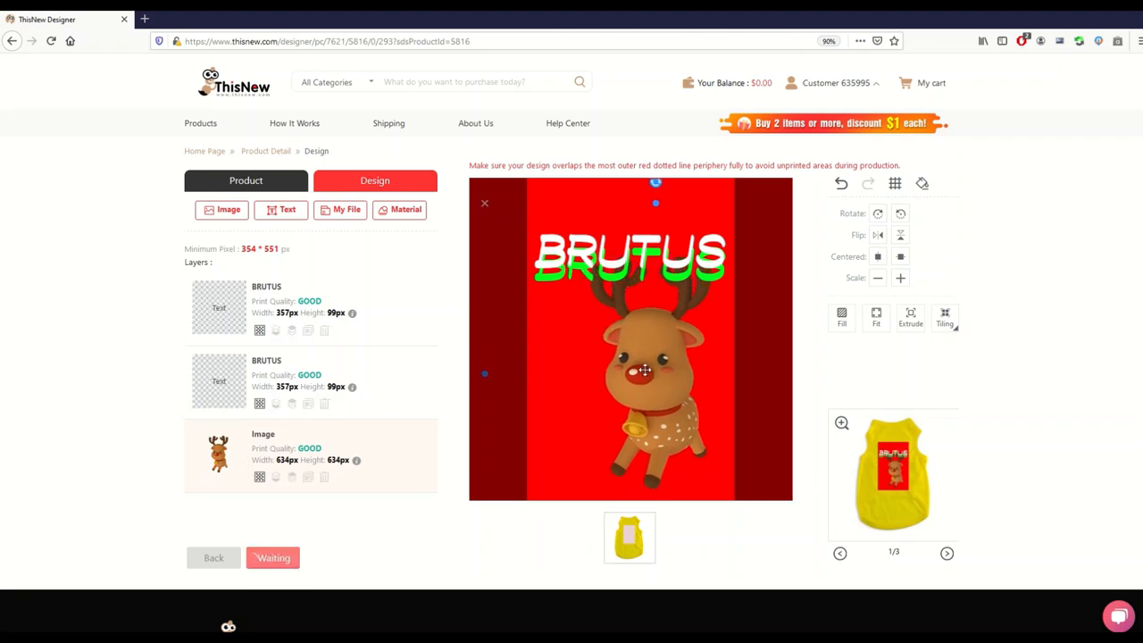
click(632, 259)
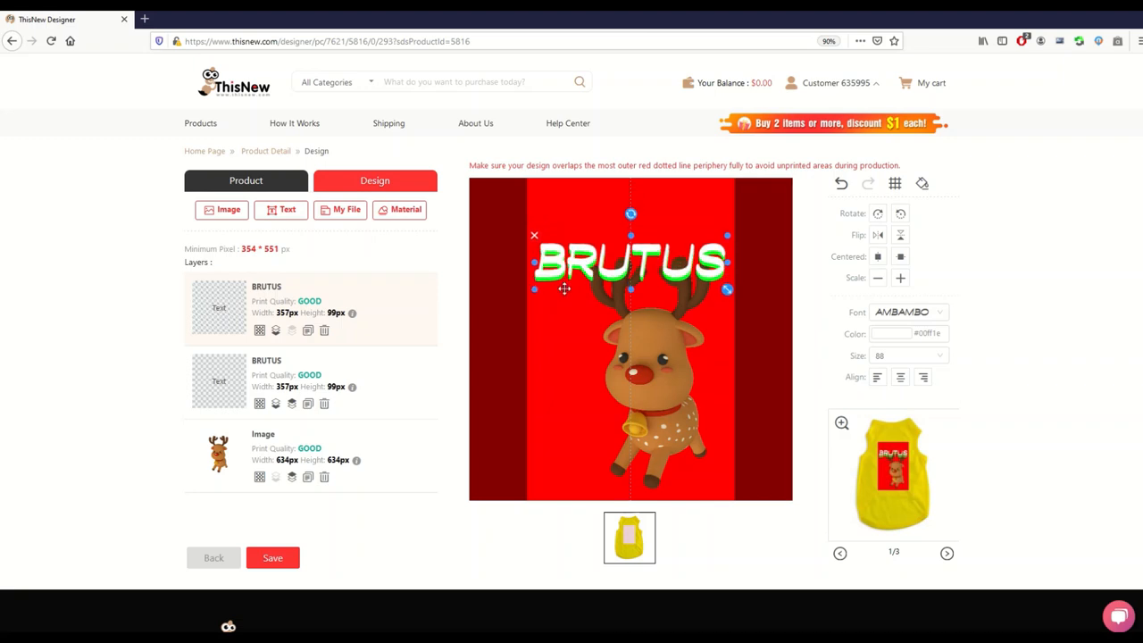
click(271, 558)
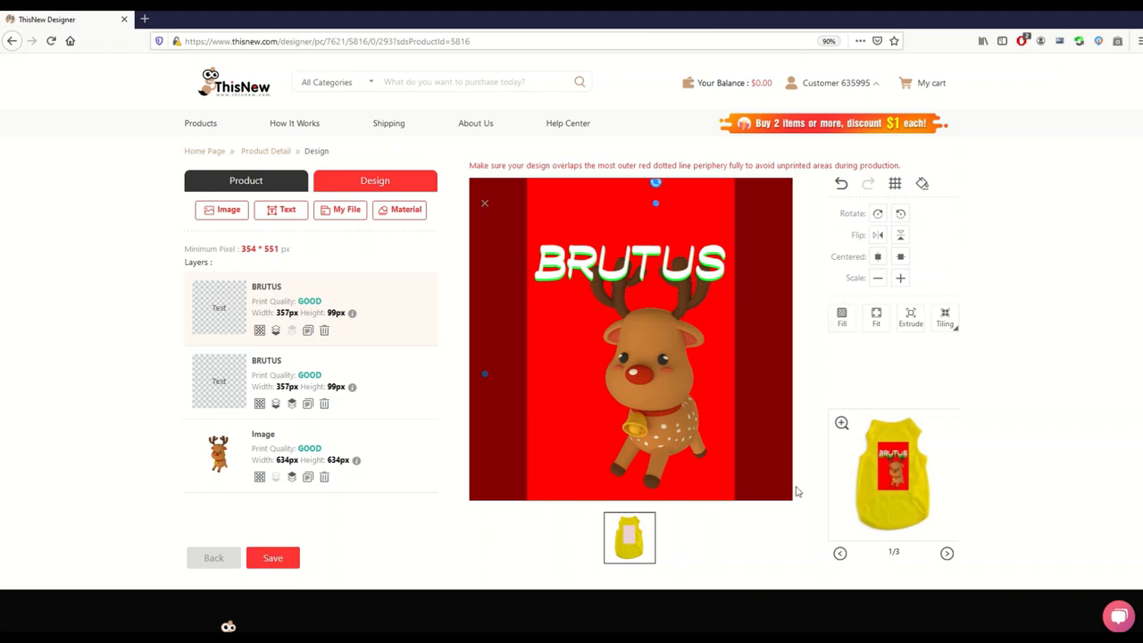
Step: Preview the vest on the cat mockup photo, then nudge the green text's alignment
click(840, 421)
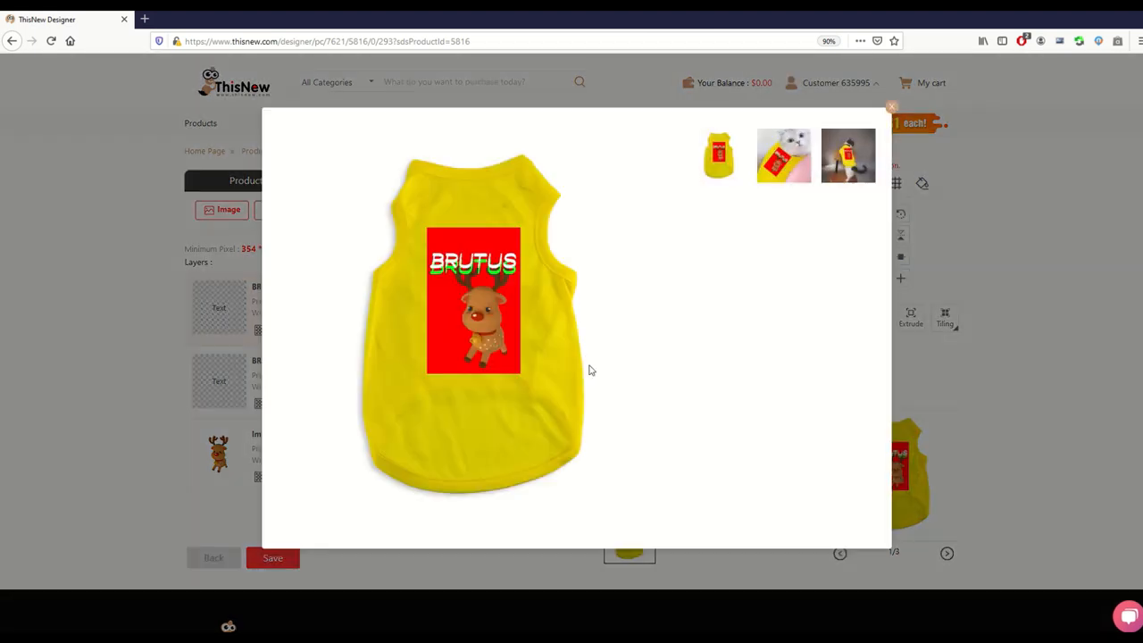
click(783, 156)
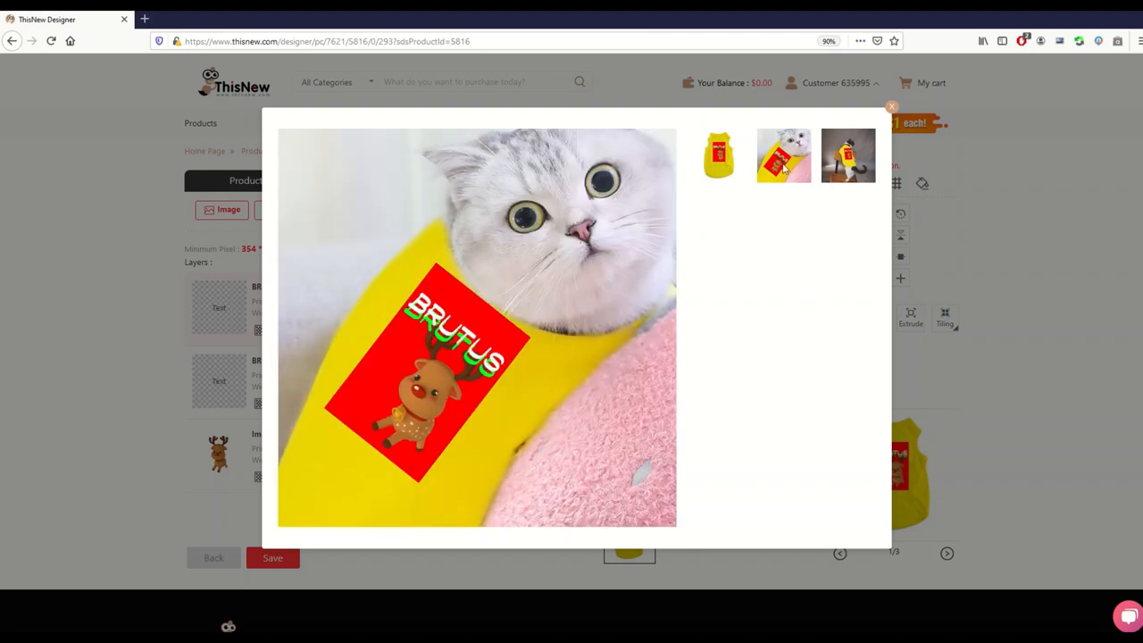
mouse_move(881, 118)
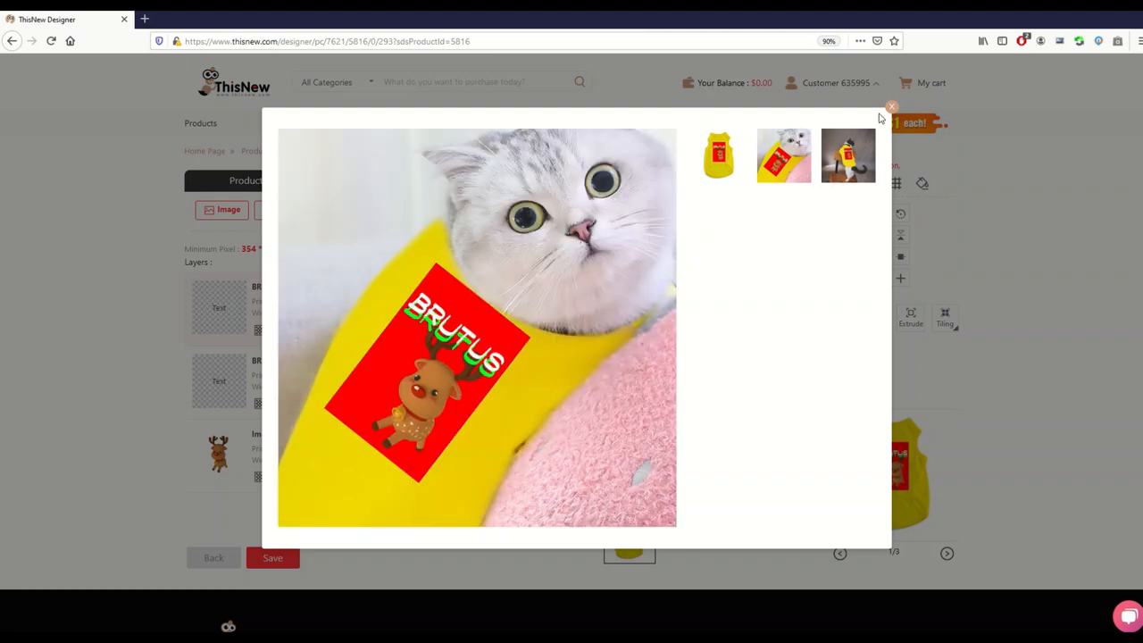
click(890, 107)
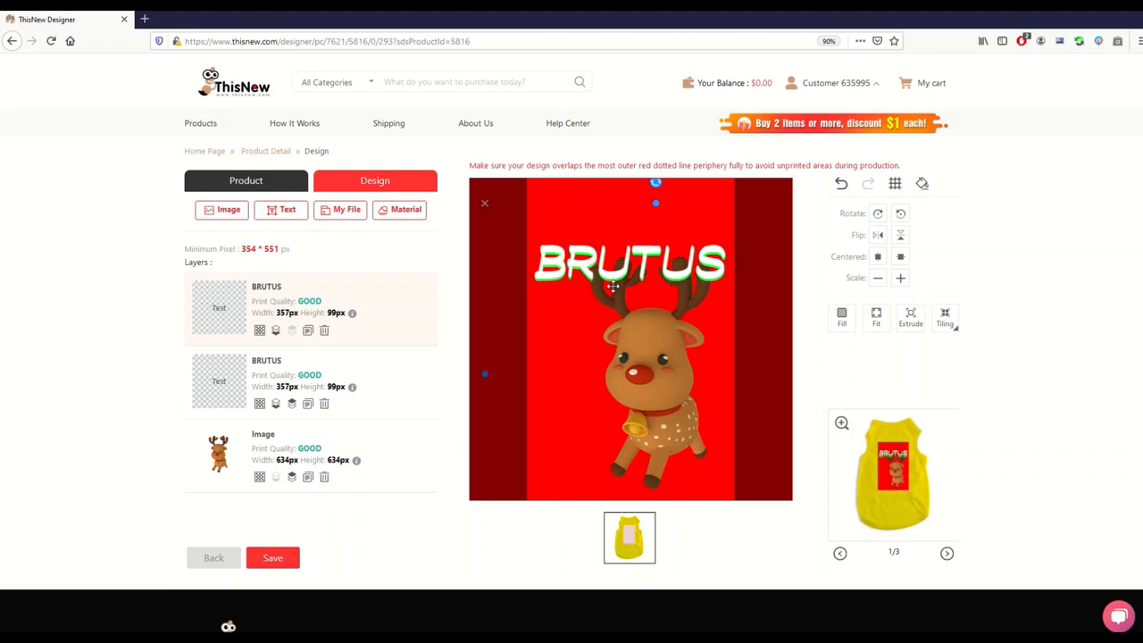
click(629, 261)
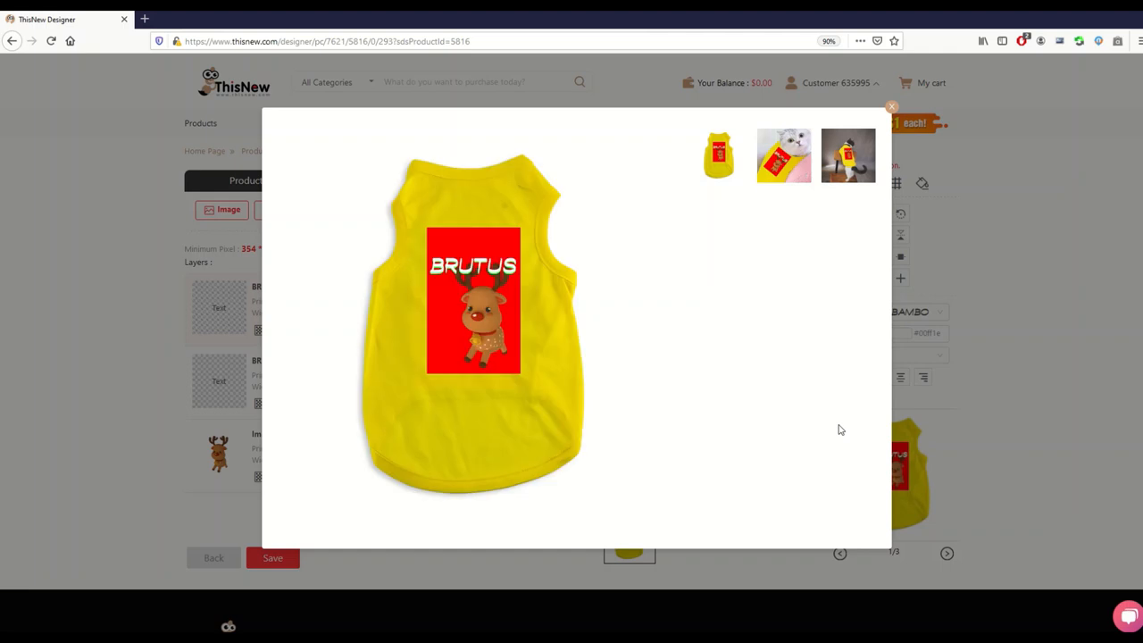
Step: Review the cat close-up and cat-on-chair mockup photos, then return to the designer
click(782, 153)
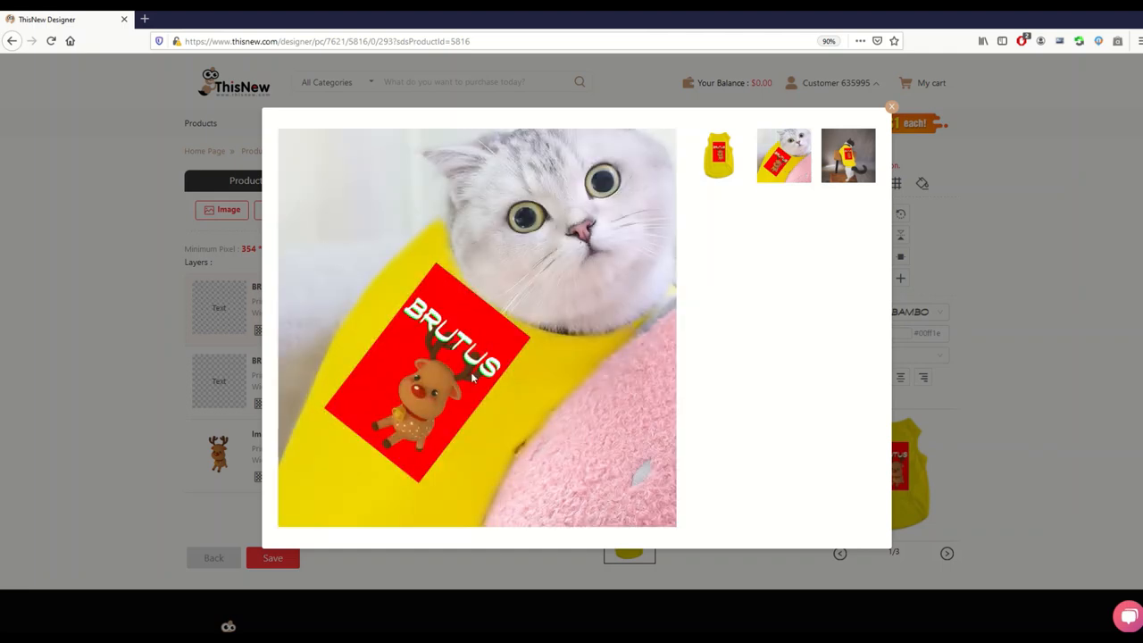
mouse_move(633, 198)
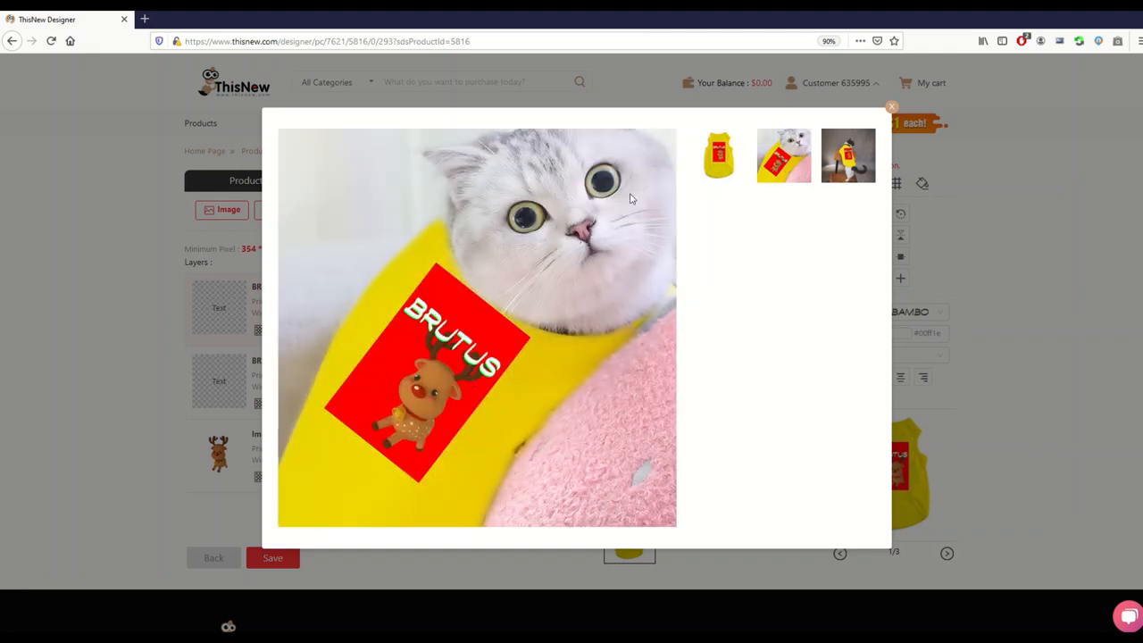
click(718, 154)
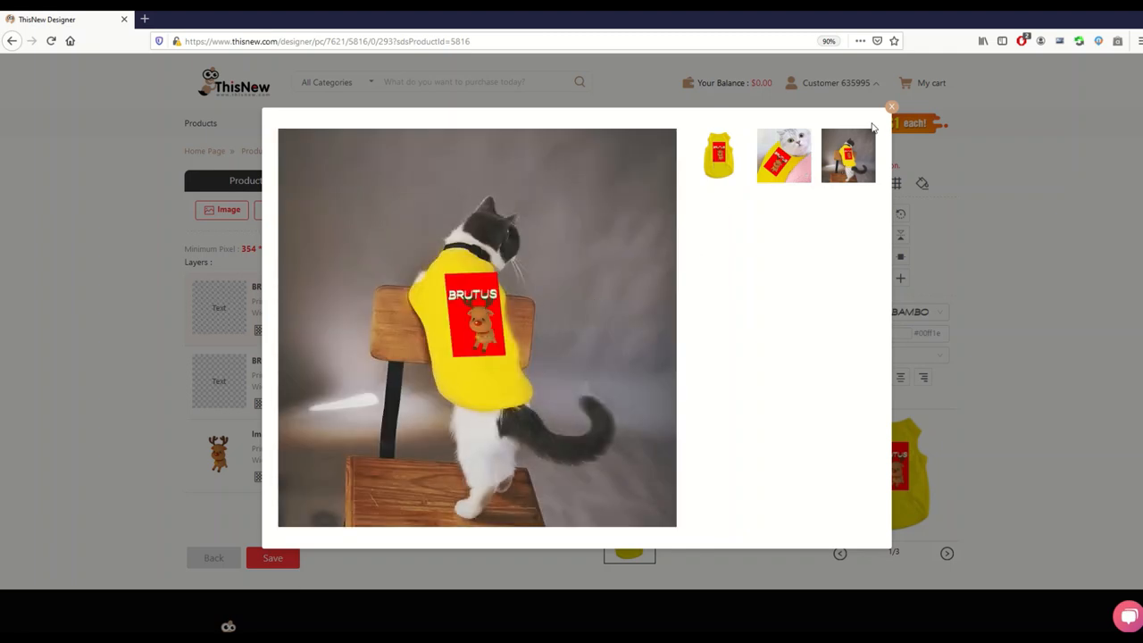
click(783, 156)
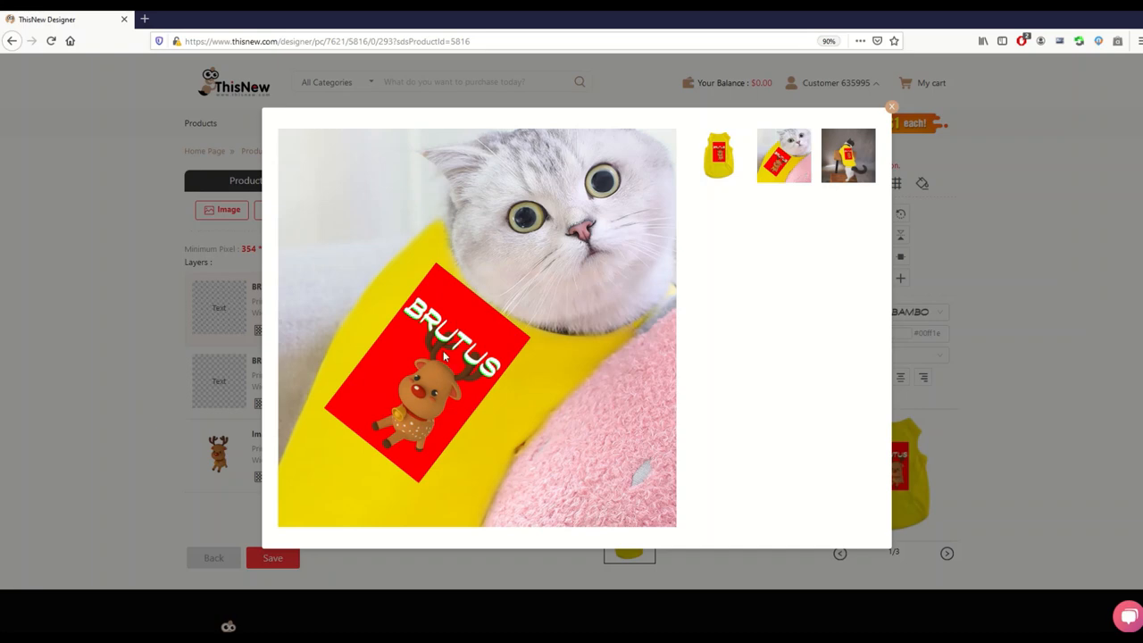
click(889, 107)
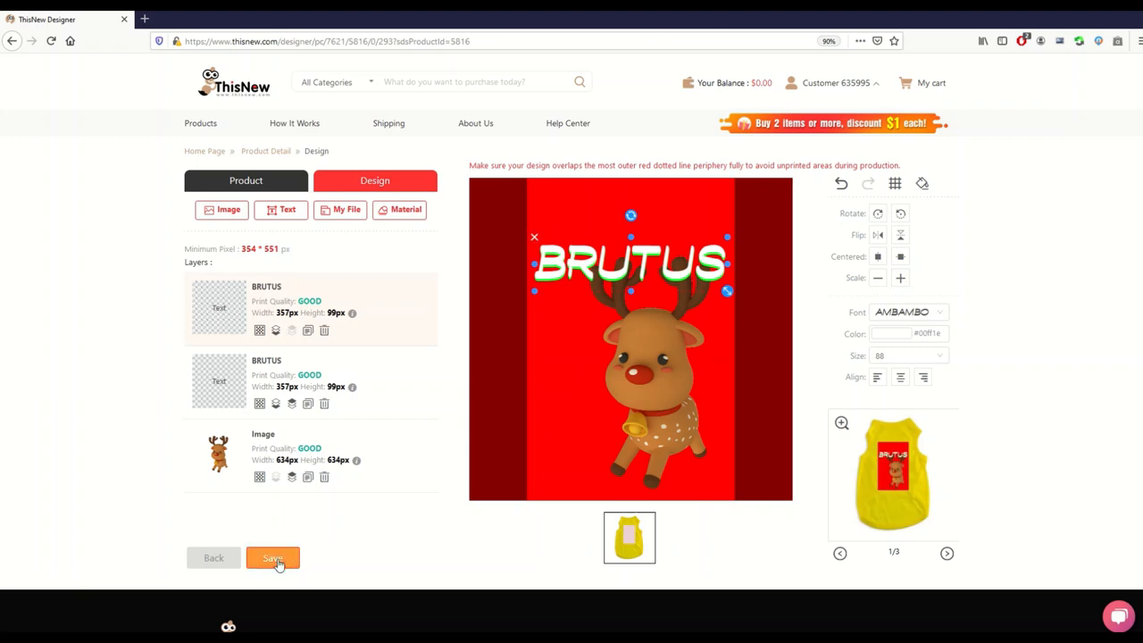
Step: Save the BRUTUS reindeer vest design and return to the Buy / Sell options page
click(272, 558)
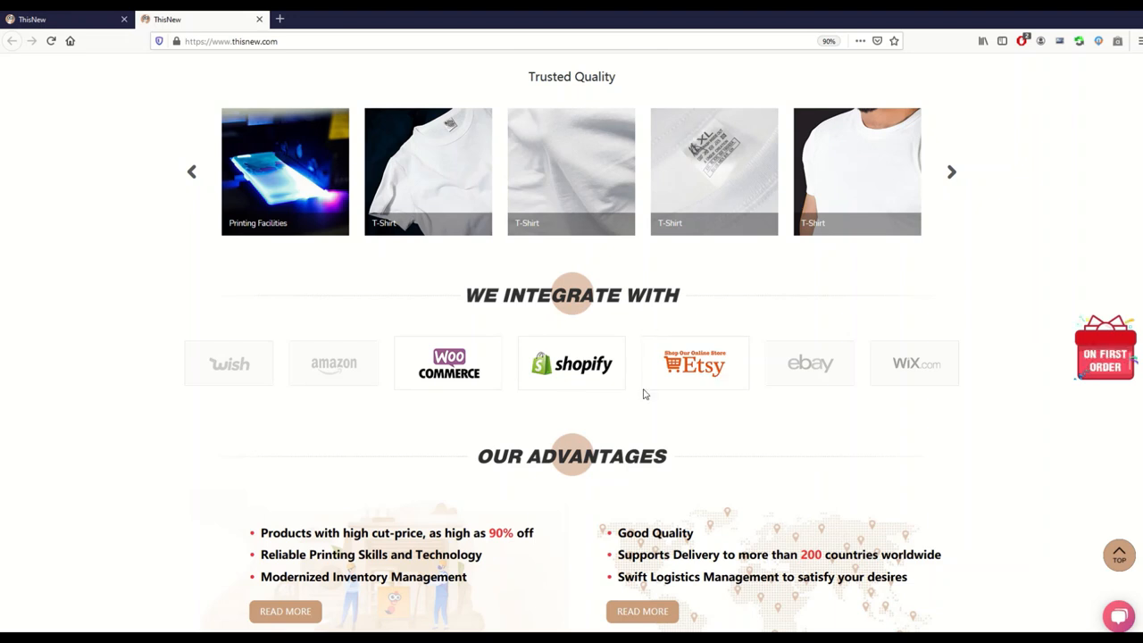
click(950, 171)
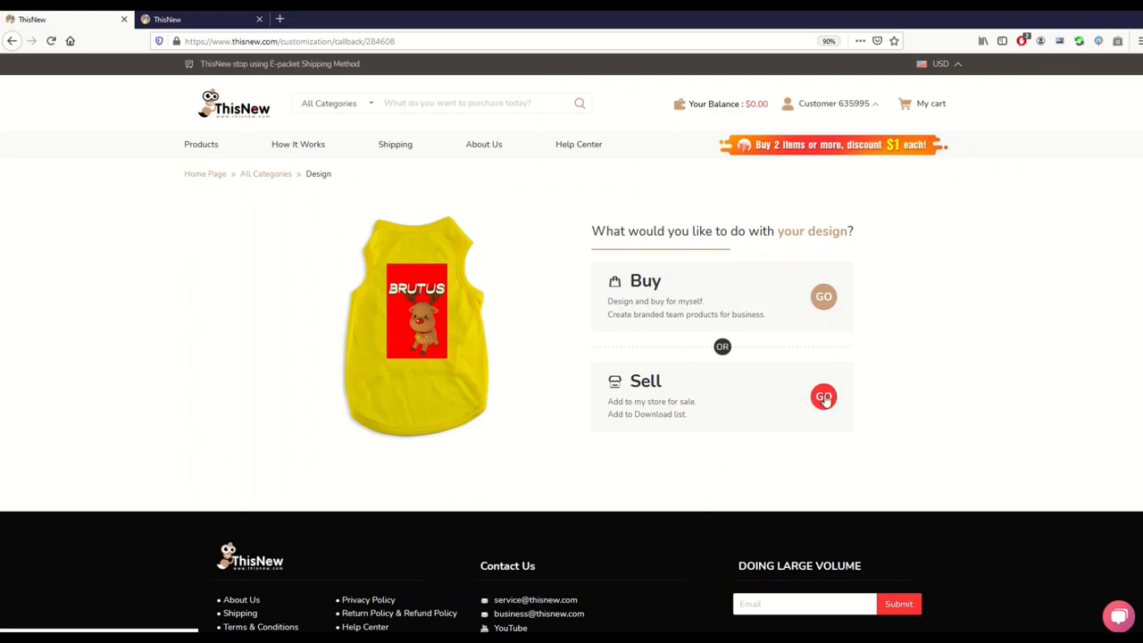
mouse_move(525, 411)
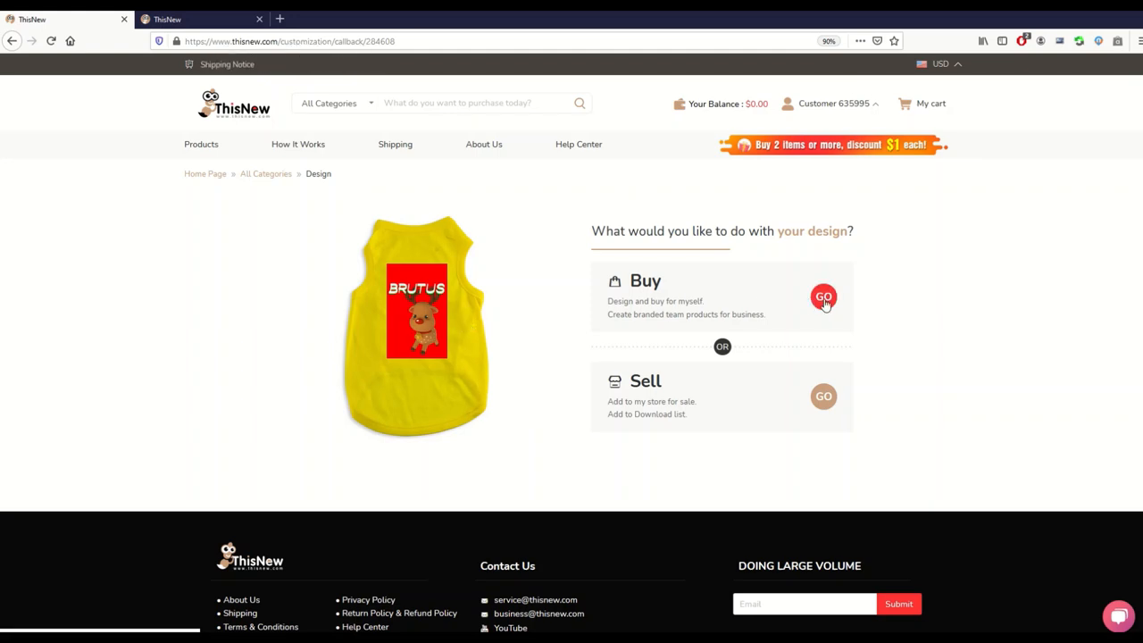
mouse_move(562, 318)
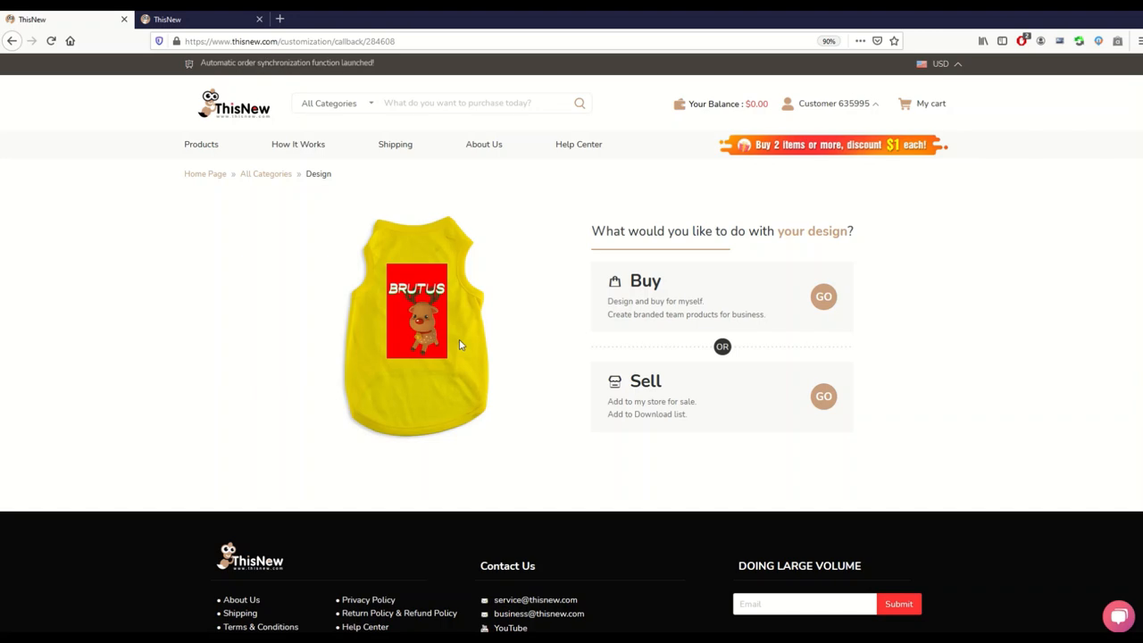
mouse_move(495, 387)
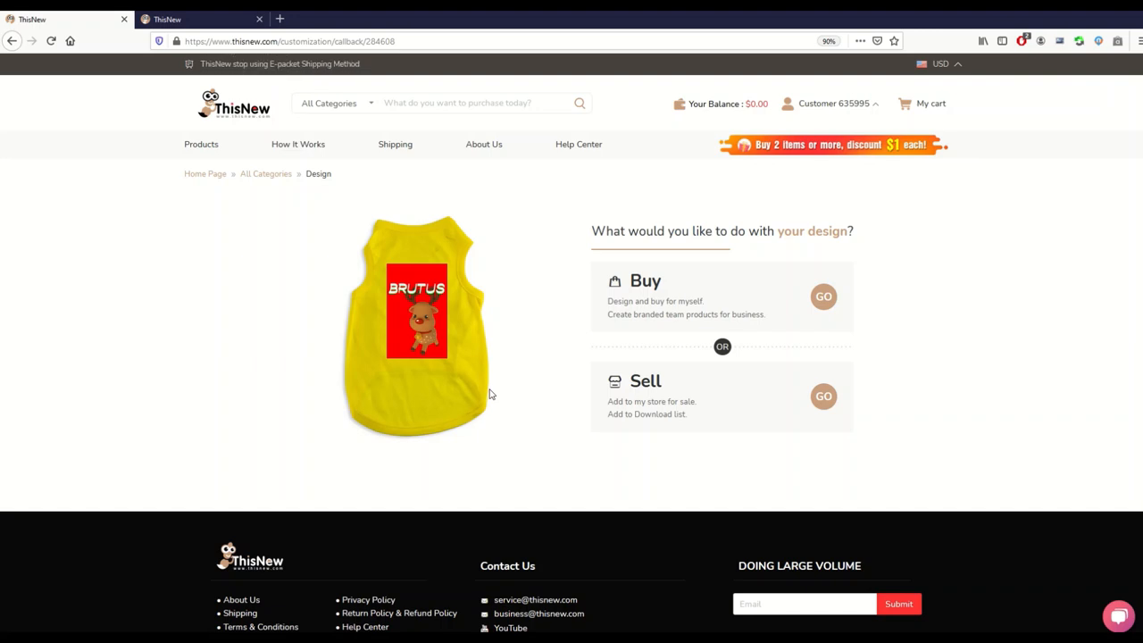
mouse_move(515, 394)
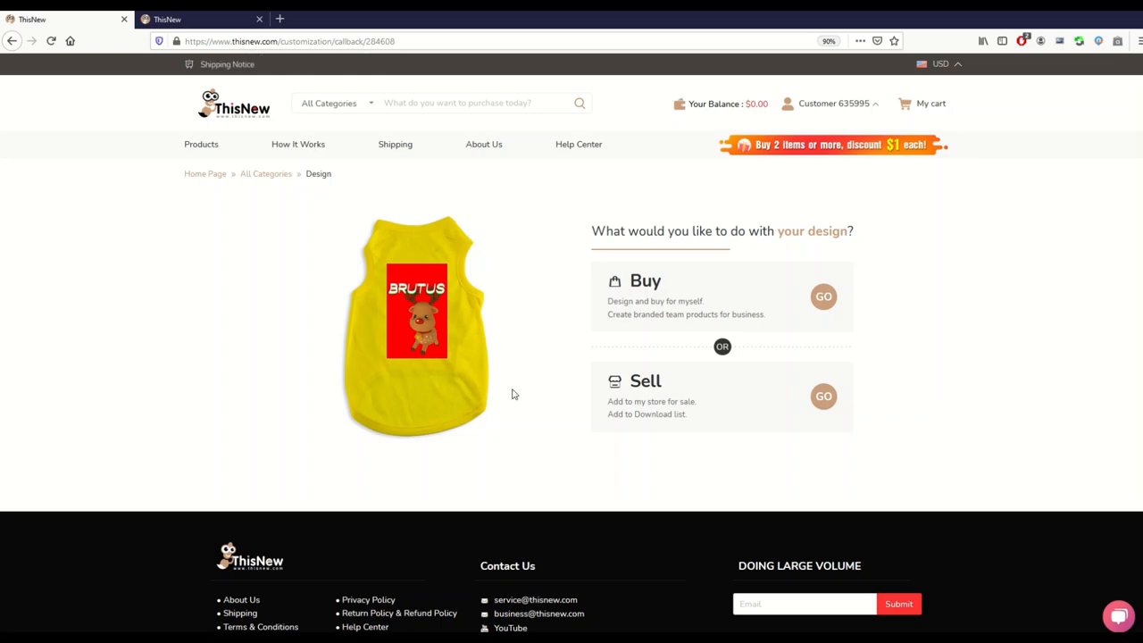
mouse_move(546, 400)
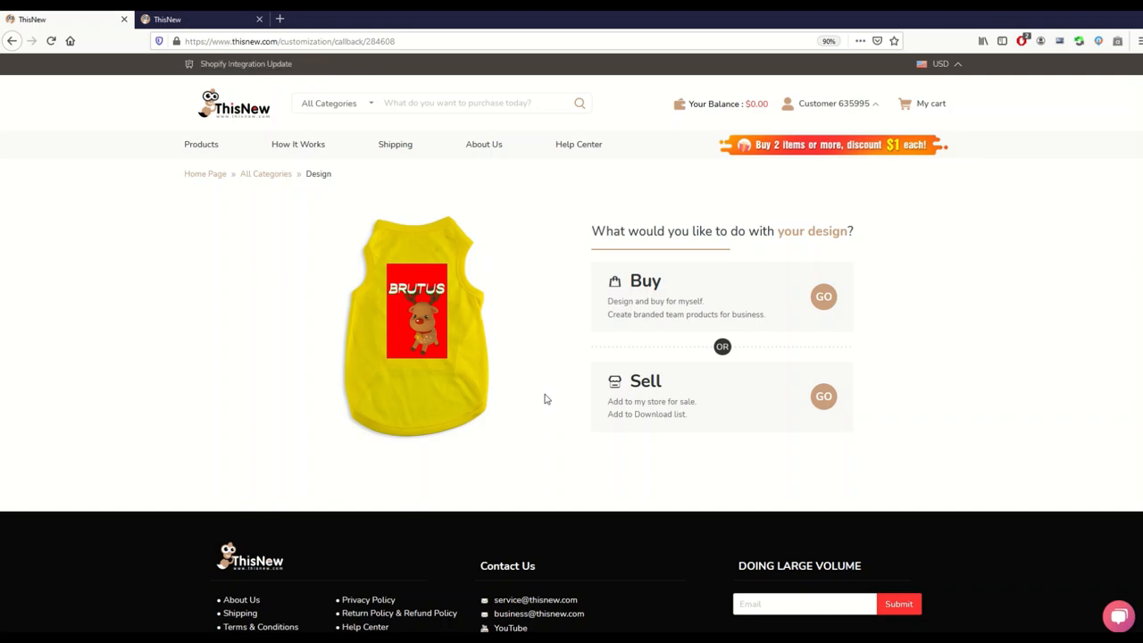
mouse_move(511, 404)
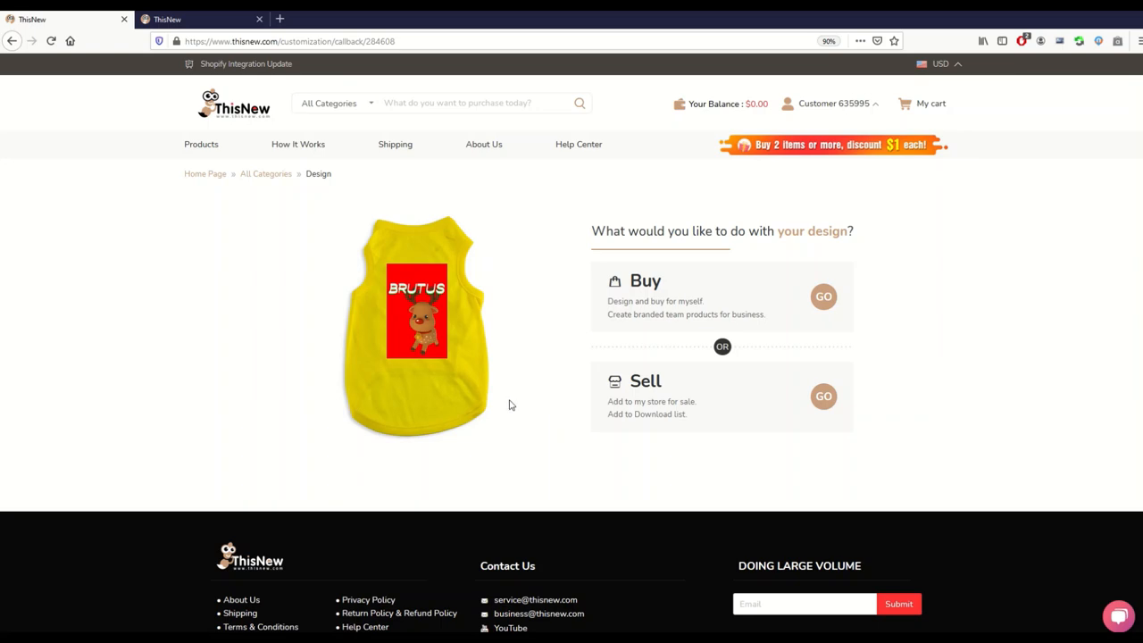